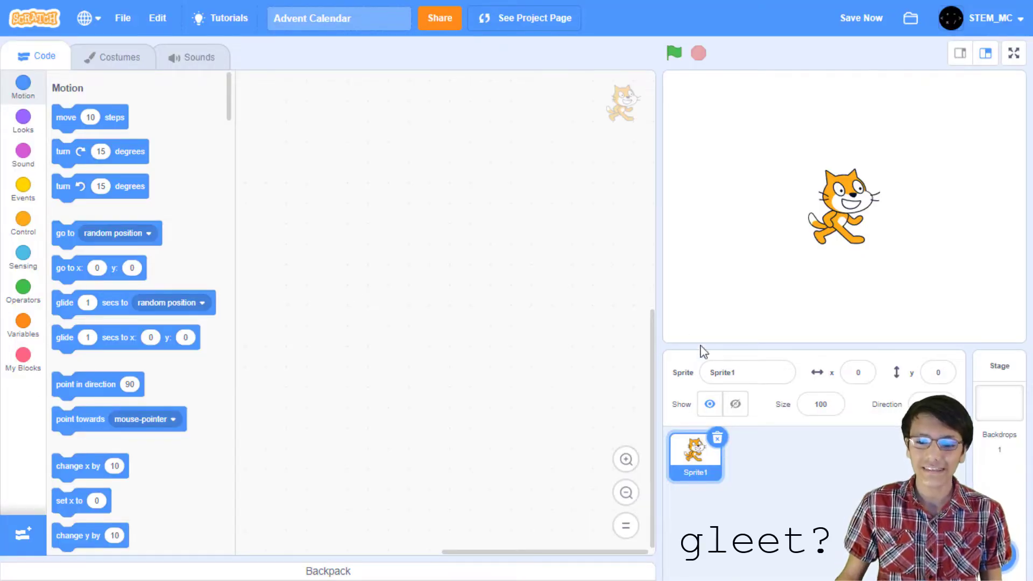
Replace the stage backdrop with the Stars backdrop from the backdrop library
left_click(1000, 403)
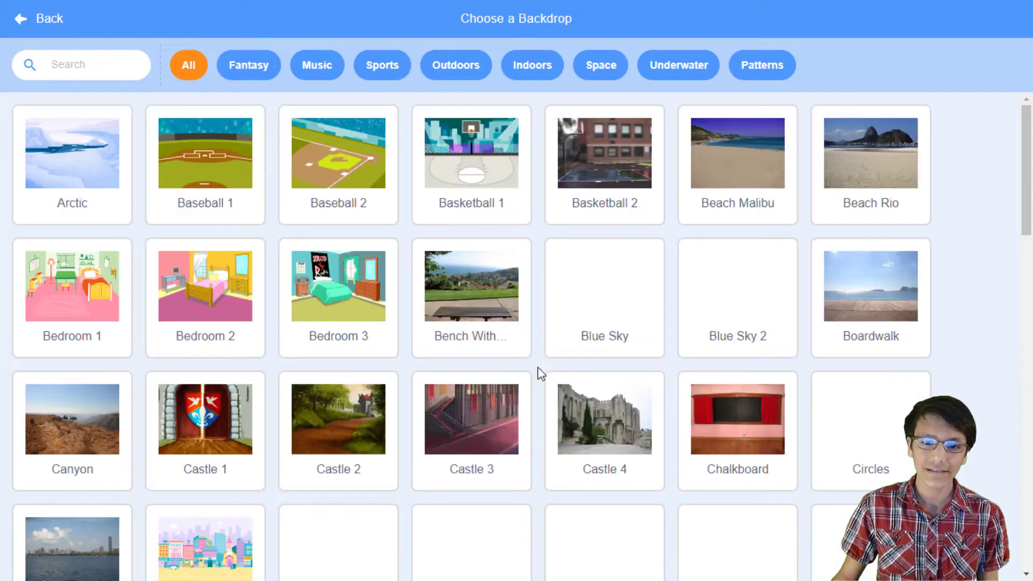
scroll("down", 3)
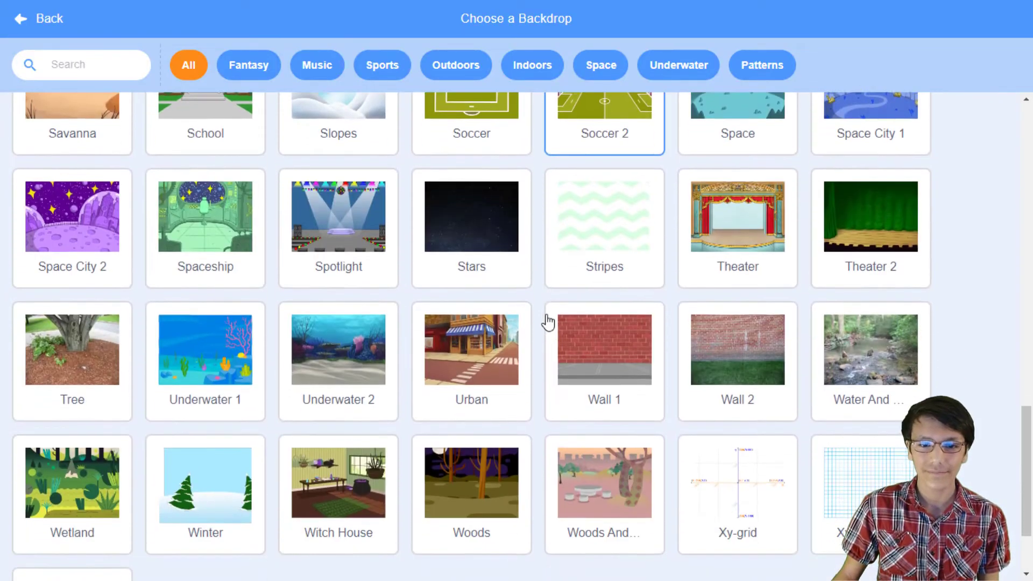
left_click(472, 215)
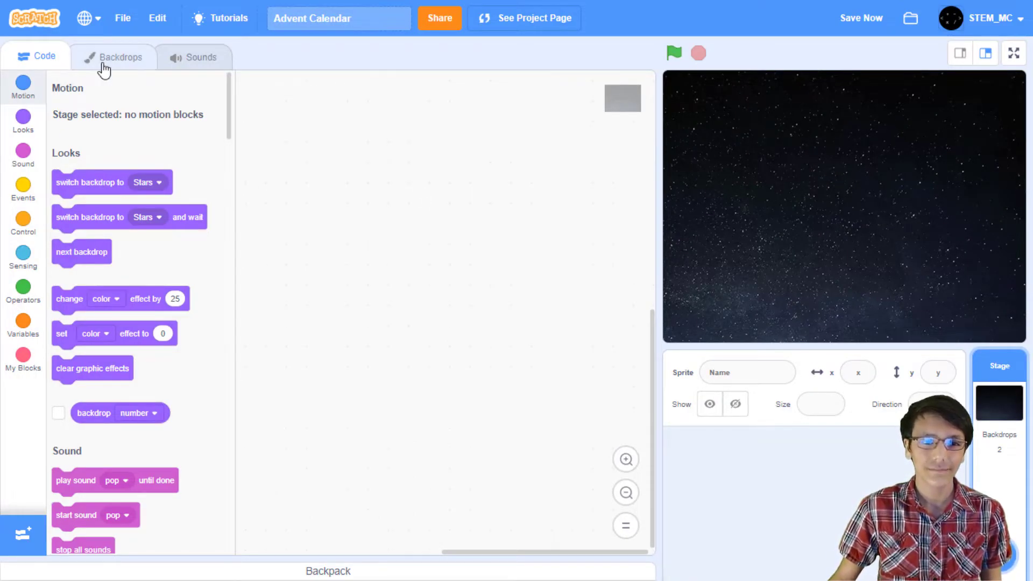
Open the Stars backdrop in the Backdrops editor for drawing
left_click(113, 57)
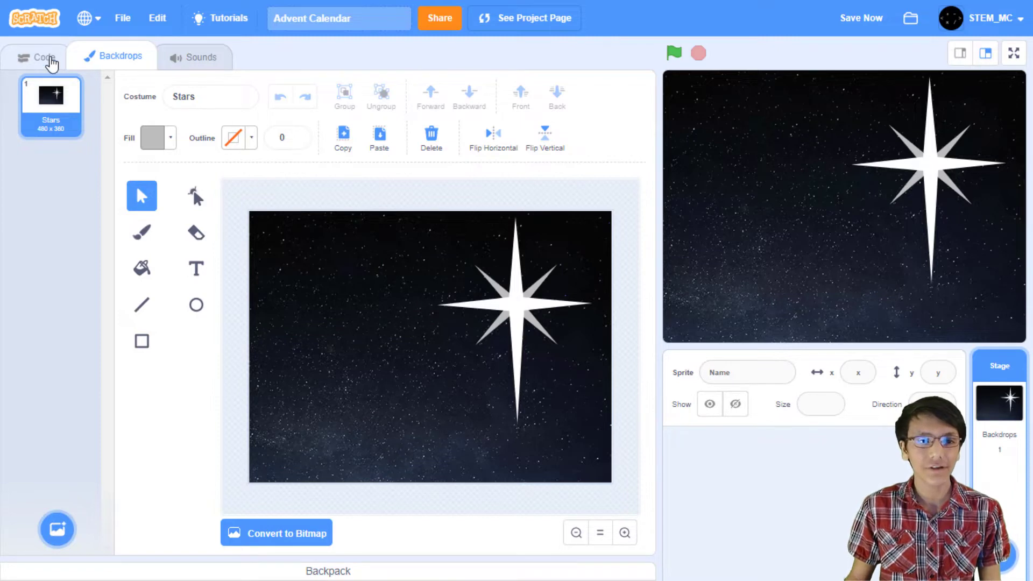
Give the stage a 'when green flag clicked' script with a Looks block under it
left_click(36, 55)
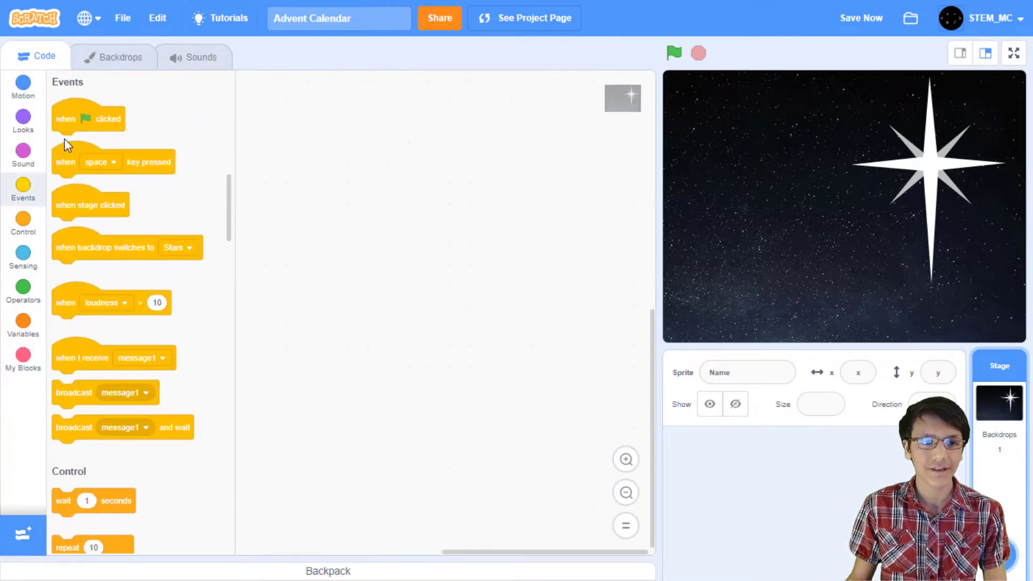
left_click_drag(87, 118, 362, 182)
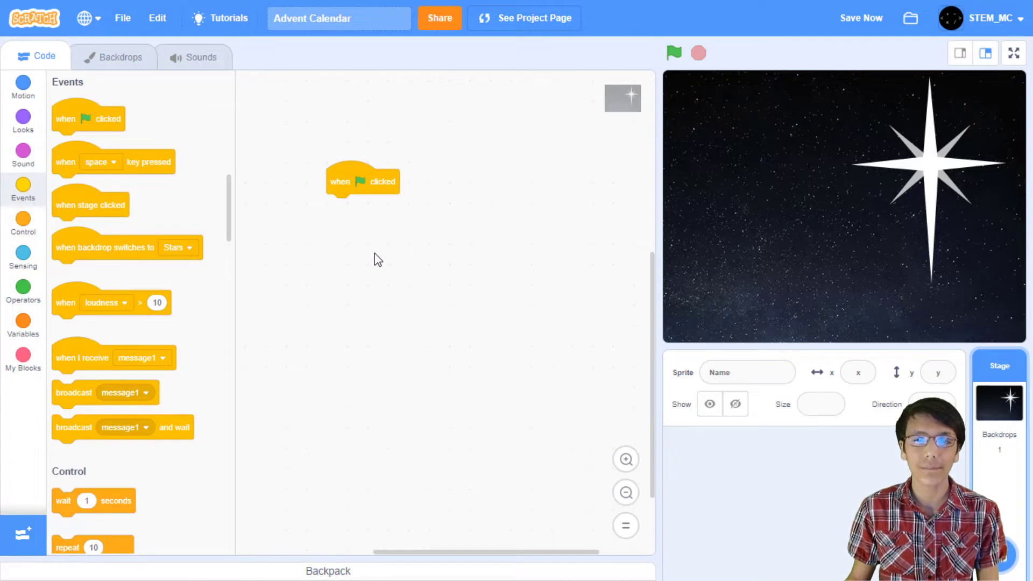
mouse_move(227, 277)
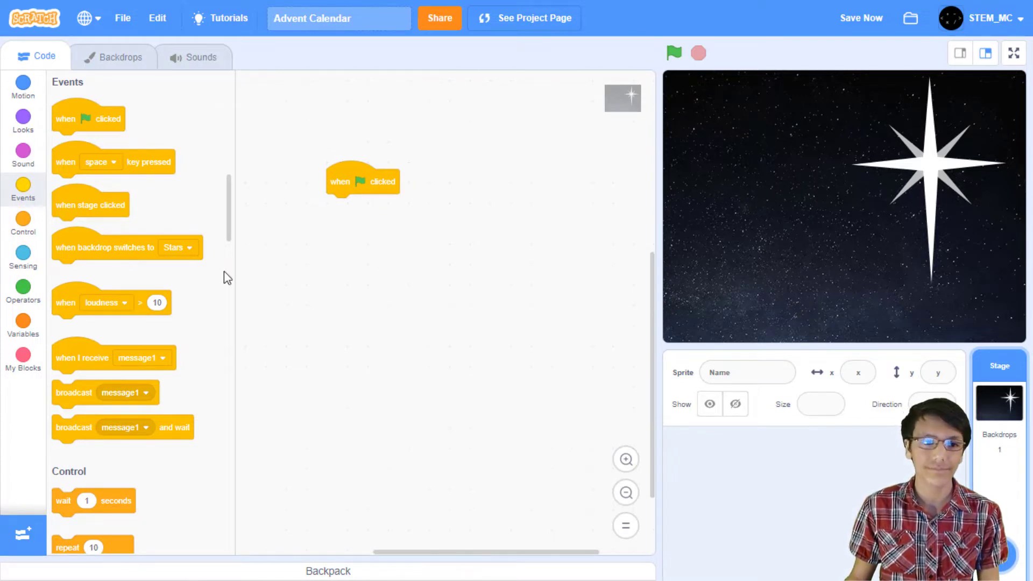
left_click(24, 115)
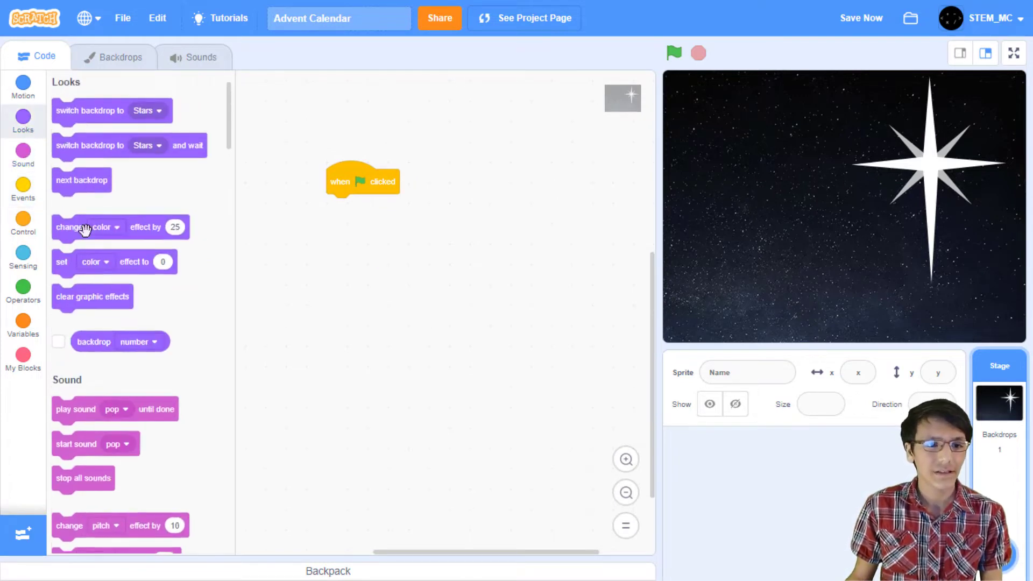
left_click_drag(90, 110, 361, 207)
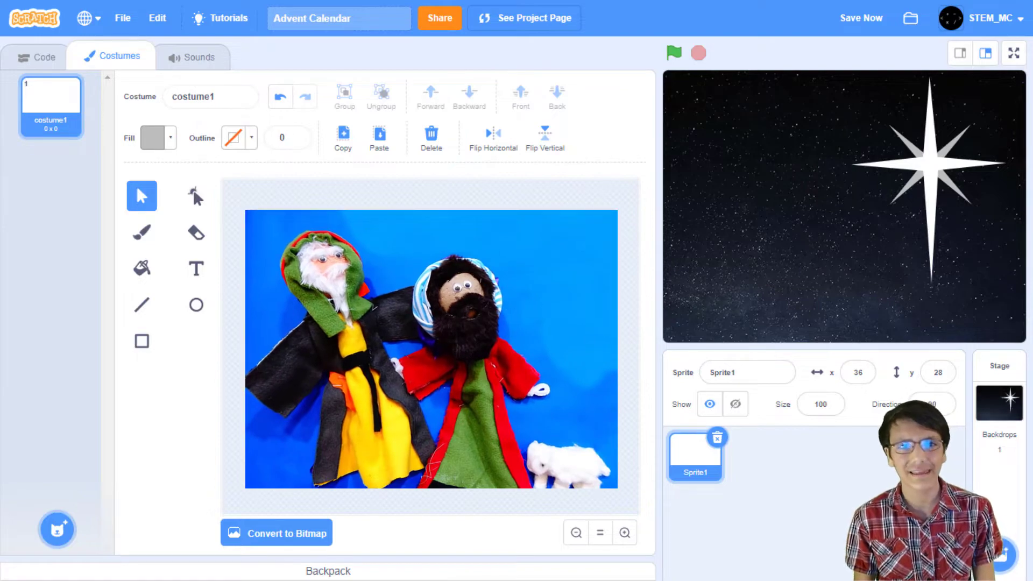
left_click(432, 134)
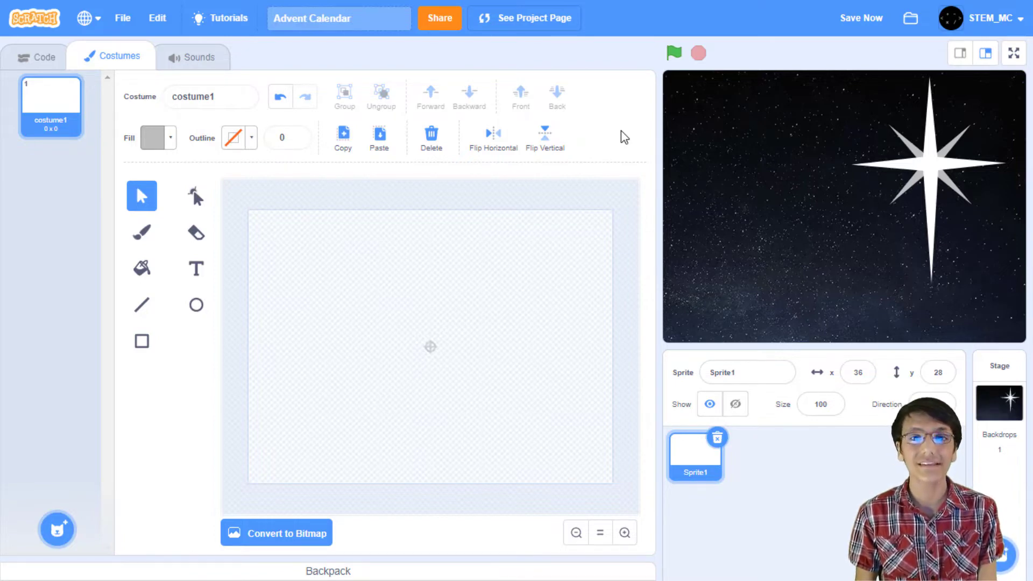
mouse_move(606, 139)
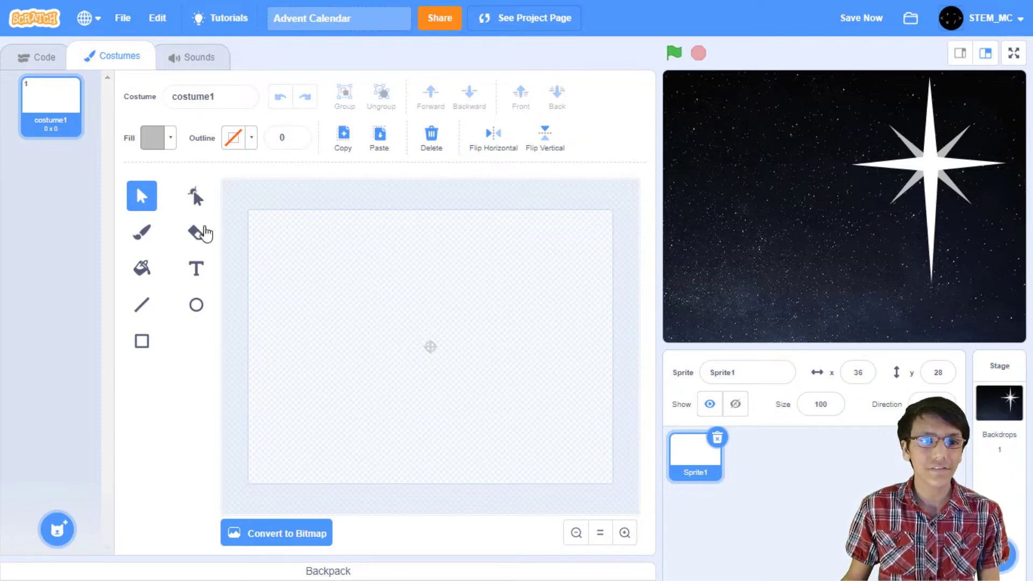
mouse_move(57, 530)
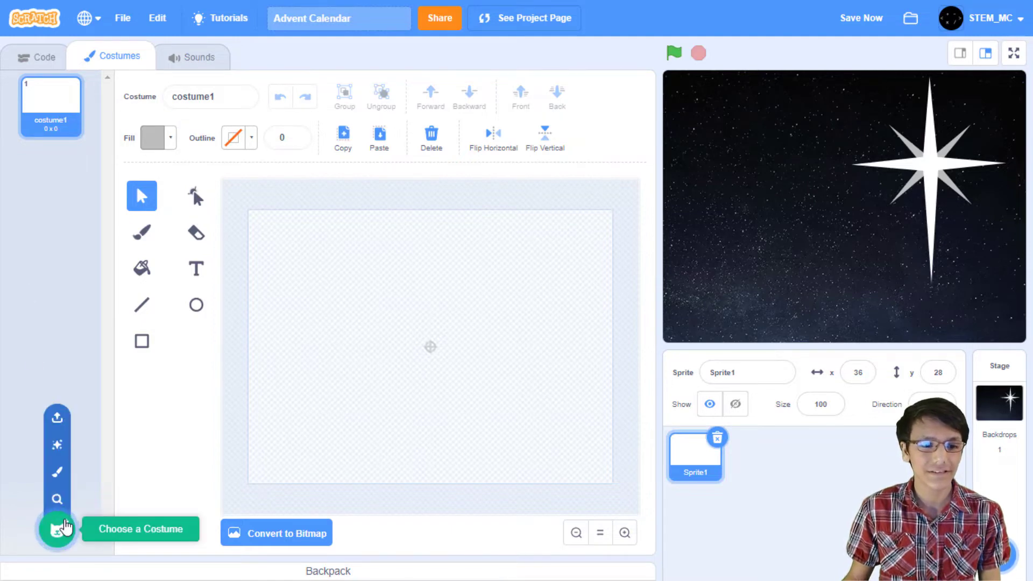
Add the Gift-a costume and write date number 1 on it in Curly font
left_click(55, 531)
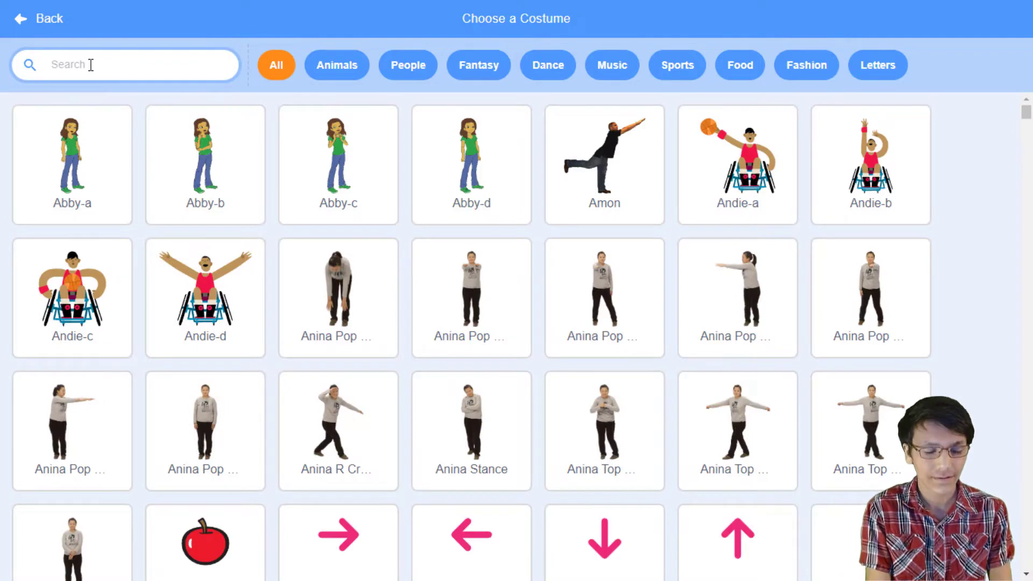
left_click(42, 17)
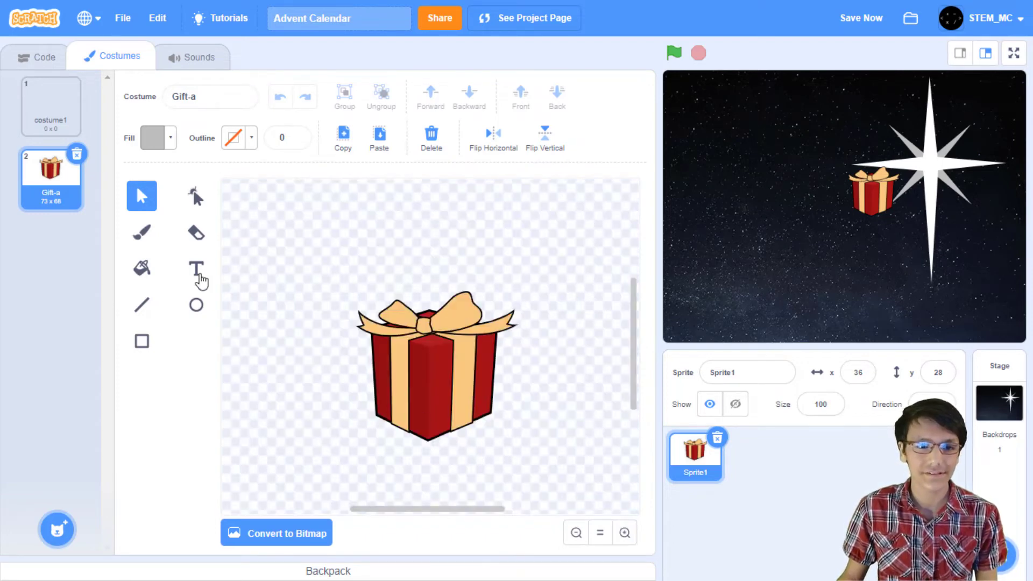
left_click(196, 268)
type("1")
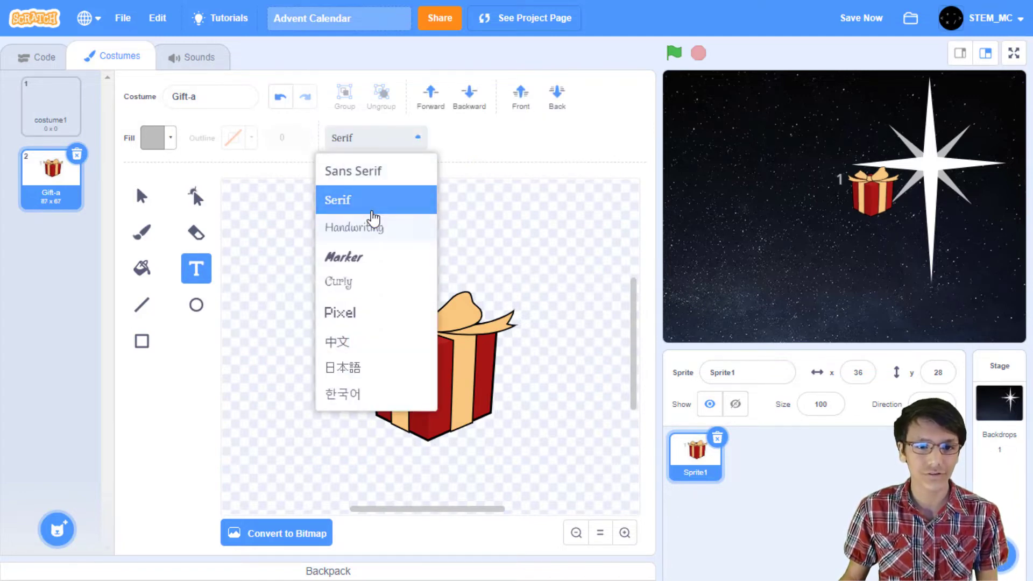
left_click(338, 282)
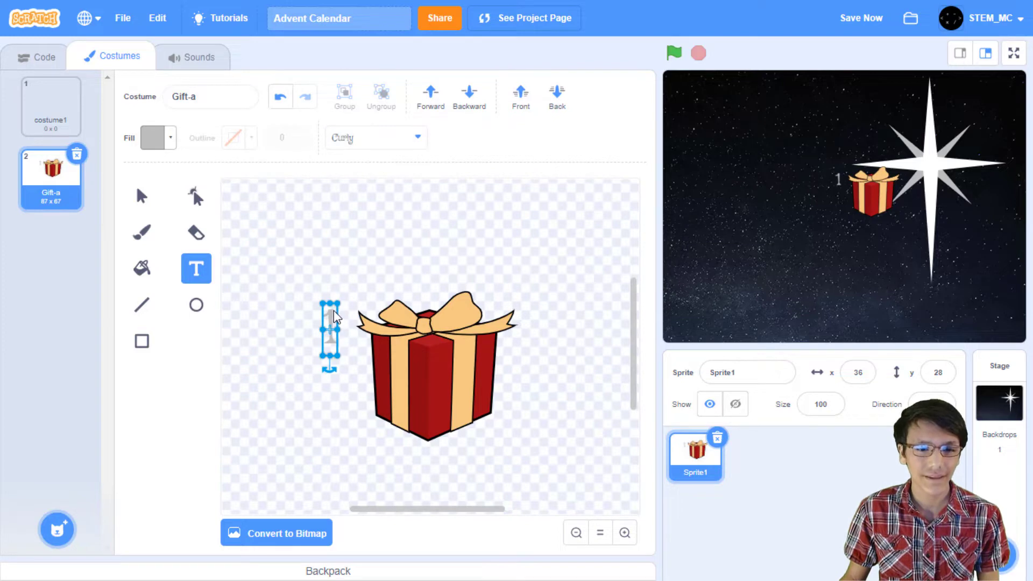
left_click(156, 137)
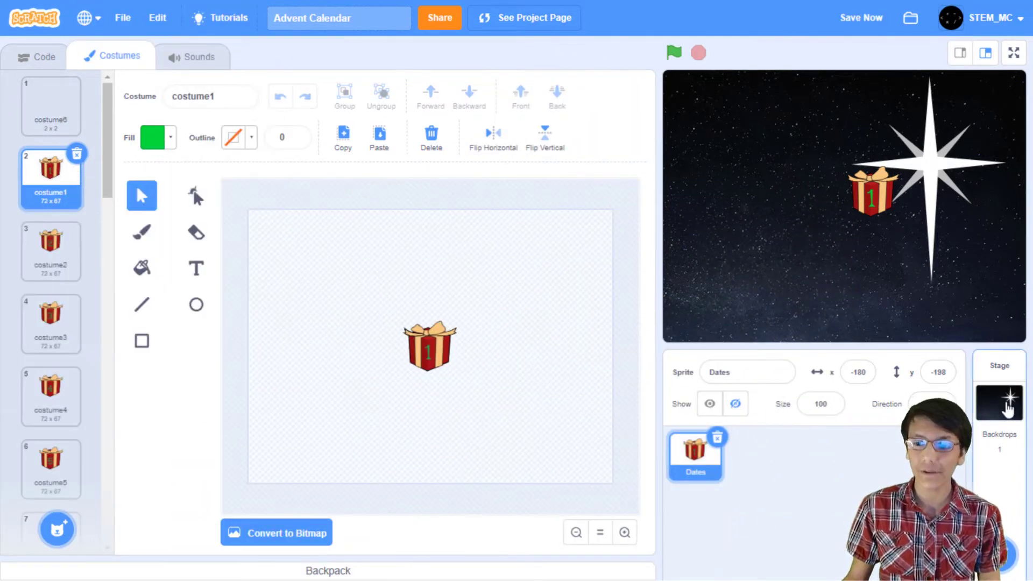
Switch to the stage's backdrops to add more
left_click(1004, 402)
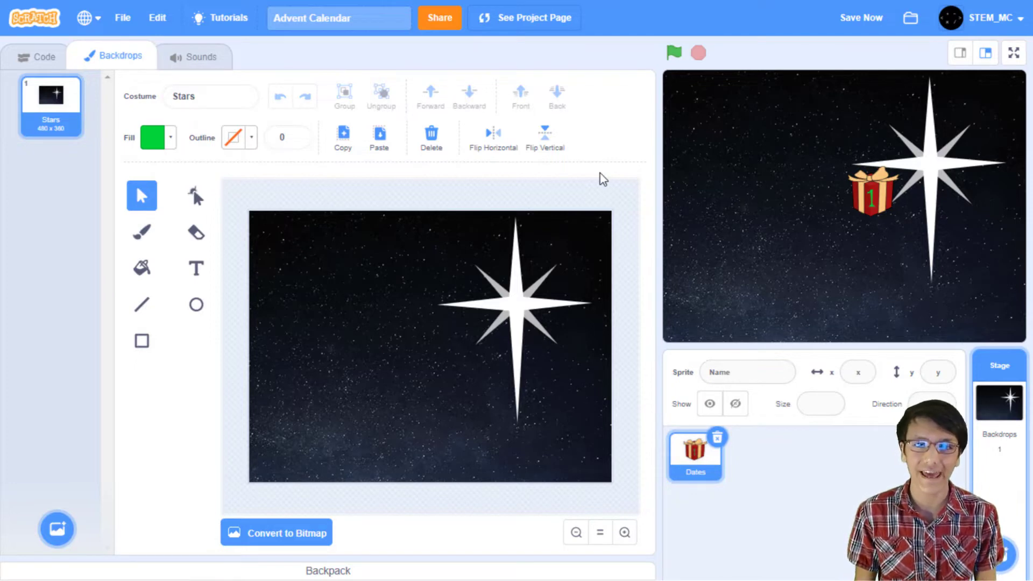
mouse_move(602, 135)
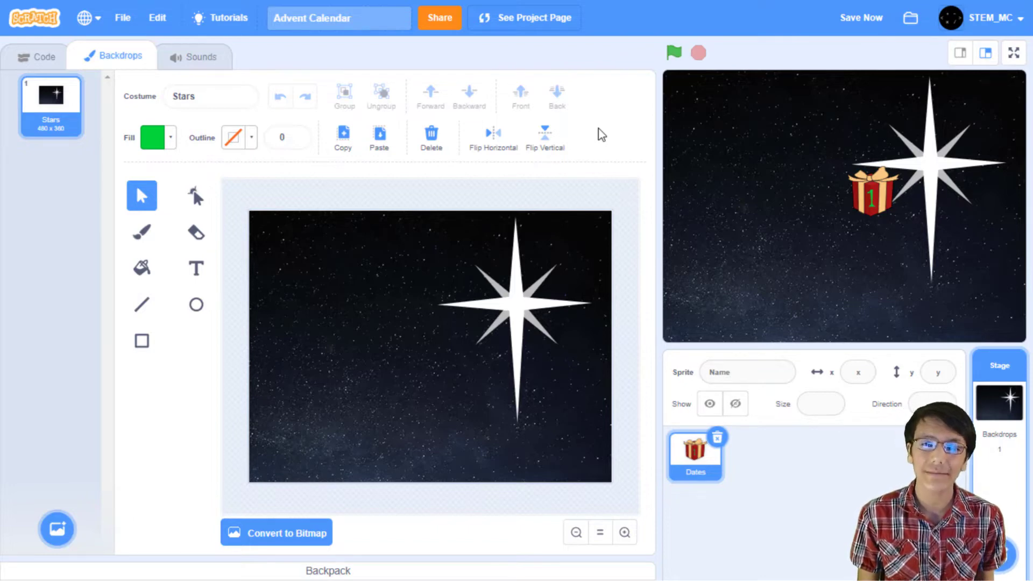
mouse_move(609, 152)
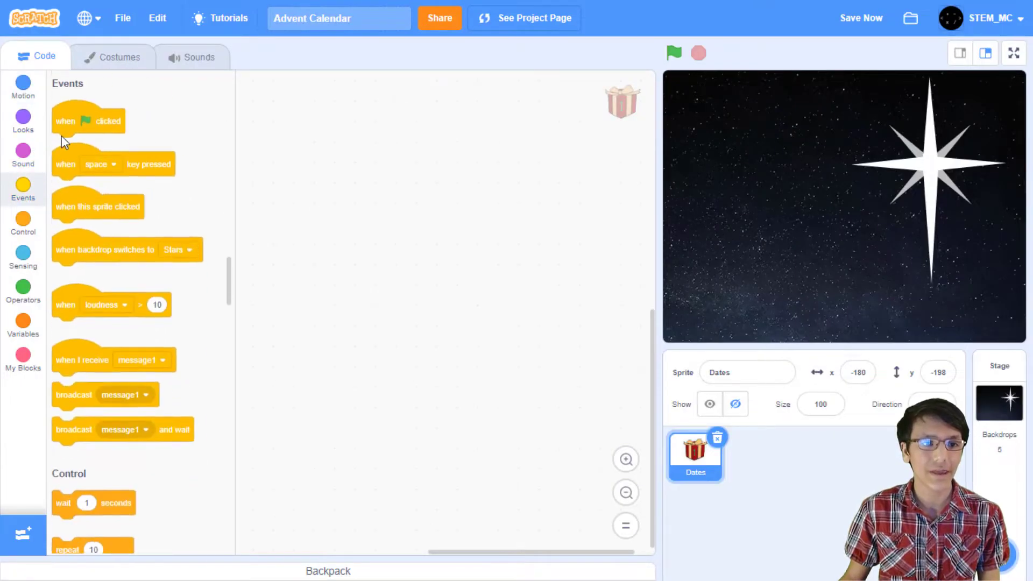
Start the Dates script on green flag and move it to x -180, y 140
left_click_drag(88, 120, 344, 172)
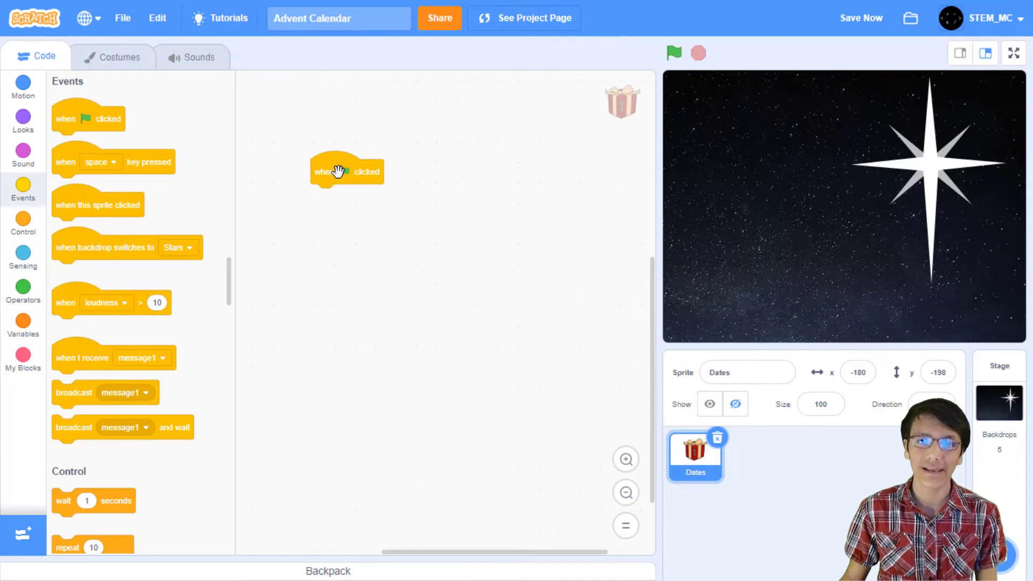
mouse_move(19, 125)
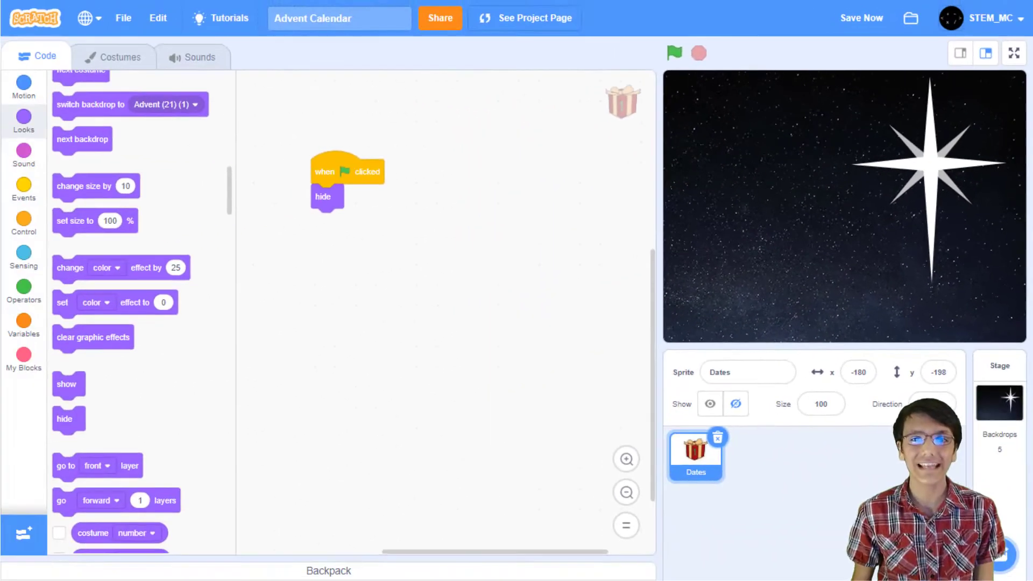
left_click(24, 118)
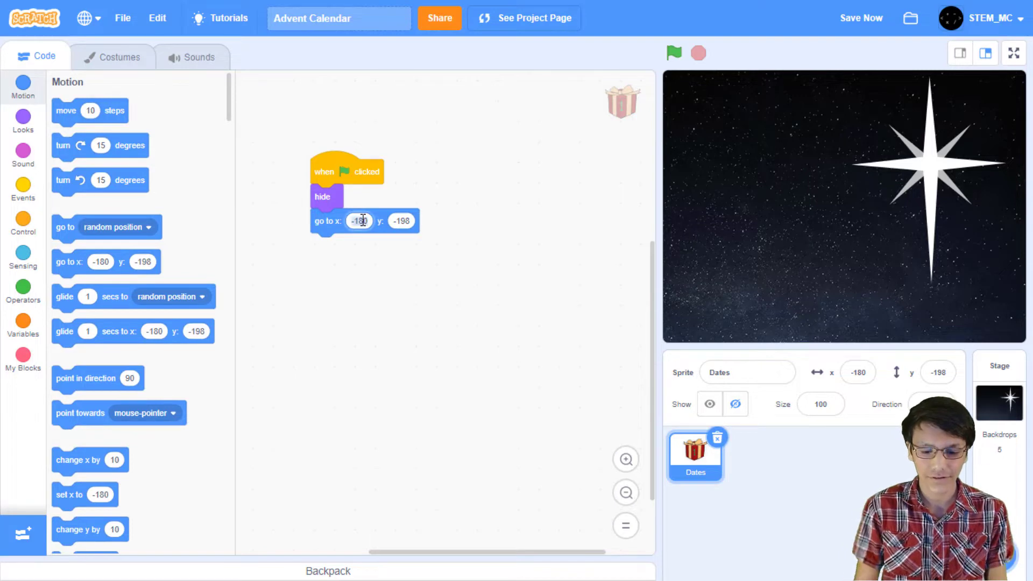
type("14")
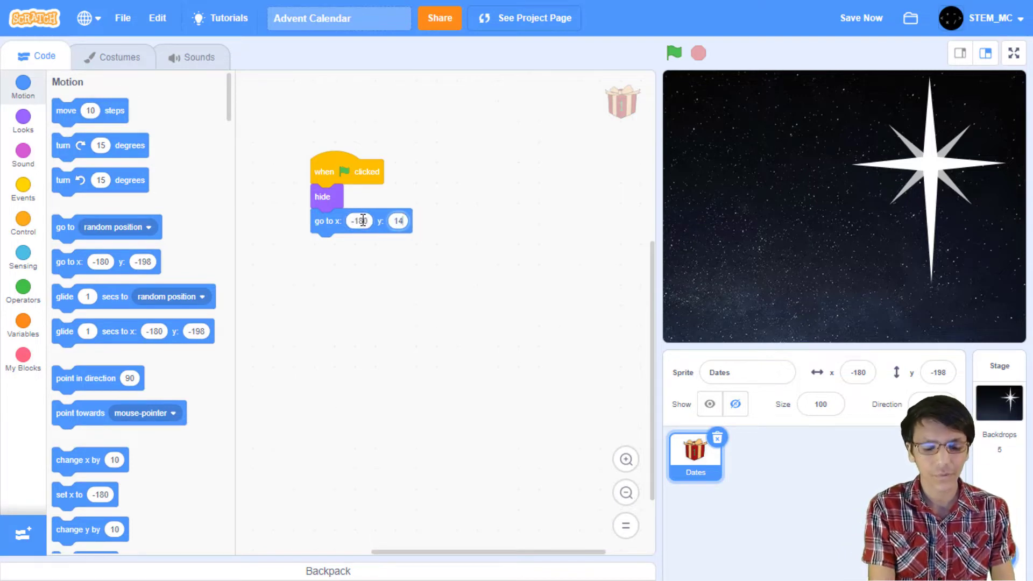
type("140")
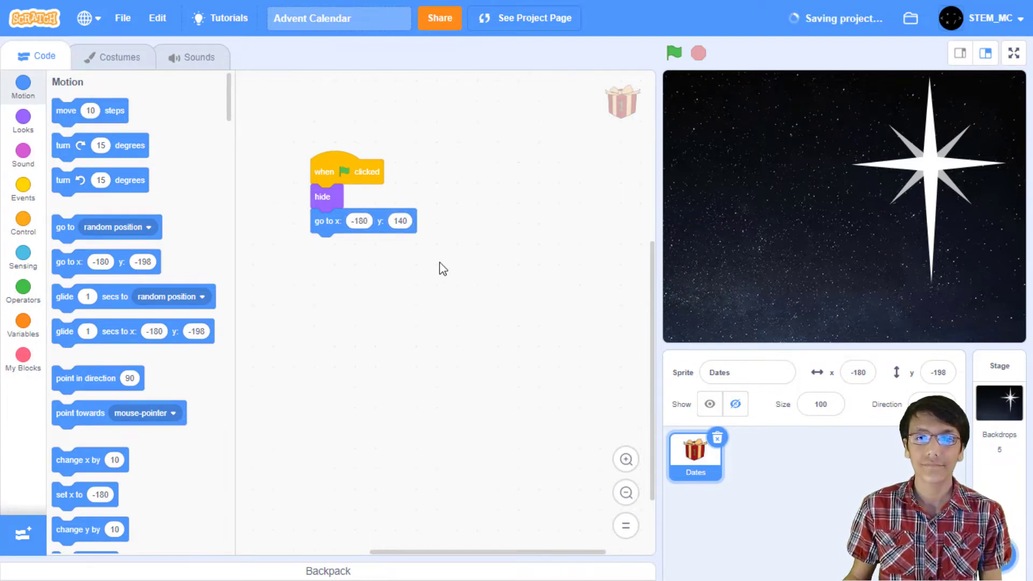
left_click(23, 117)
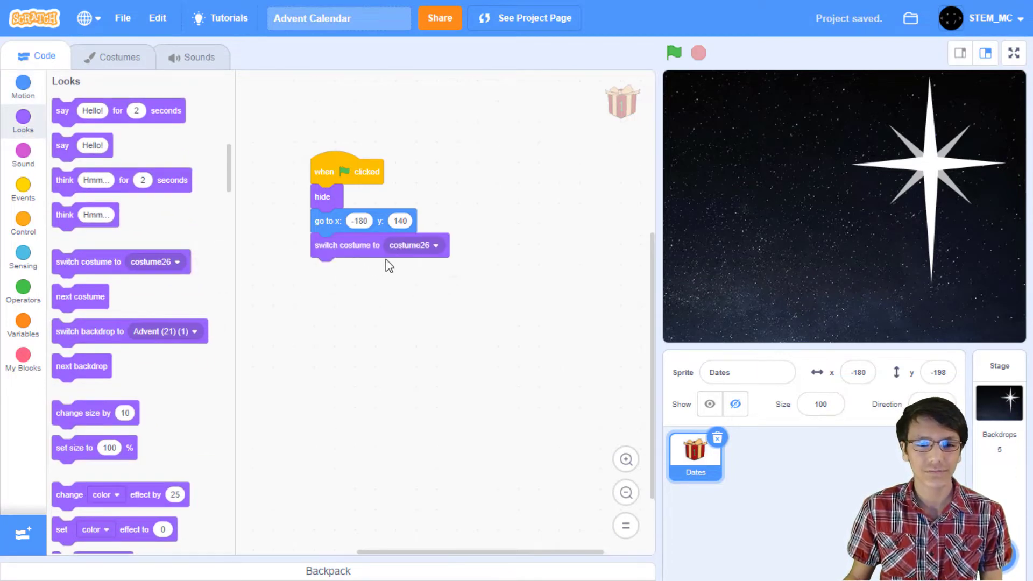
Set the script to switch to costume6, then check the sprite's costumes
left_click(414, 246)
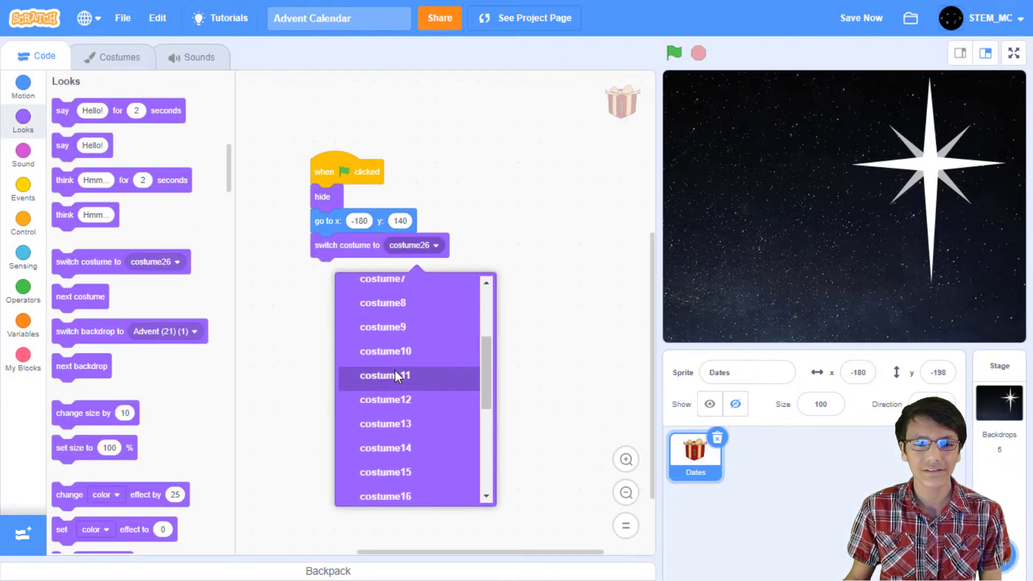
left_click(385, 376)
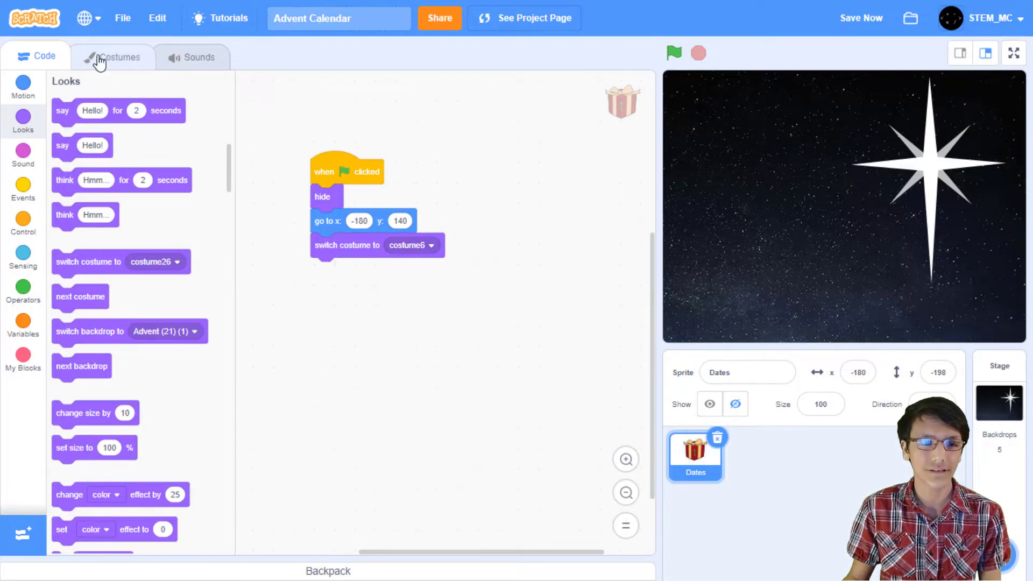
left_click(121, 57)
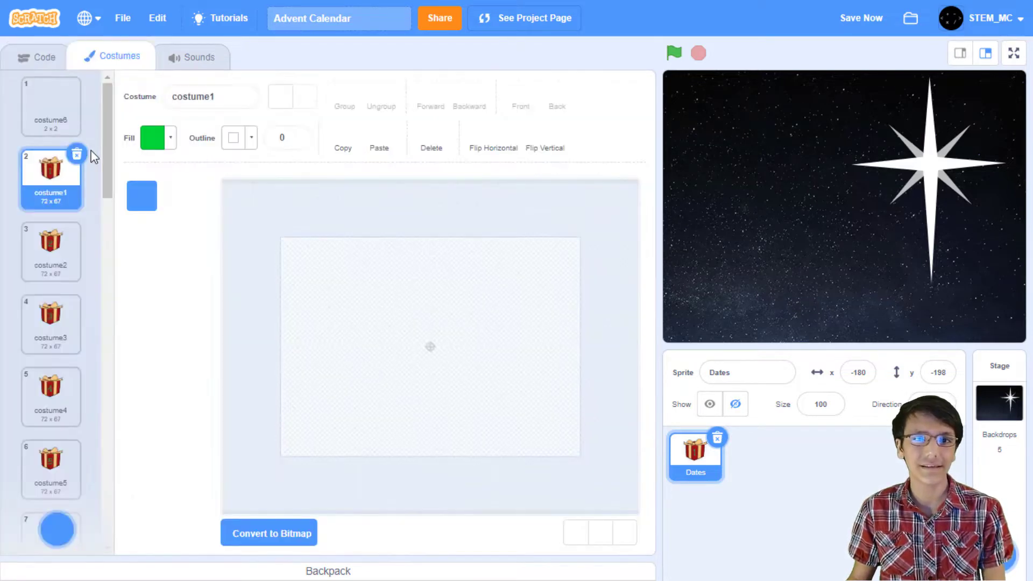
left_click(35, 55)
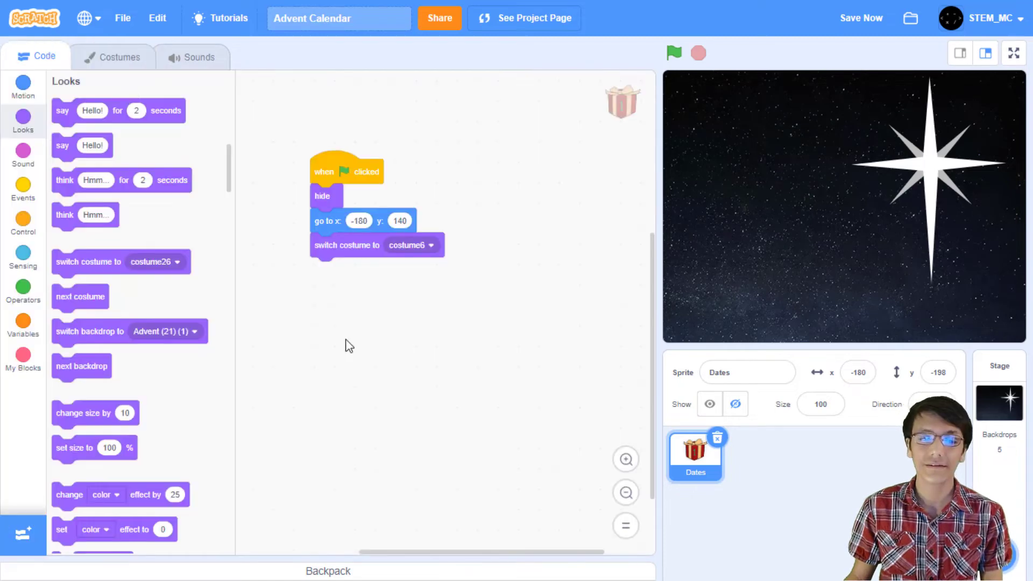
Build nested repeat 5 loops containing next costume and create clone of myself
left_click(23, 221)
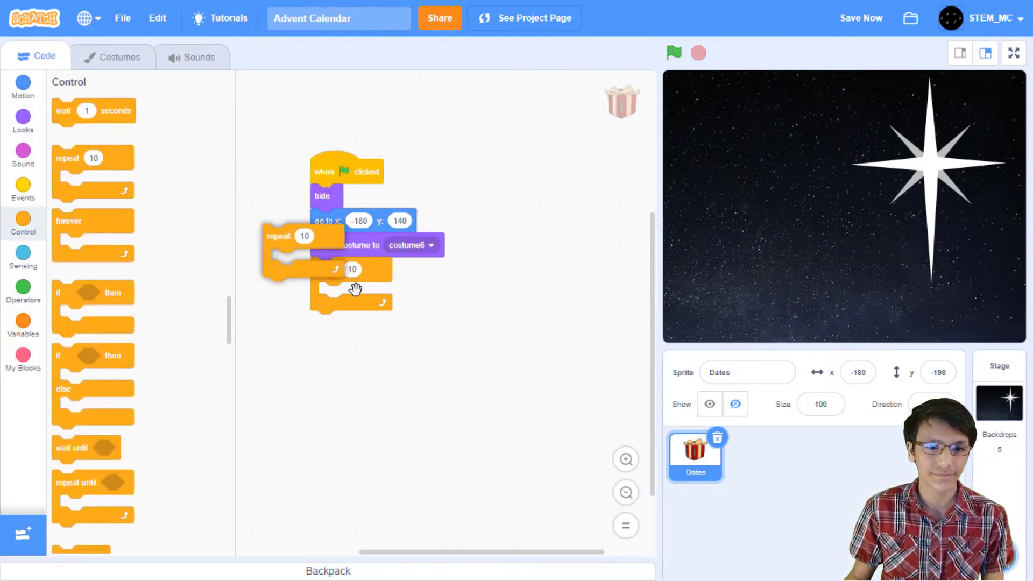
left_click_drag(277, 236, 326, 270)
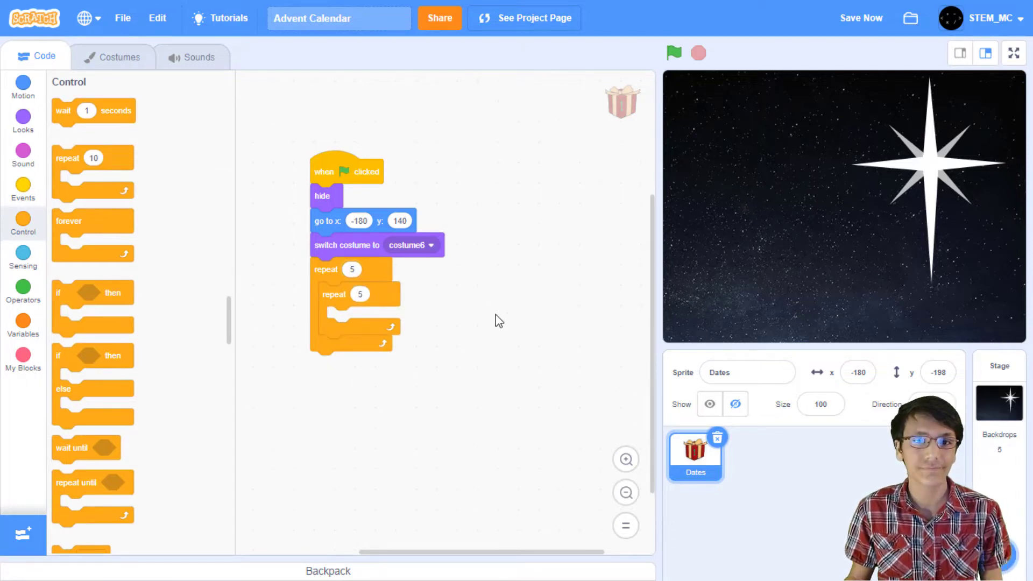
left_click(22, 117)
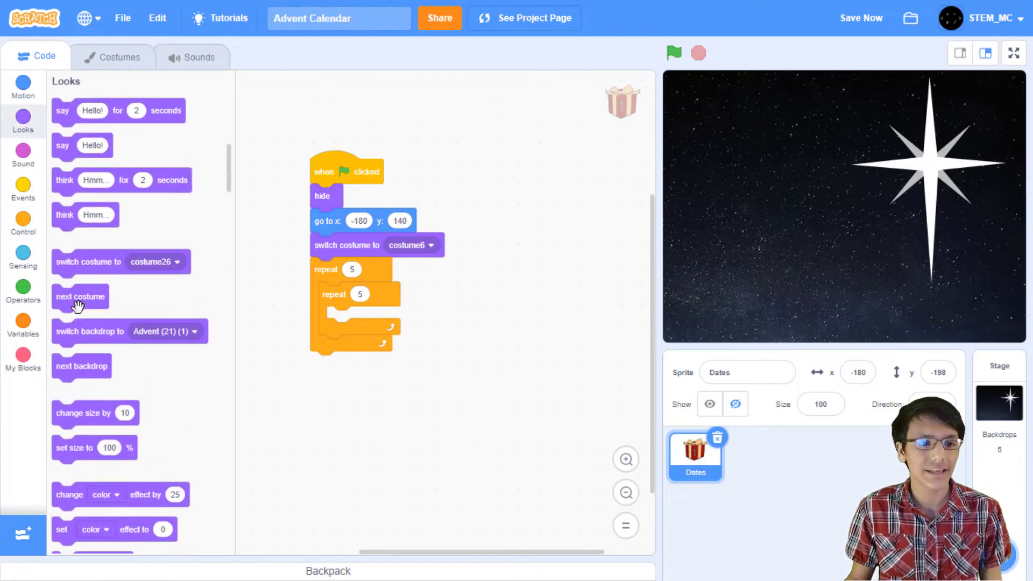
left_click_drag(79, 297, 354, 318)
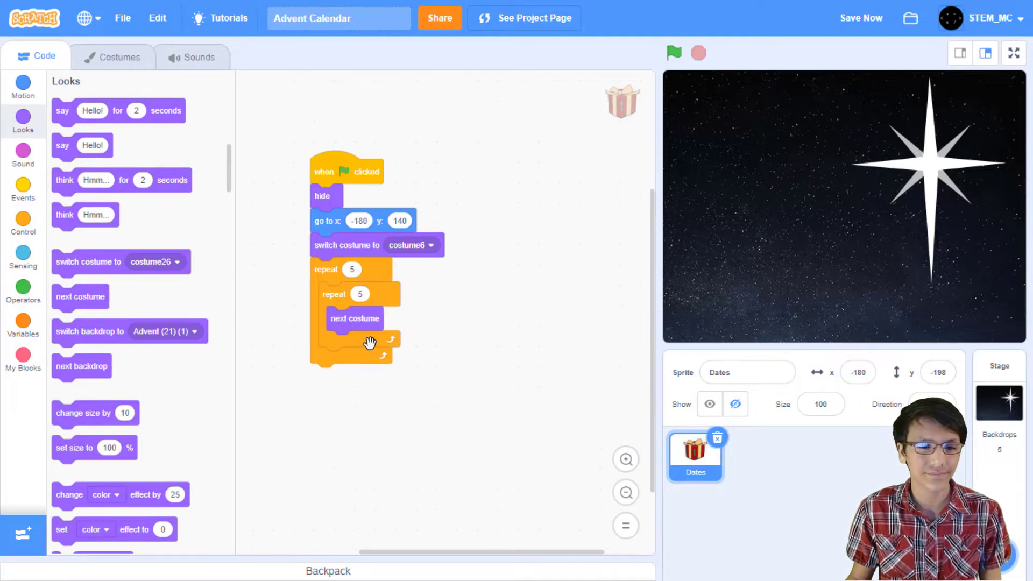
left_click(23, 221)
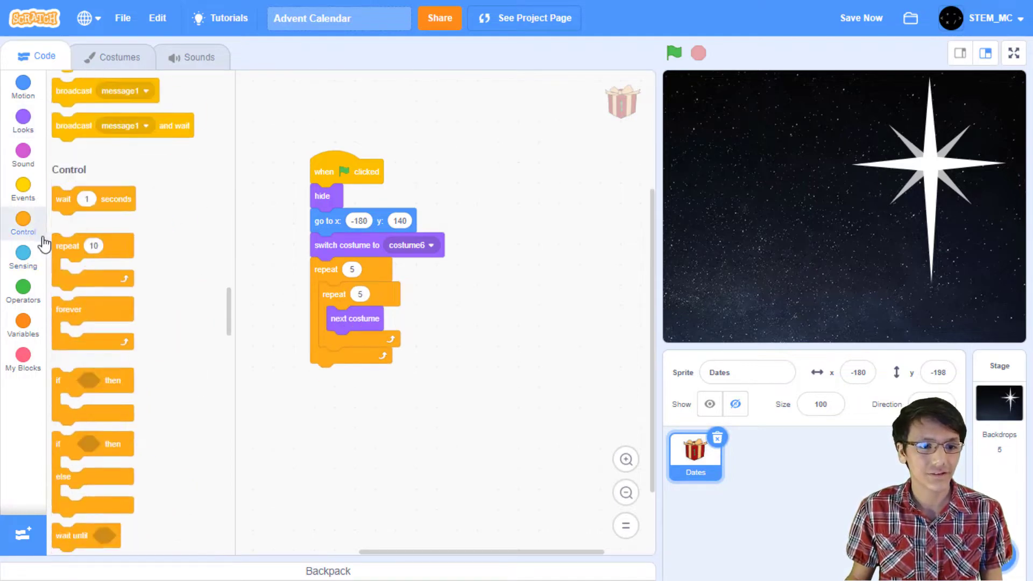
scroll("down", 3)
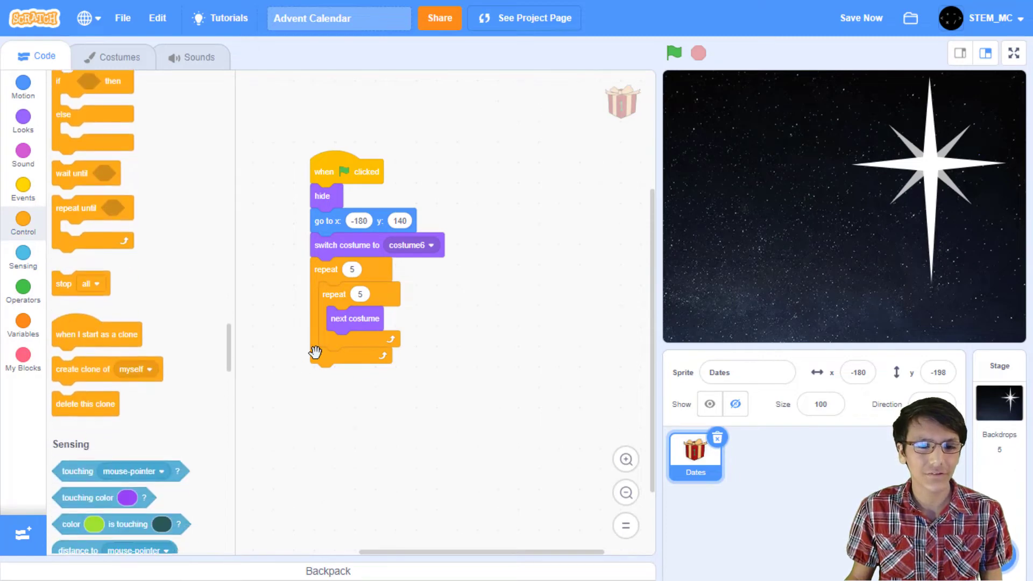
left_click_drag(106, 369, 375, 343)
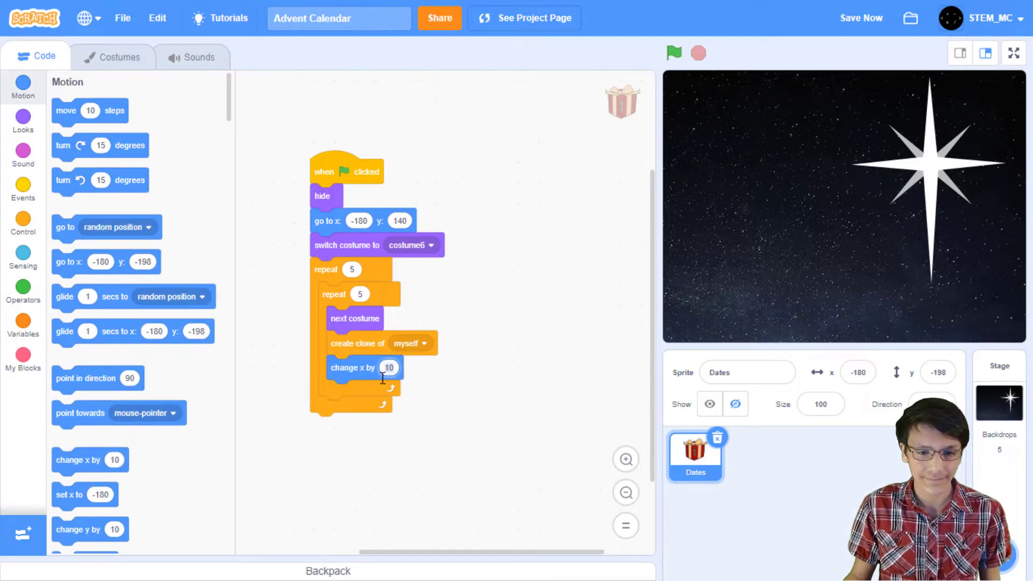
Step clones 90 across, -70 down per row, resetting x to -180
type("90")
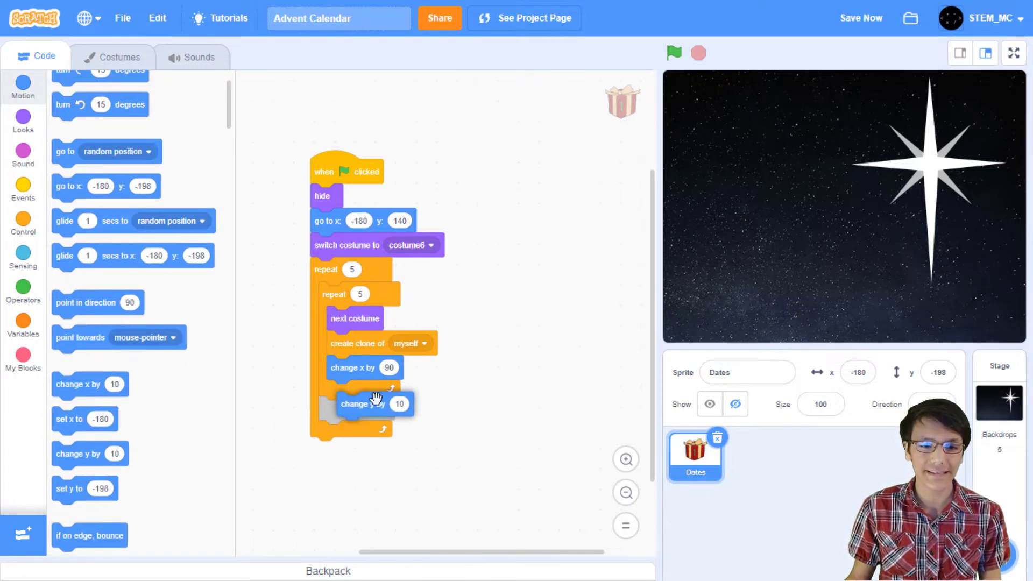
left_click(381, 409)
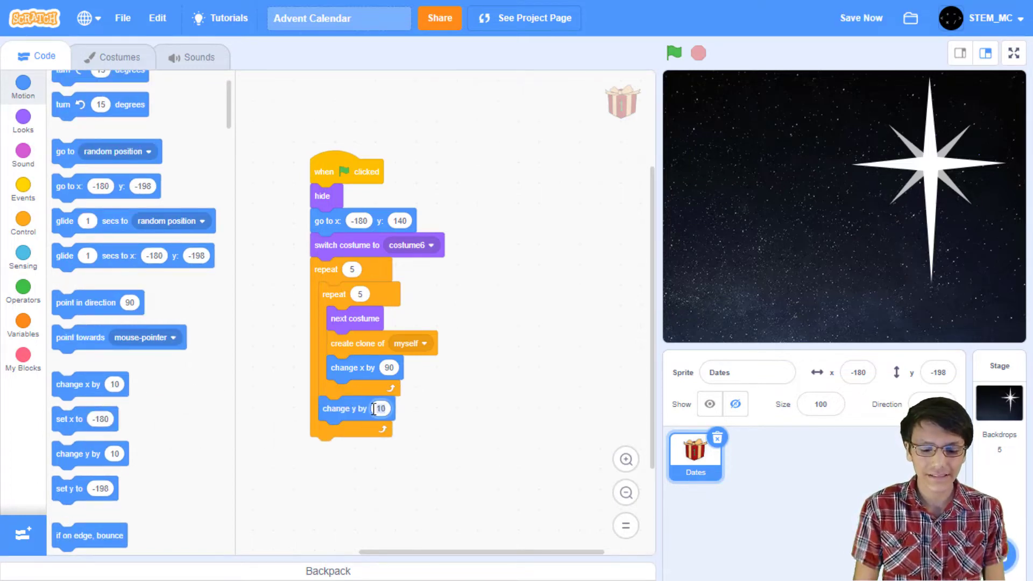
type("-70")
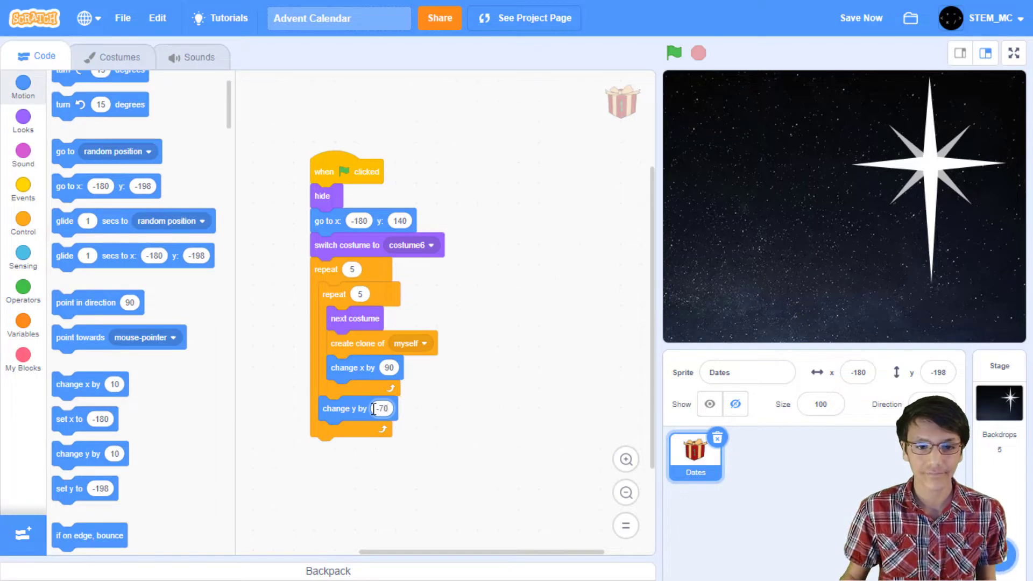
left_click(548, 330)
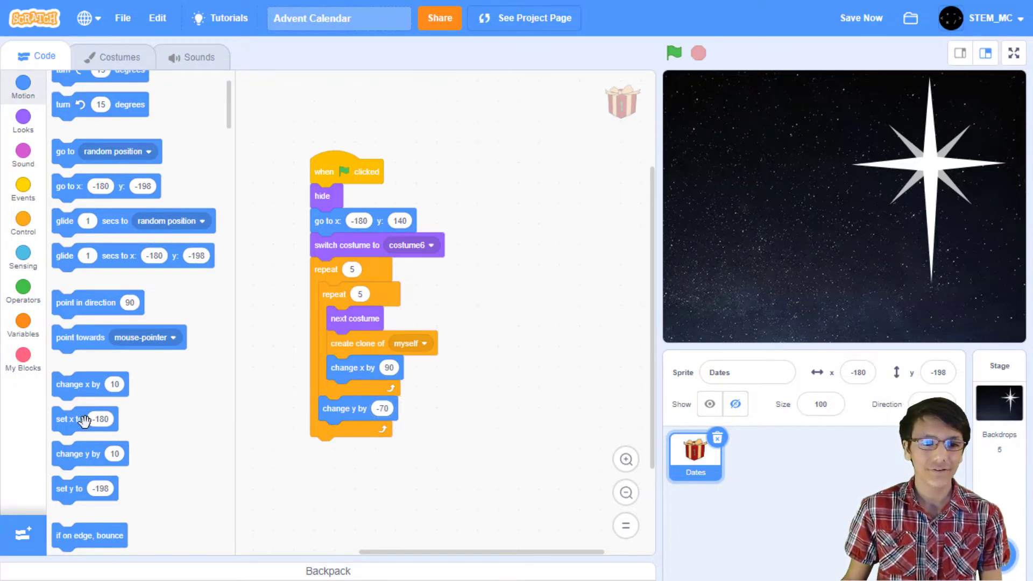
left_click_drag(84, 419, 352, 431)
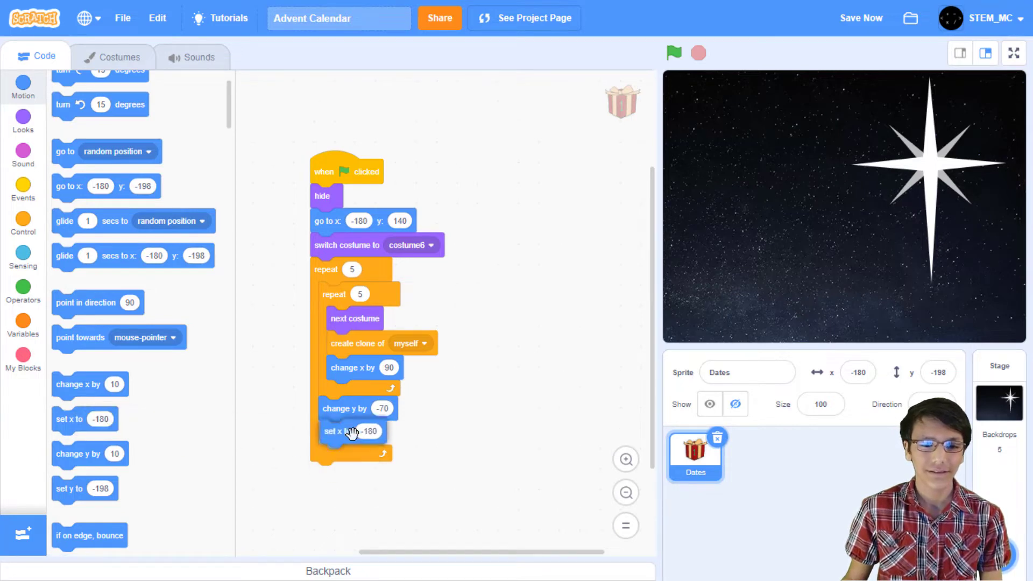
left_click(365, 433)
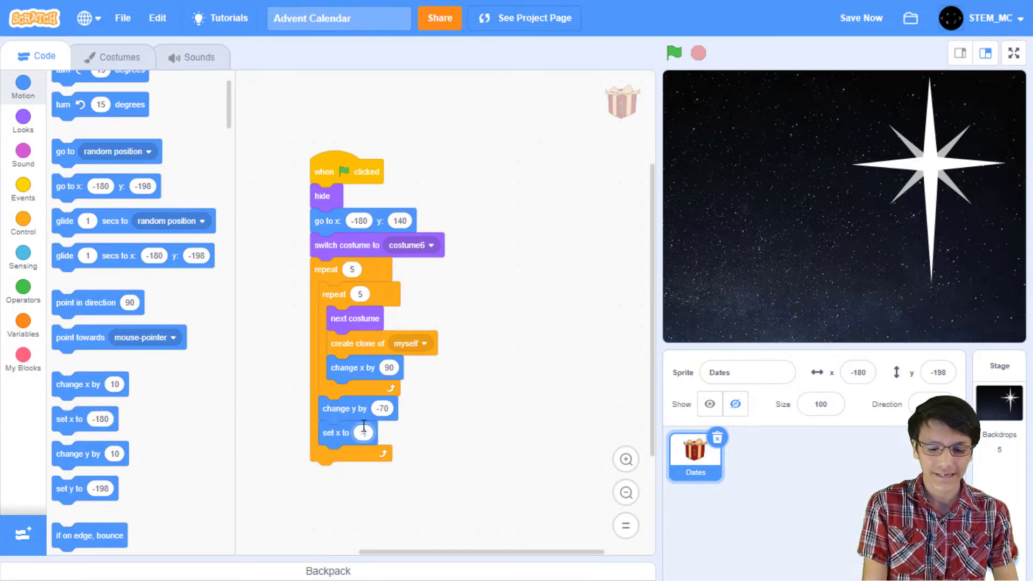
type("-180")
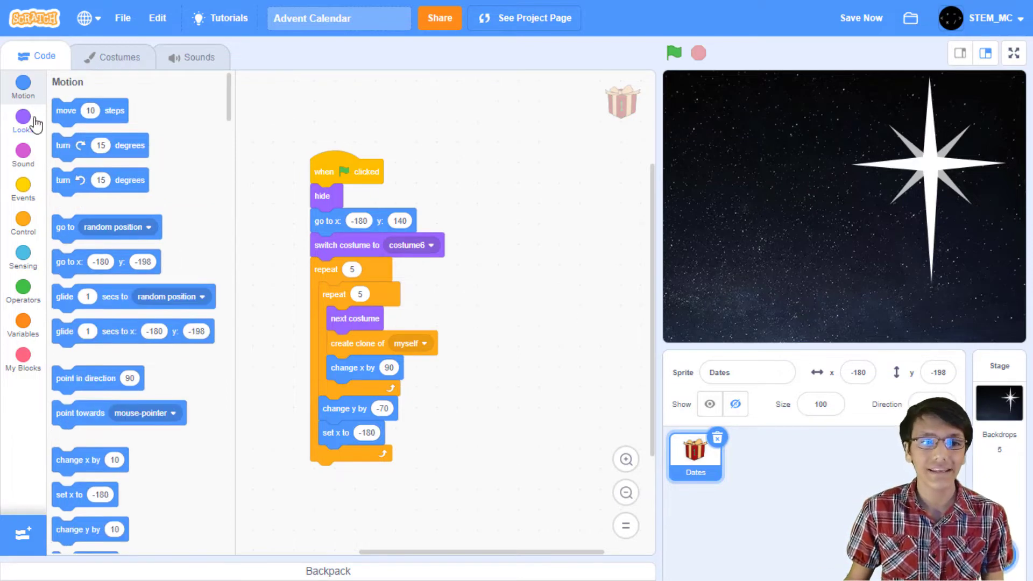
Add next costume after the outer loop and test-run the grid
left_click(23, 114)
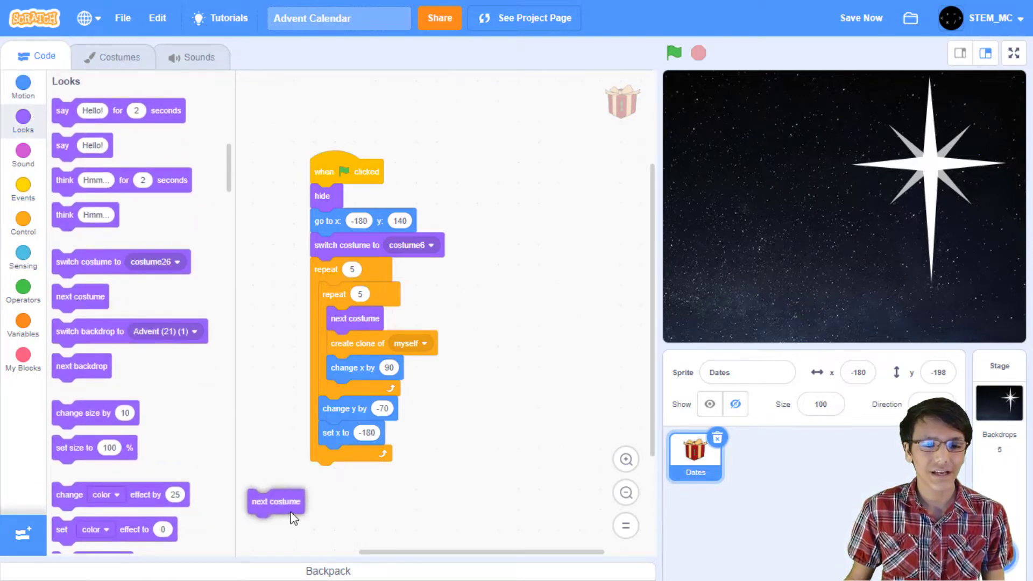
left_click_drag(275, 501, 338, 473)
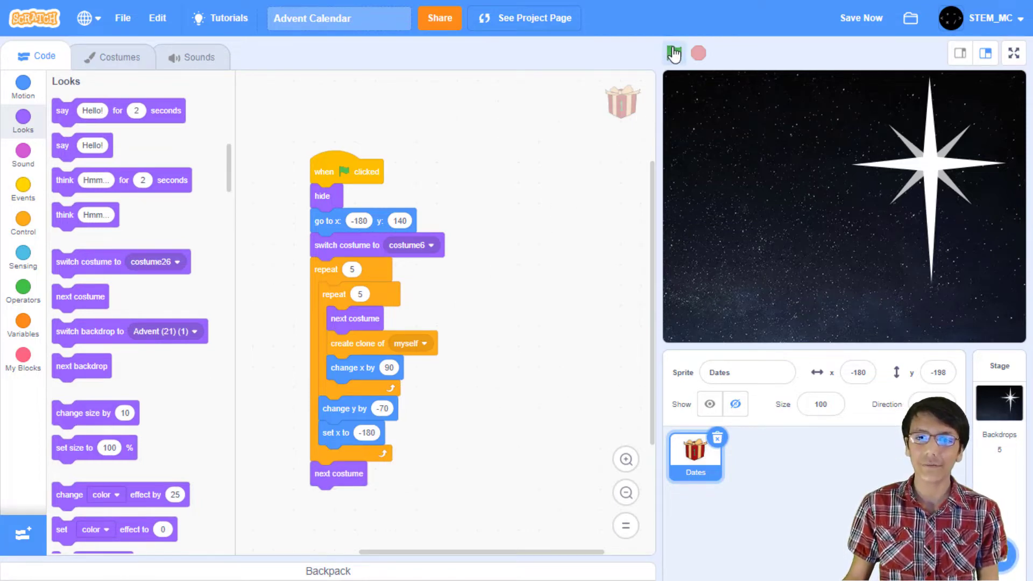
left_click(675, 52)
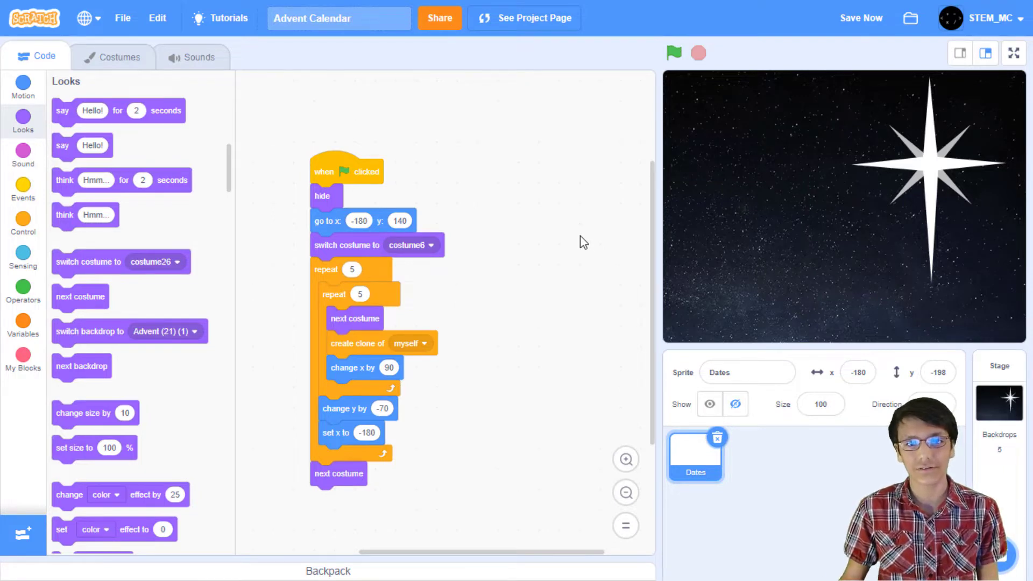
Add a 'when I start as a clone' script with 'show', then run the project
left_click(23, 222)
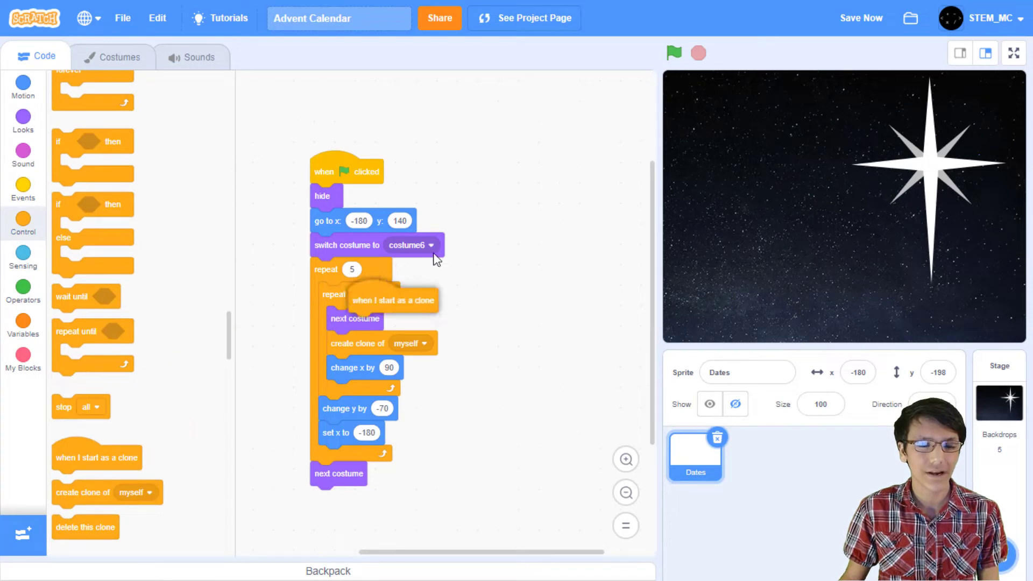
left_click_drag(393, 299, 552, 175)
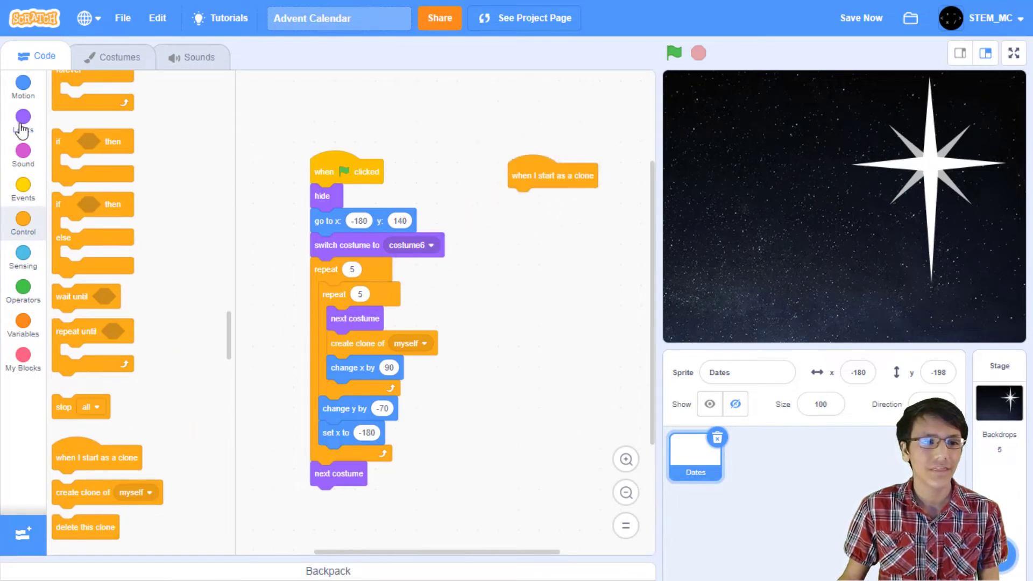
left_click(23, 118)
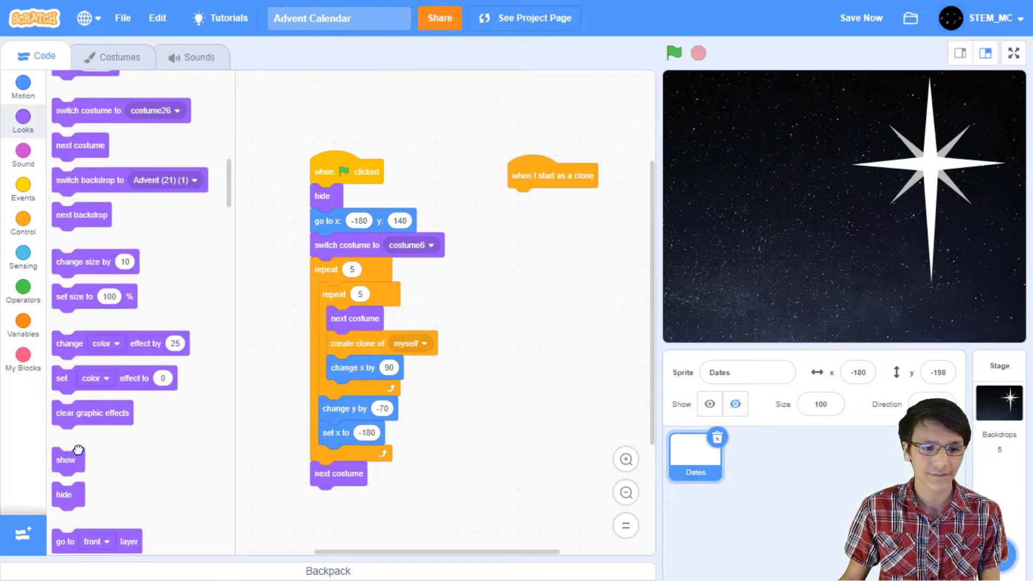
left_click_drag(66, 460, 520, 200)
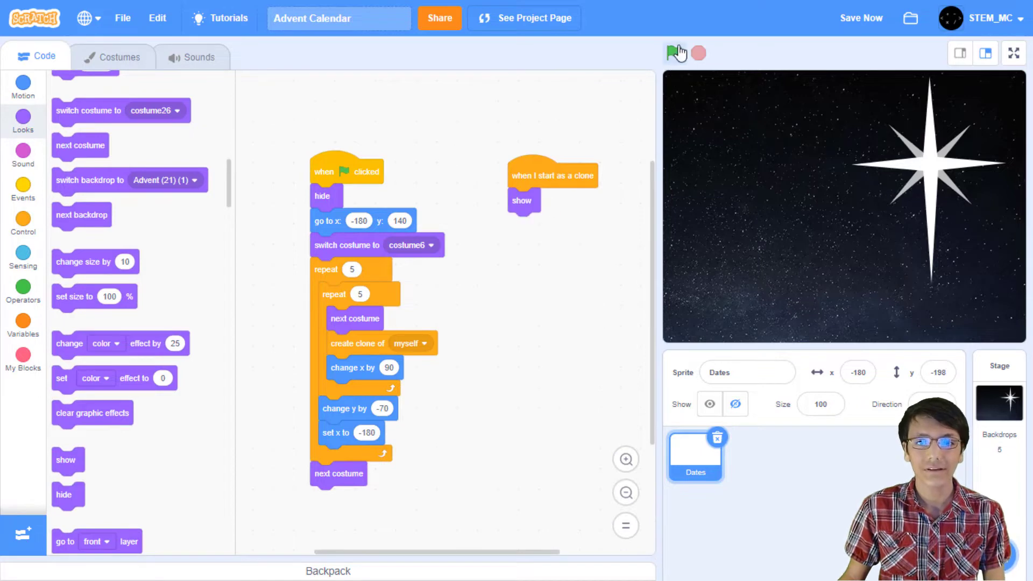
left_click(671, 52)
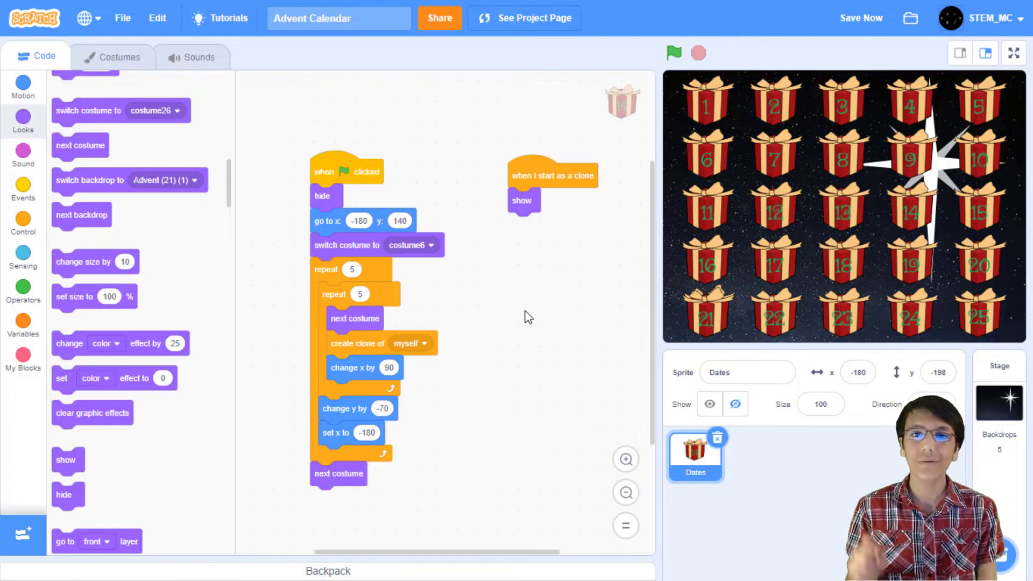
mouse_move(16, 211)
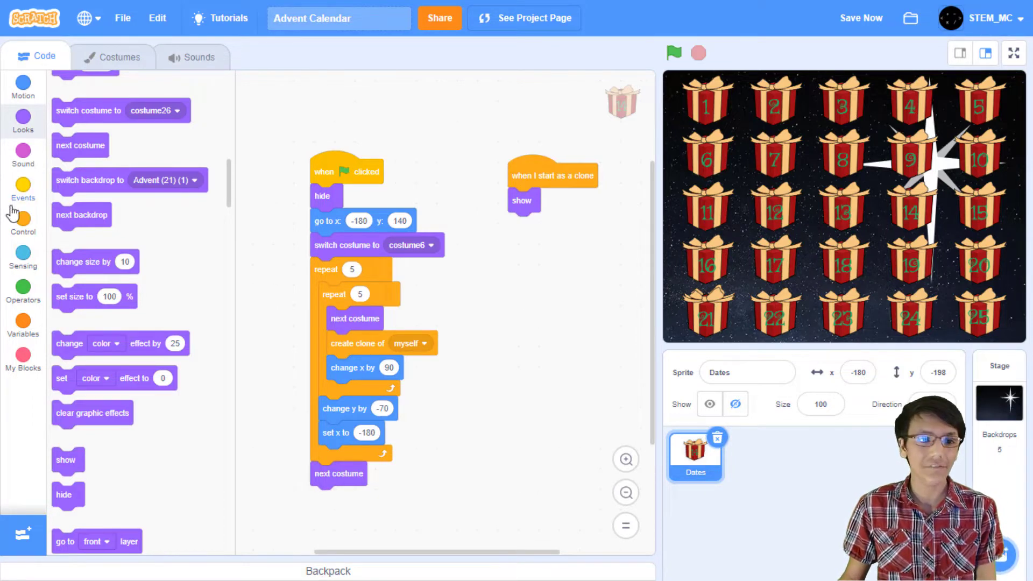
Make a My Blocks custom block named Clones, set to run without screen refresh
left_click(23, 354)
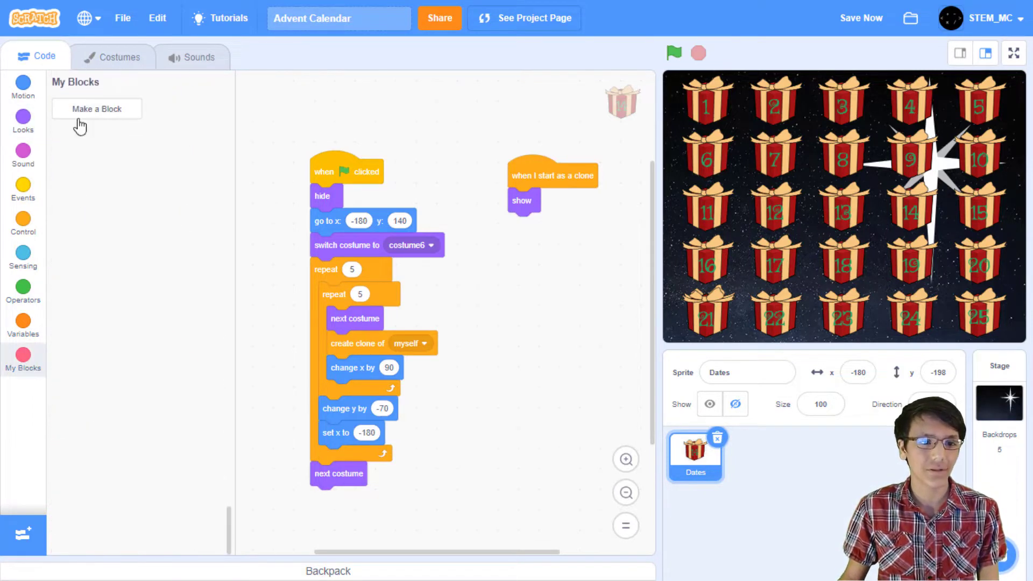
left_click(97, 109)
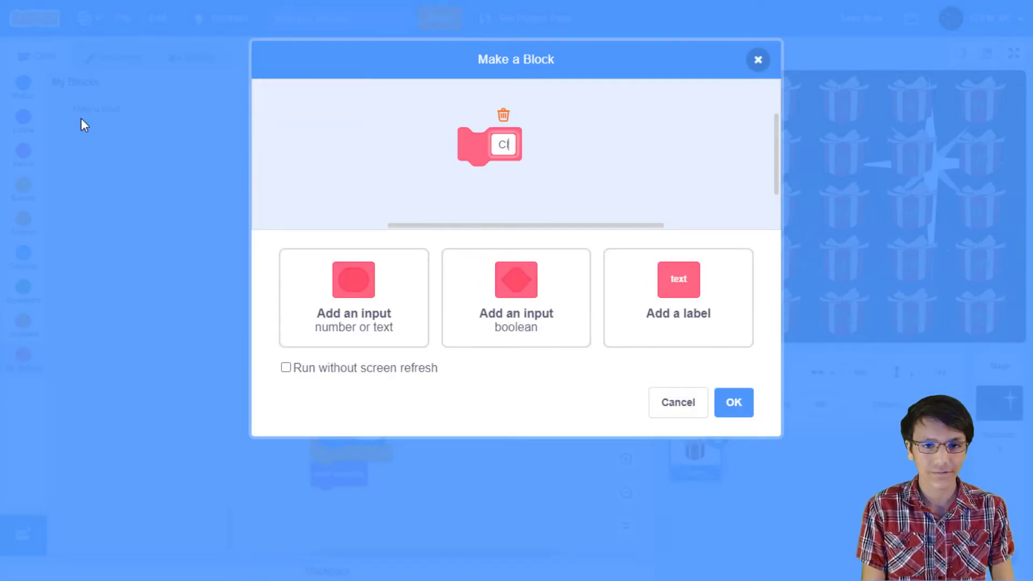
type("lones")
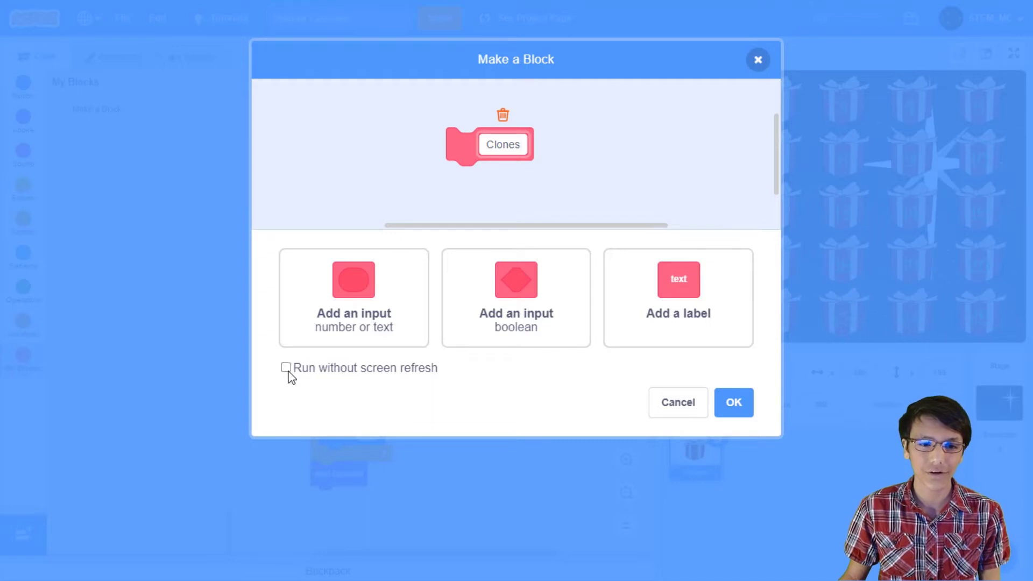
left_click(286, 368)
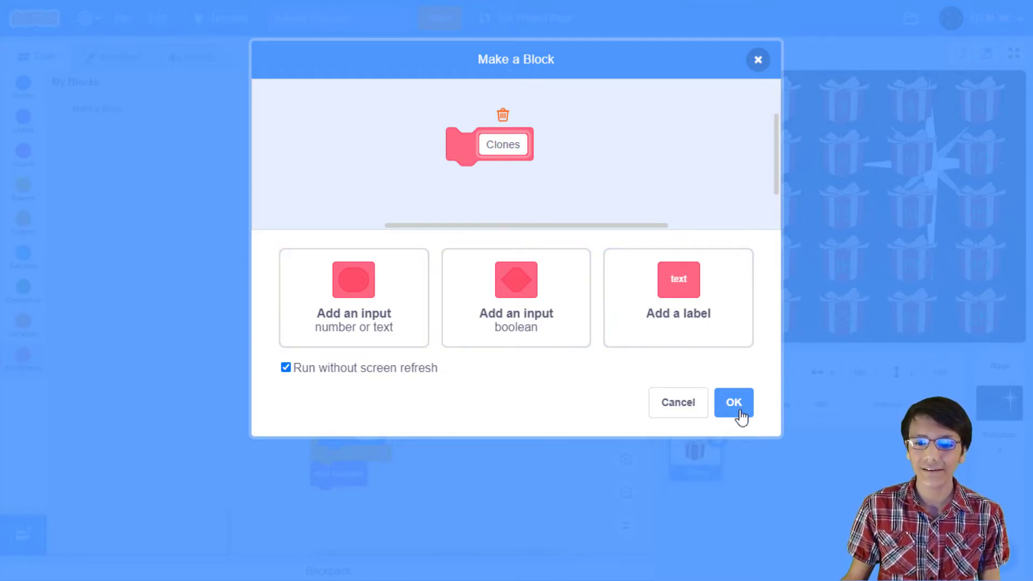
left_click(734, 403)
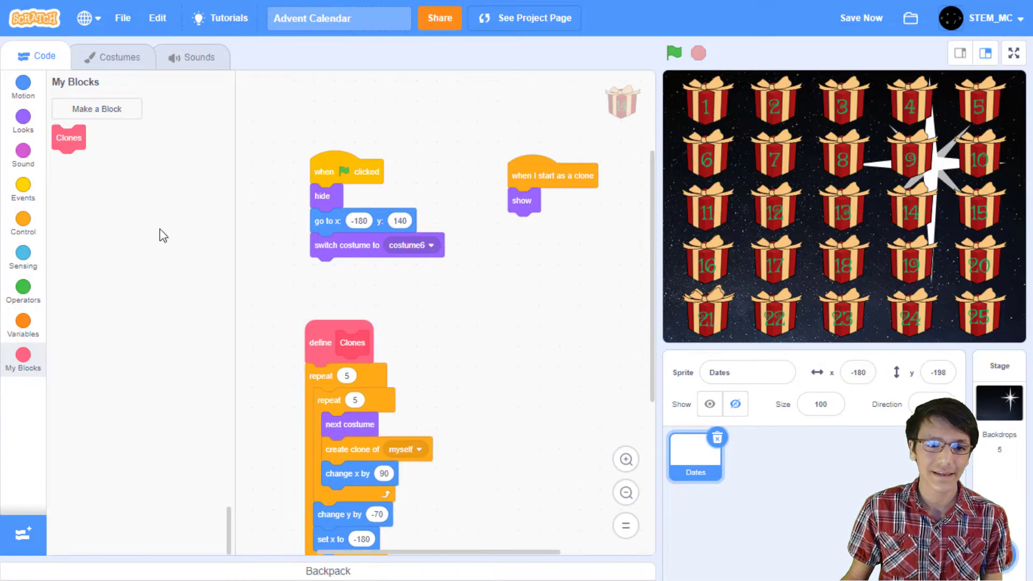
Attach the Clones block to the end of the green-flag script
left_click_drag(68, 138, 338, 279)
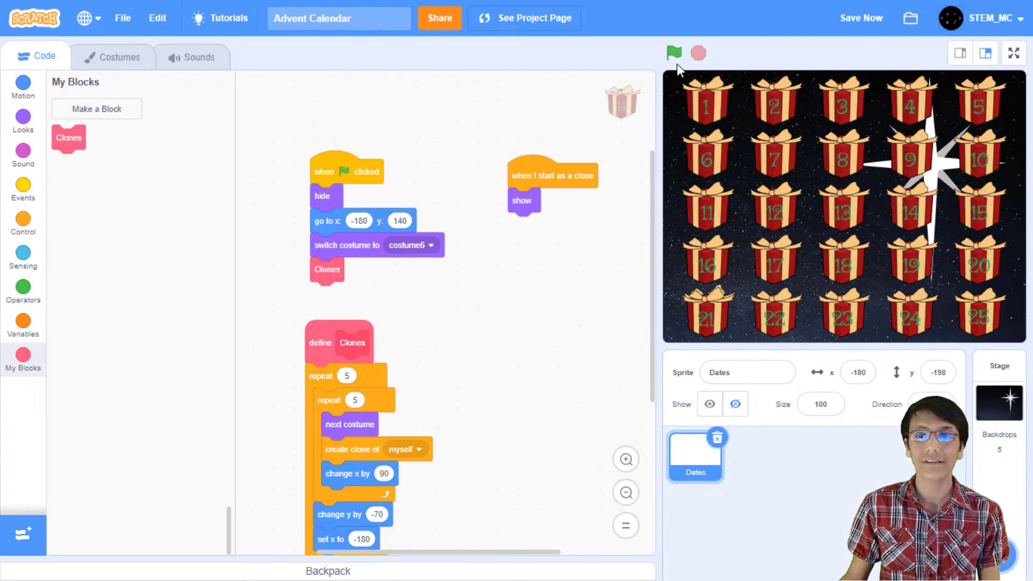
mouse_move(649, 217)
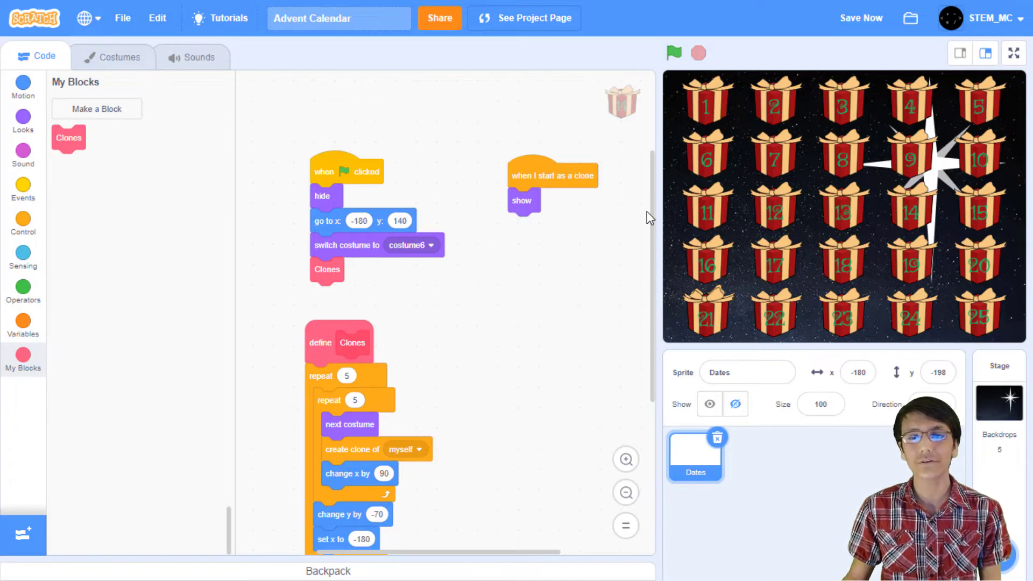
mouse_move(620, 249)
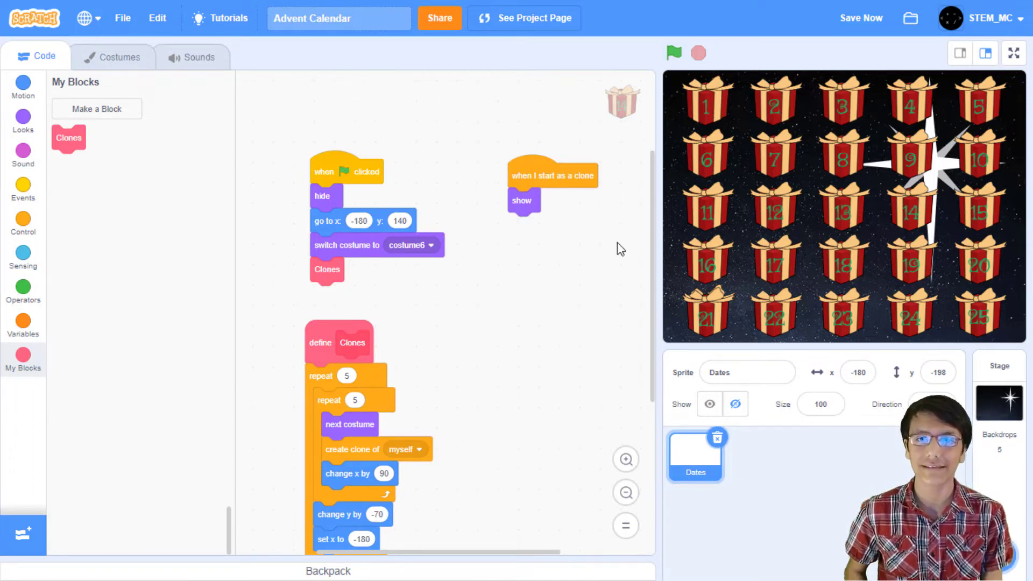
left_click(1013, 52)
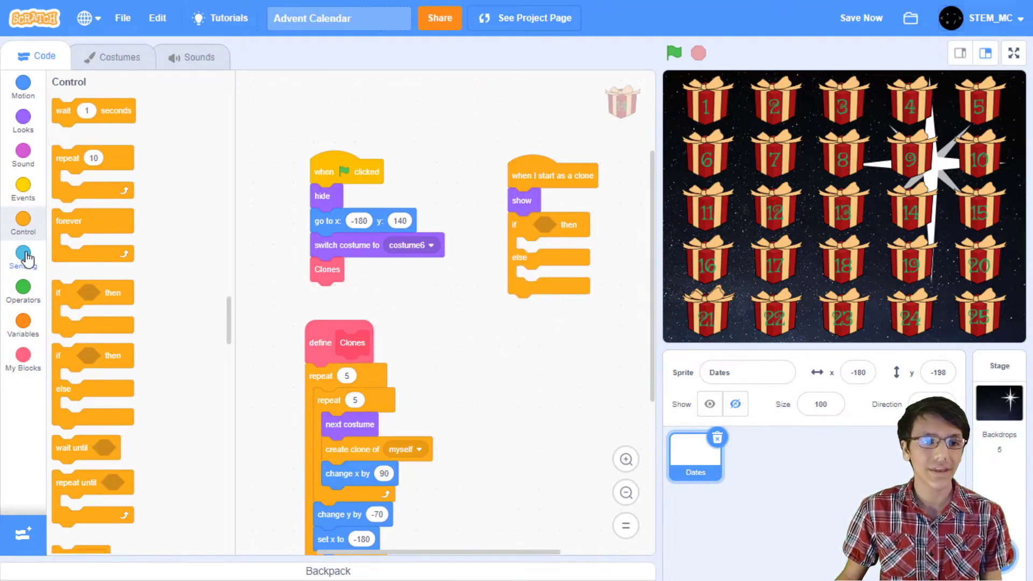
Put 'touching mouse-pointer?' in the if and add 'change size by (150 - size) / 2'
left_click(23, 257)
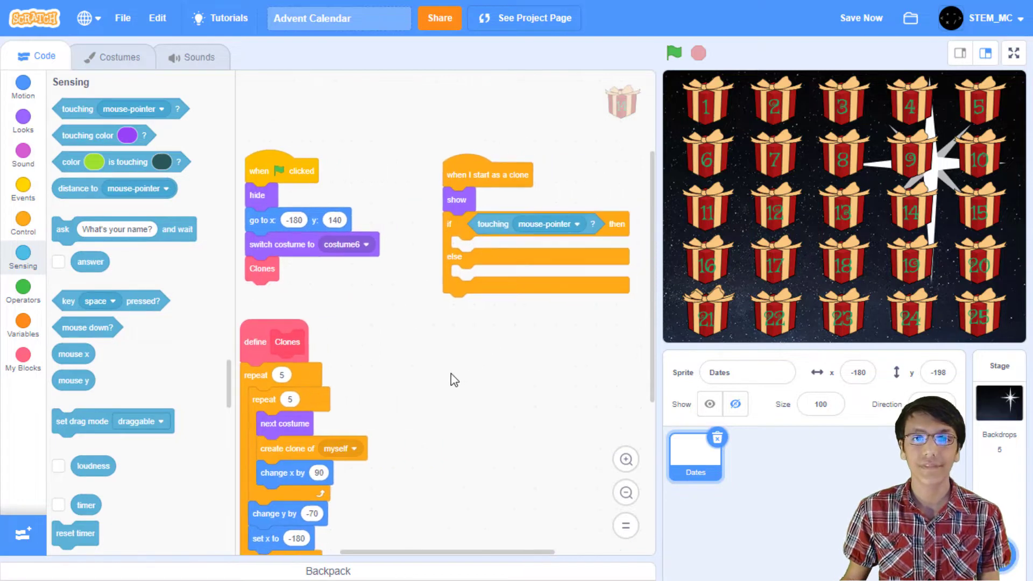
left_click(23, 116)
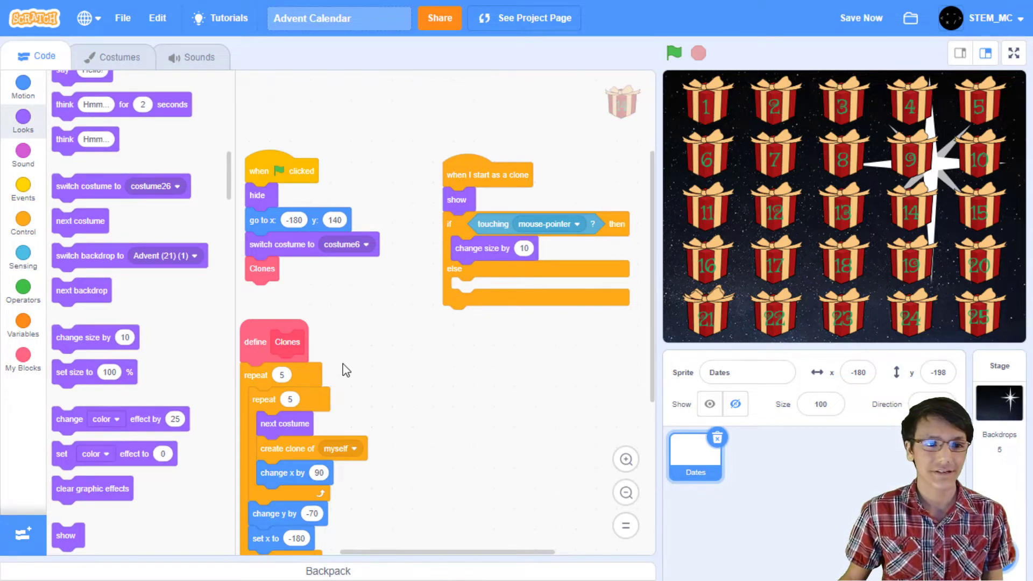
left_click(23, 294)
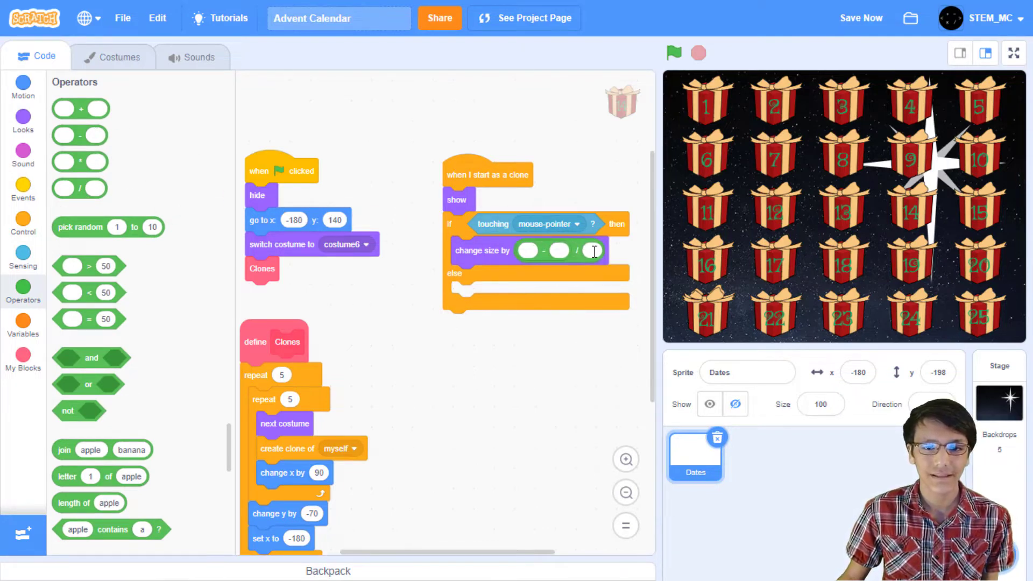
type("2")
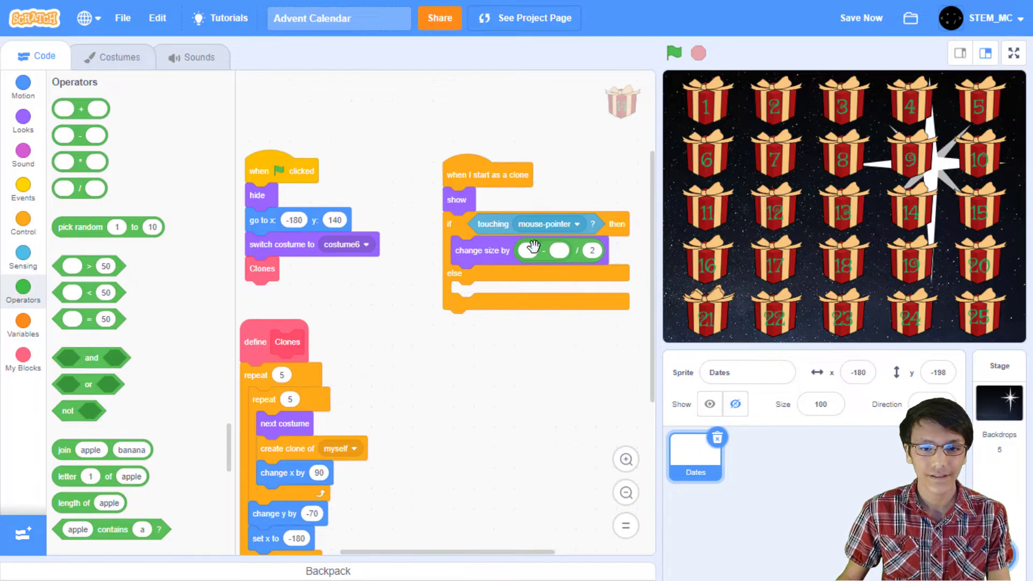
left_click(527, 251)
type("150")
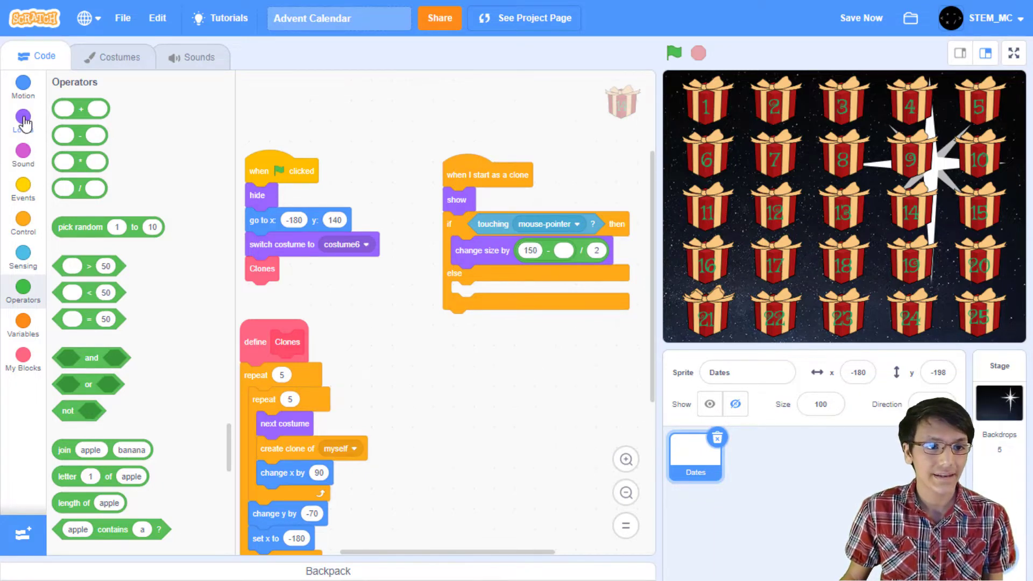
left_click(23, 120)
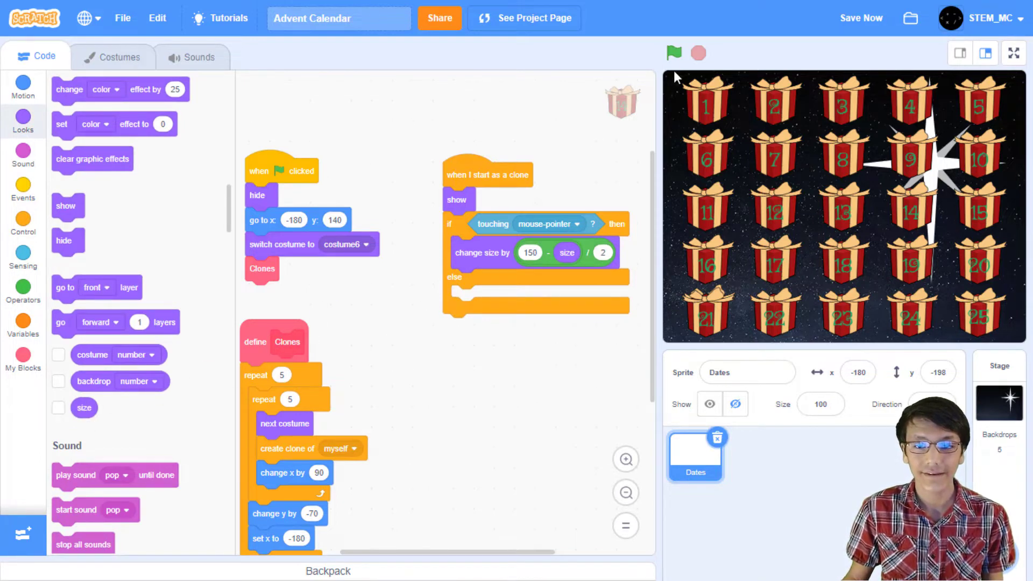
mouse_move(707, 115)
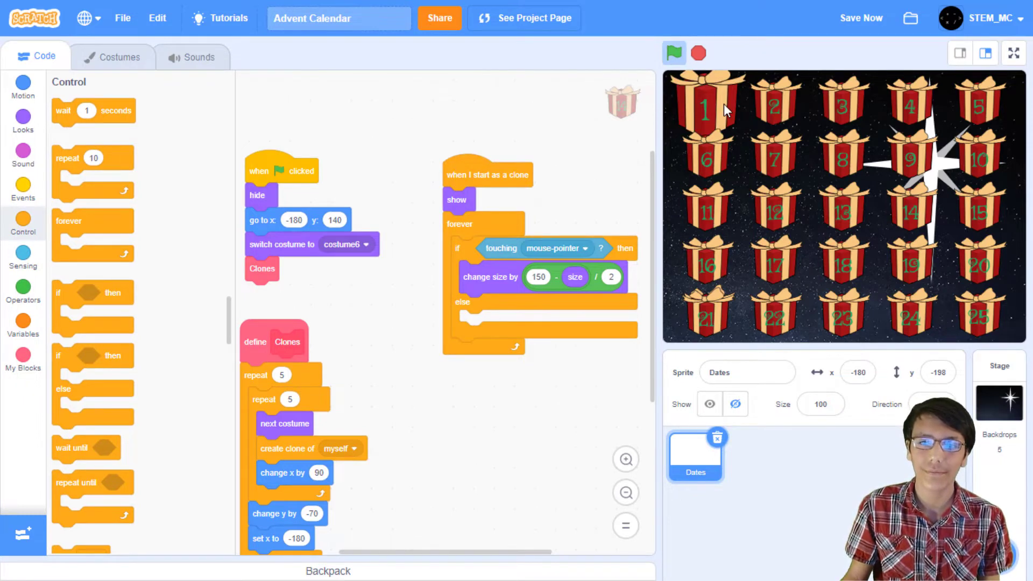
mouse_move(817, 133)
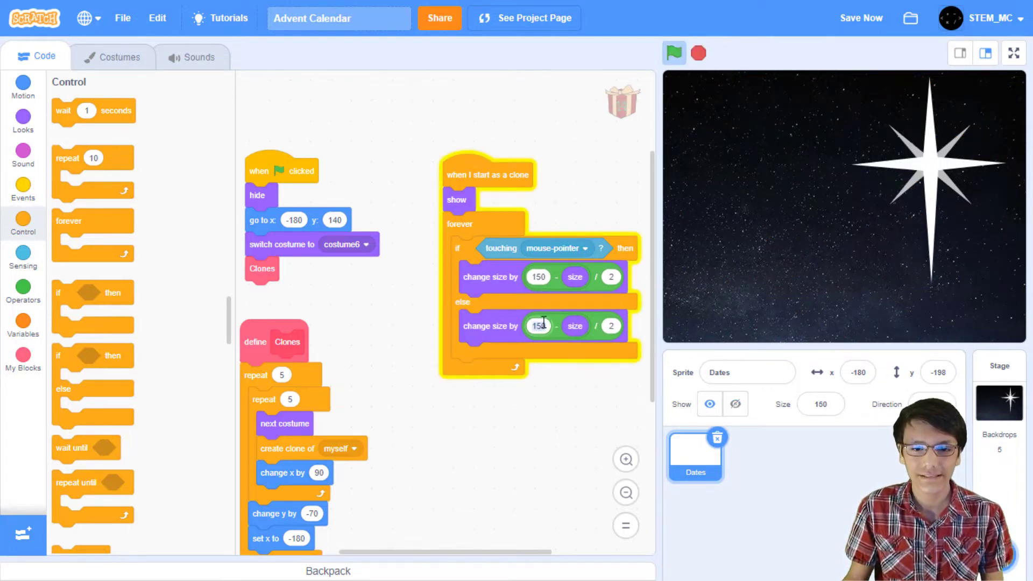
Set the else branch's target size to 100 and run the project to test hovering
type("100")
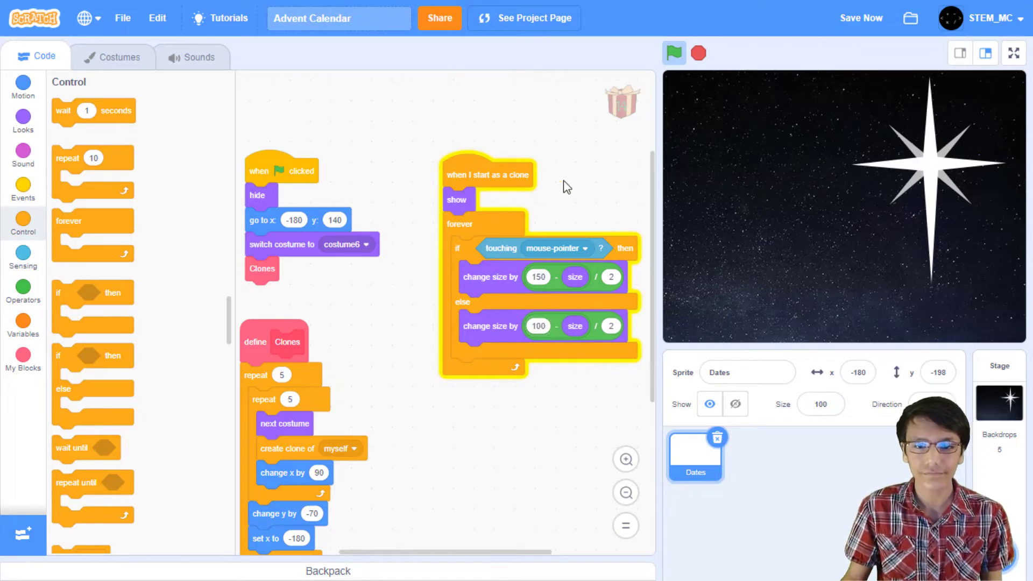
left_click(675, 53)
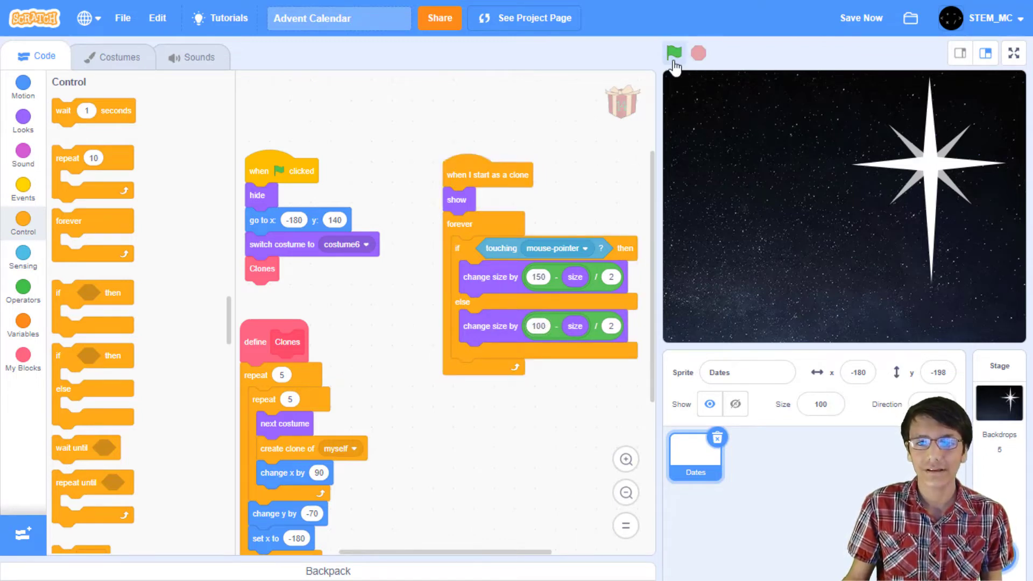
left_click(673, 52)
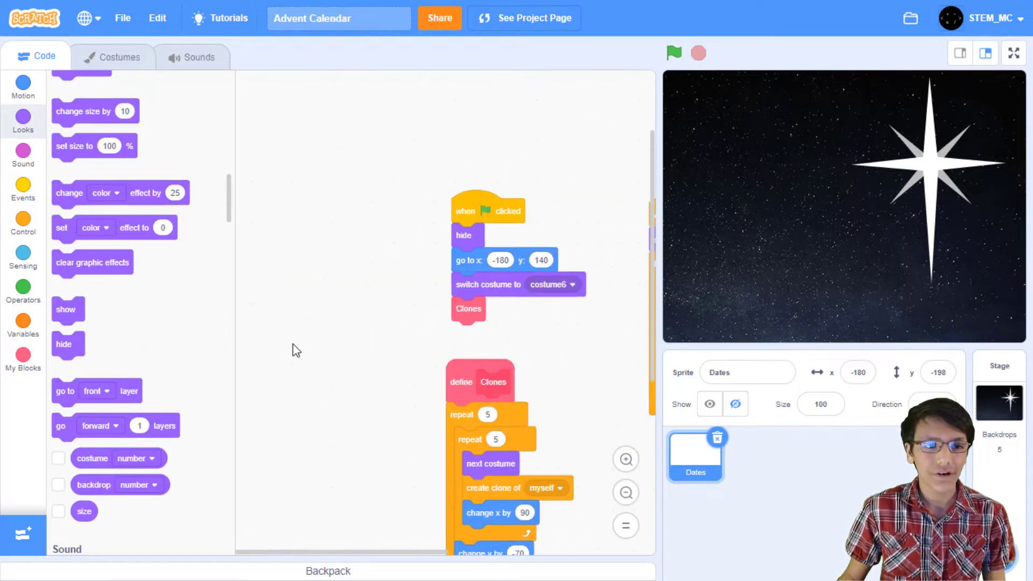
Add a 'when this sprite clicked' script that switches the backdrop to the costume number
left_click(23, 184)
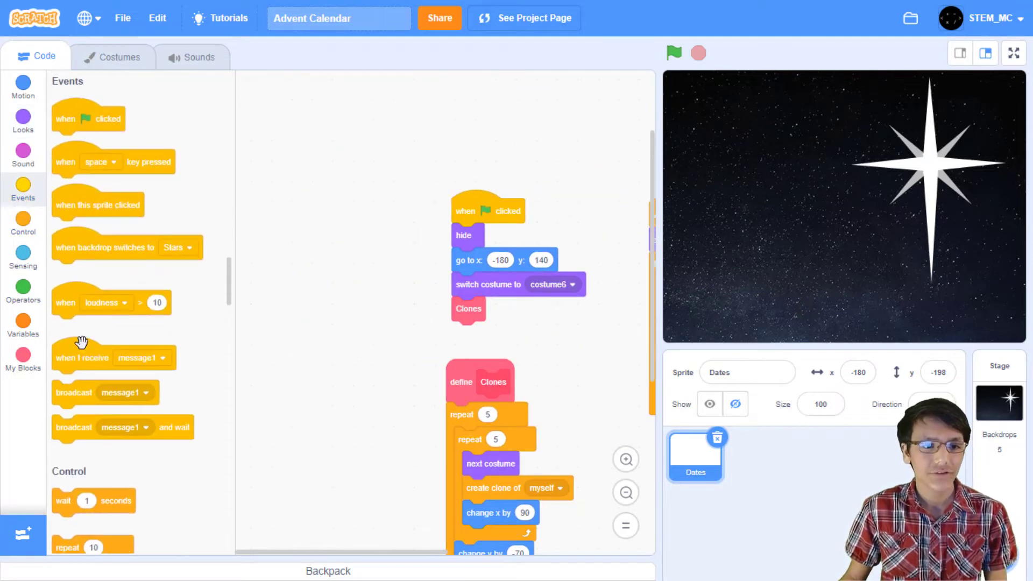
left_click_drag(97, 205, 338, 213)
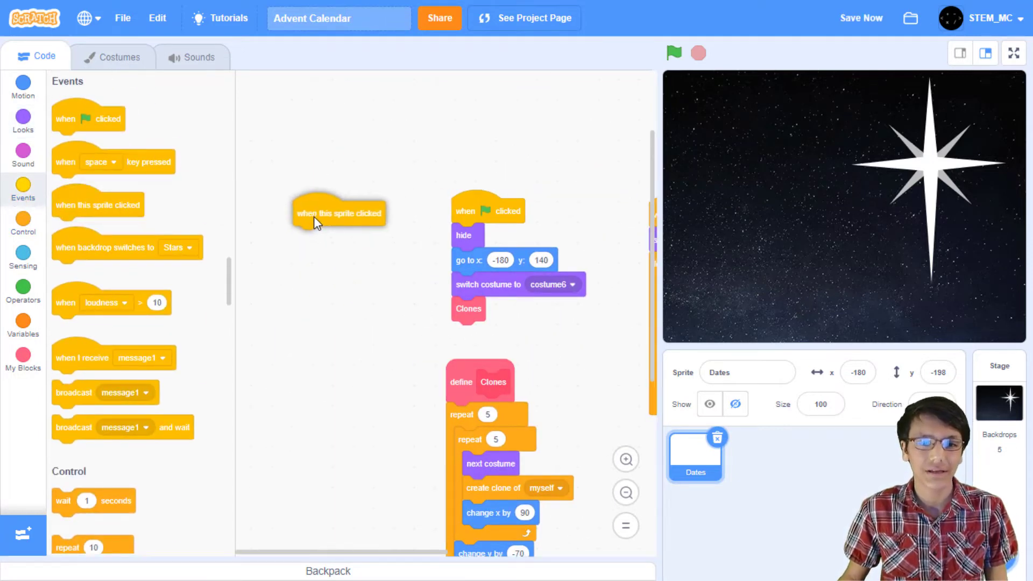
left_click(23, 112)
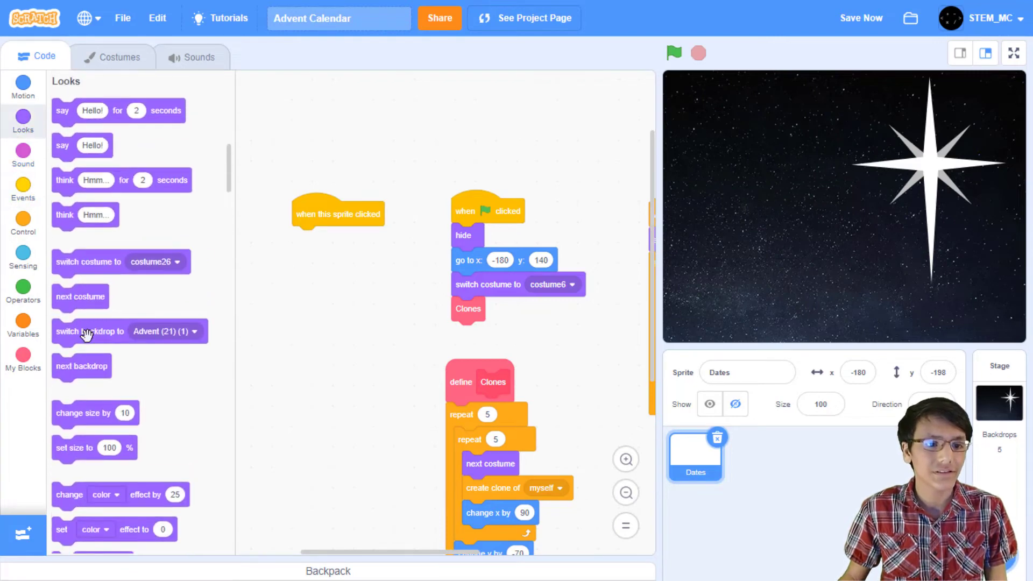
left_click_drag(89, 332, 330, 238)
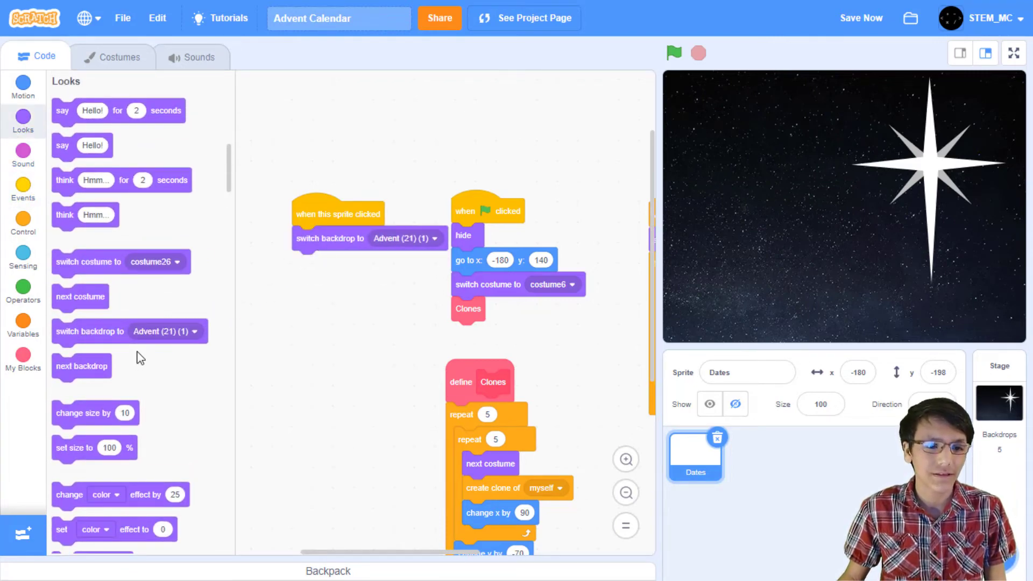
scroll("down", 3)
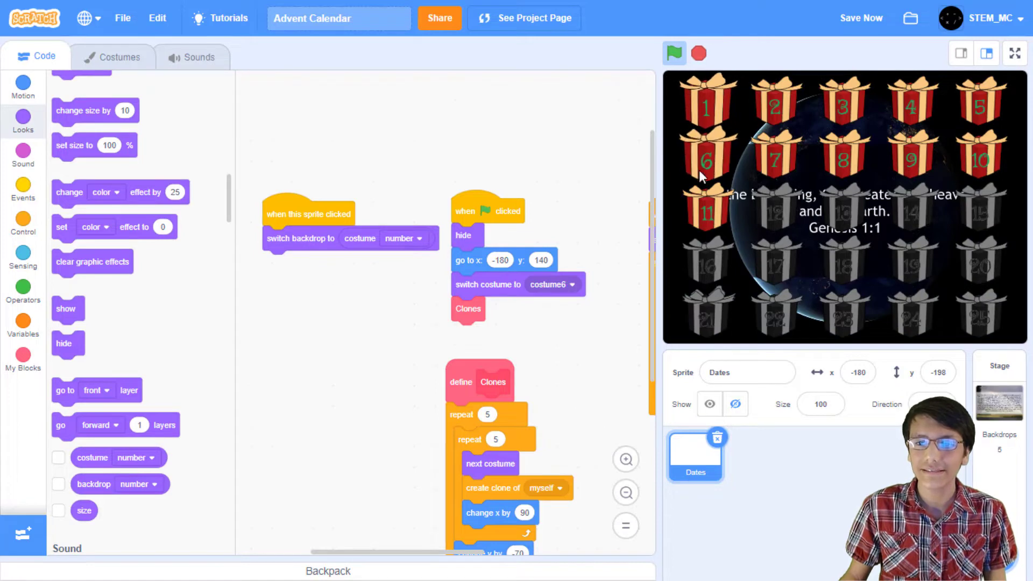
mouse_move(732, 141)
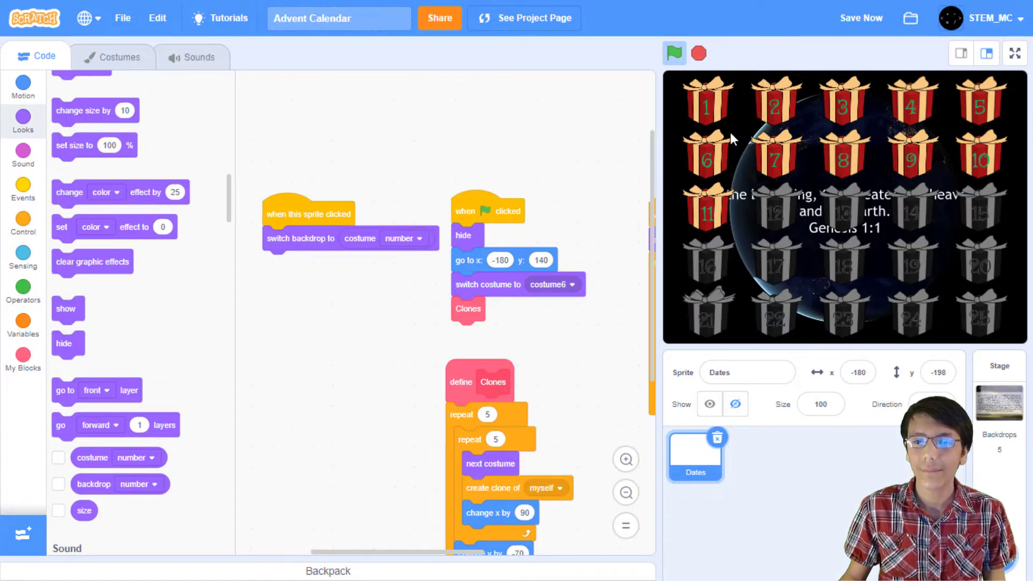
left_click(701, 53)
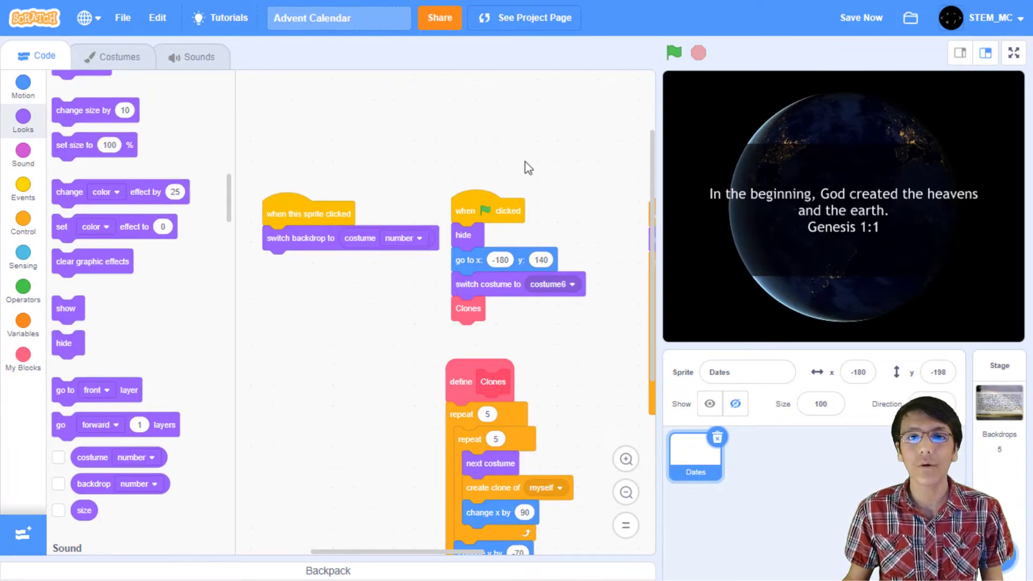
mouse_move(540, 110)
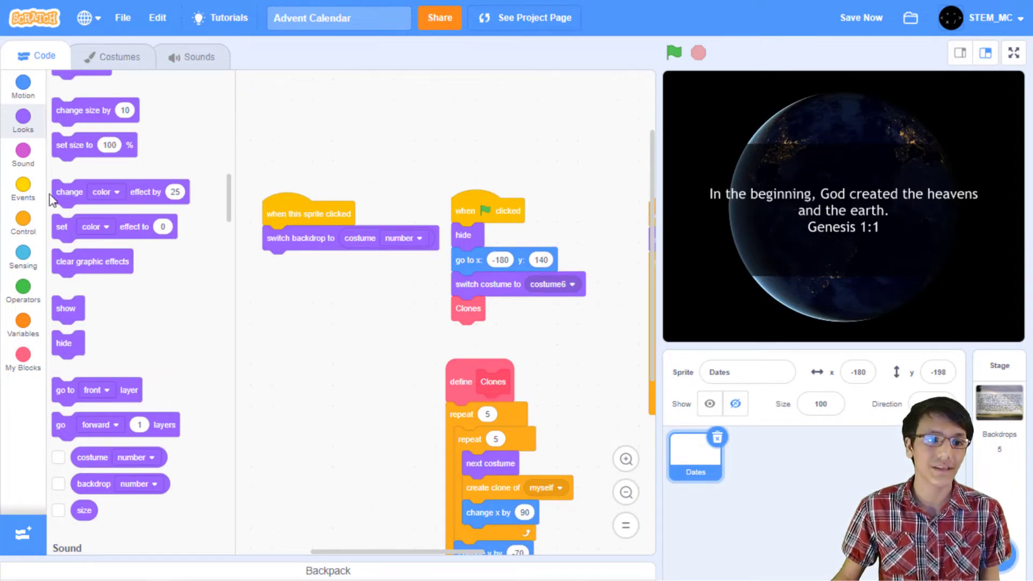
Add a 'when I receive Show' script that hides the gifts, then stop the project
left_click(23, 182)
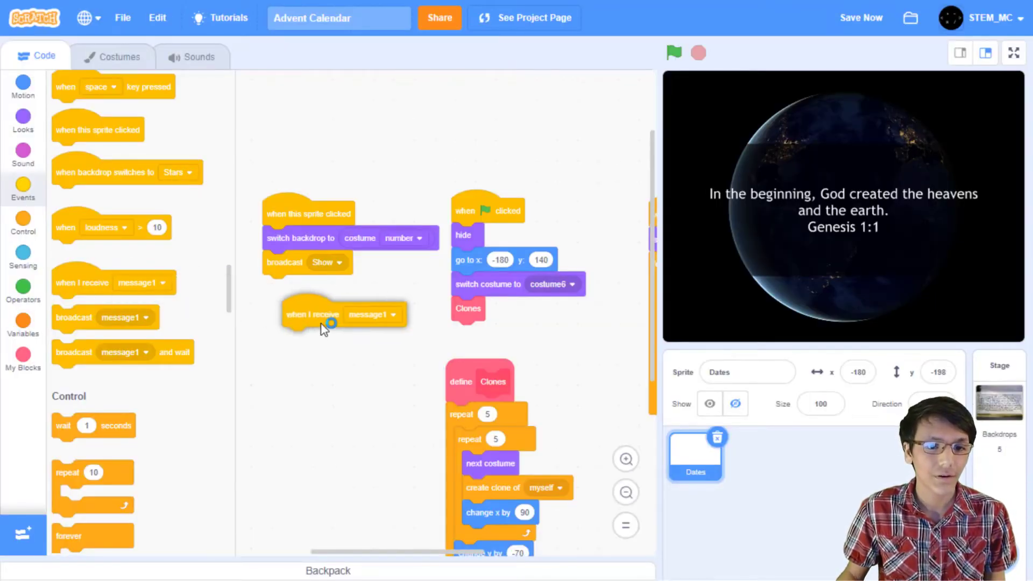
left_click(393, 314)
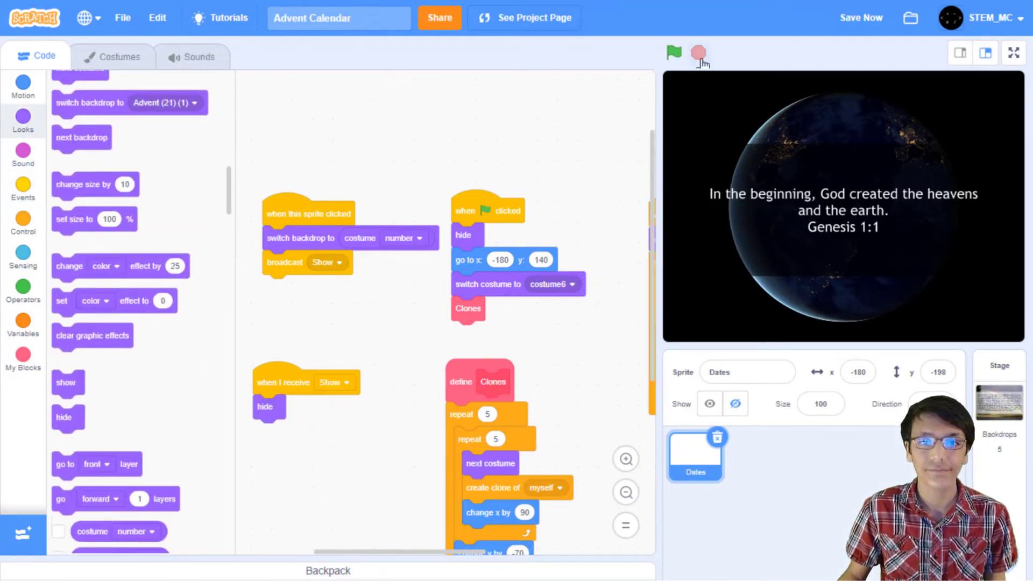
left_click(673, 53)
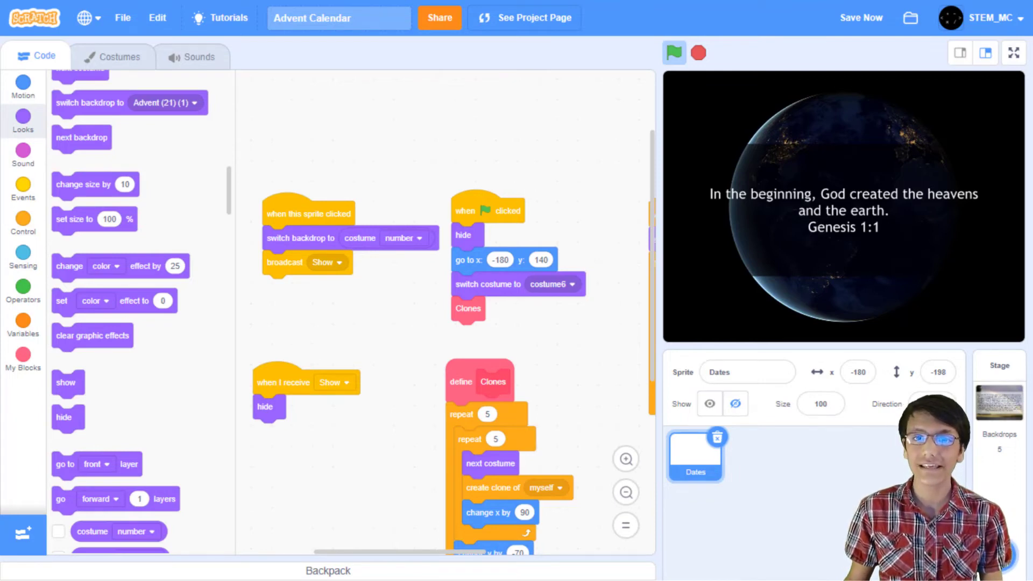
Give the Stage a 'when stage clicked' script switching to Stars and broadcasting new message Hide
left_click(999, 398)
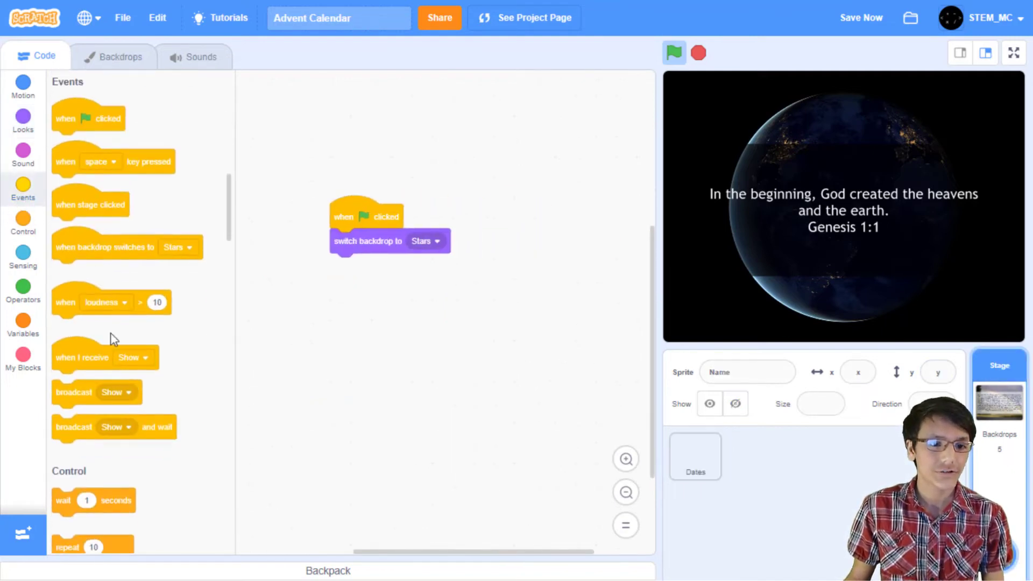
left_click_drag(90, 205, 547, 215)
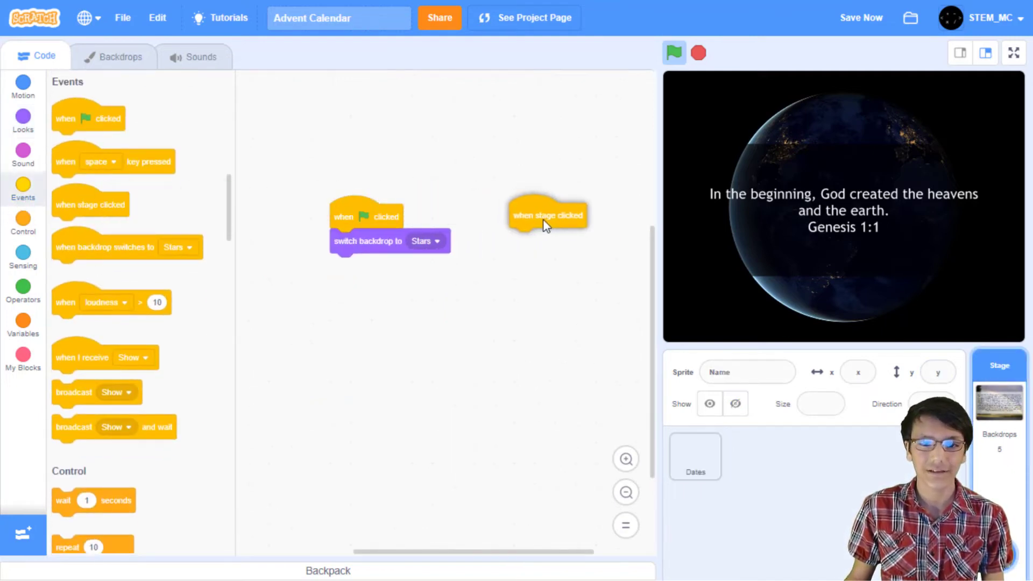
left_click_drag(96, 392, 540, 251)
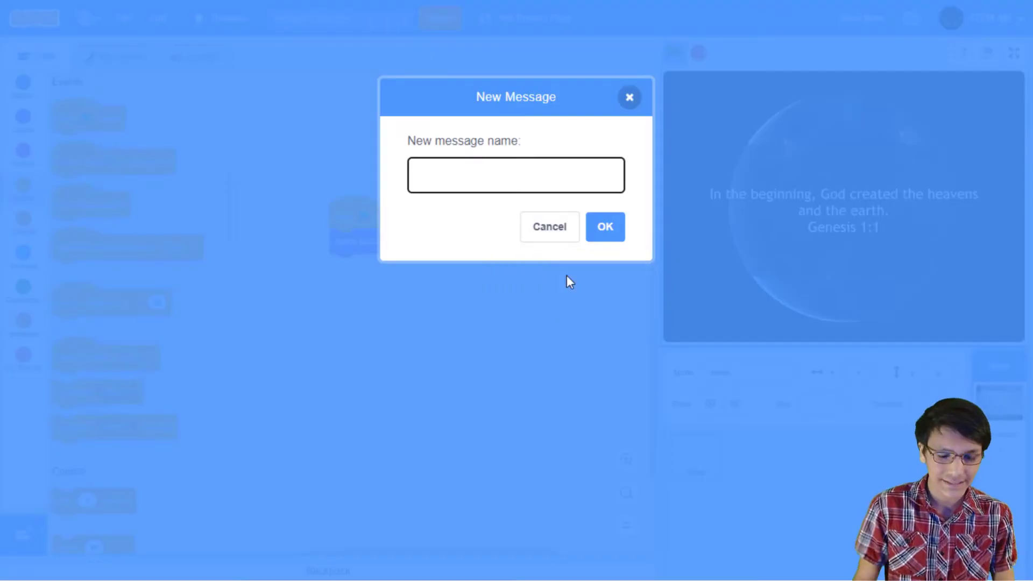
left_click(549, 226)
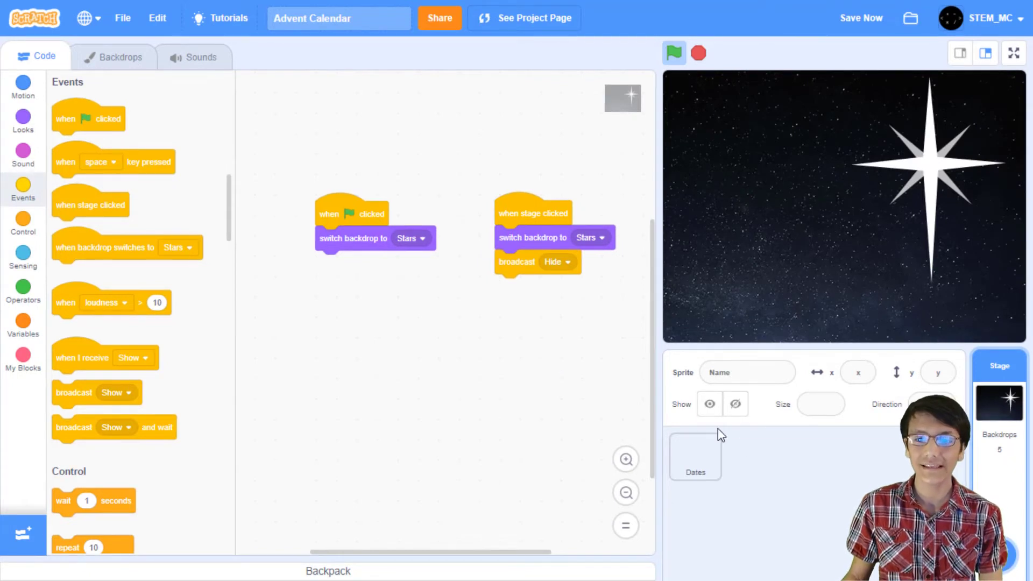
left_click(696, 457)
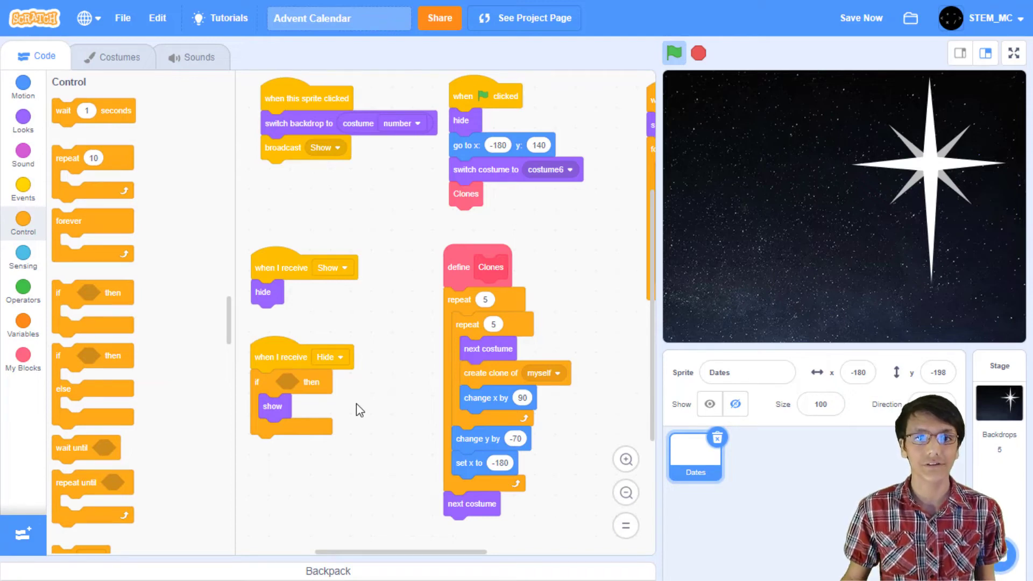
Set the Hide handler's if condition to not (costume number = 1) and rerun the project
left_click(23, 115)
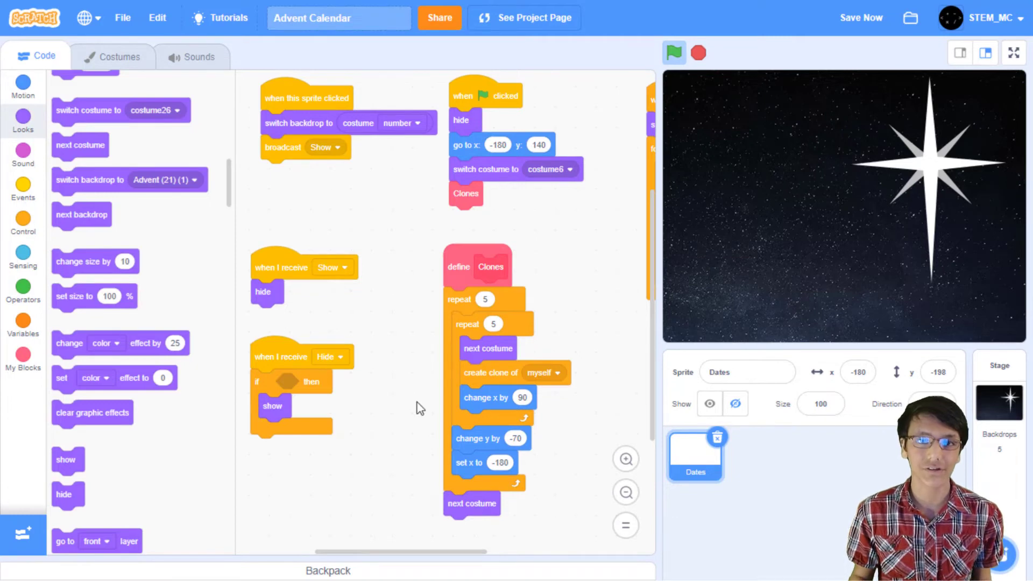
left_click(23, 288)
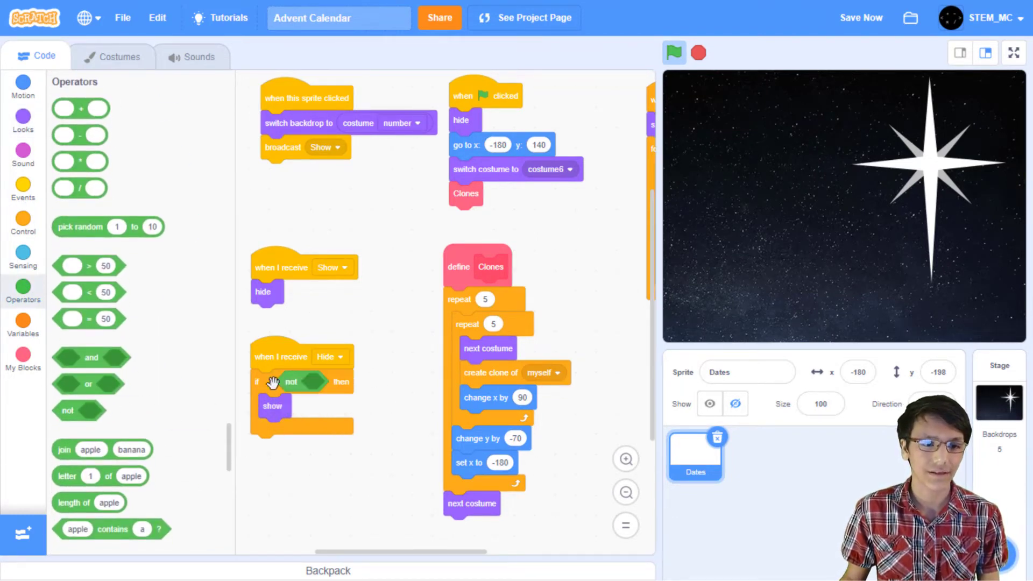
left_click_drag(89, 319, 320, 383)
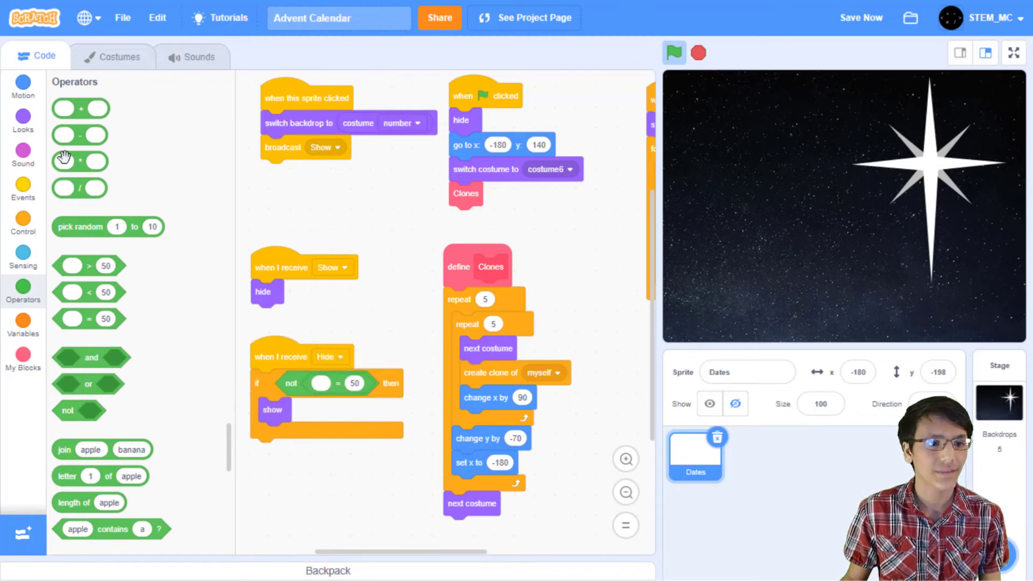
left_click(23, 113)
type("1")
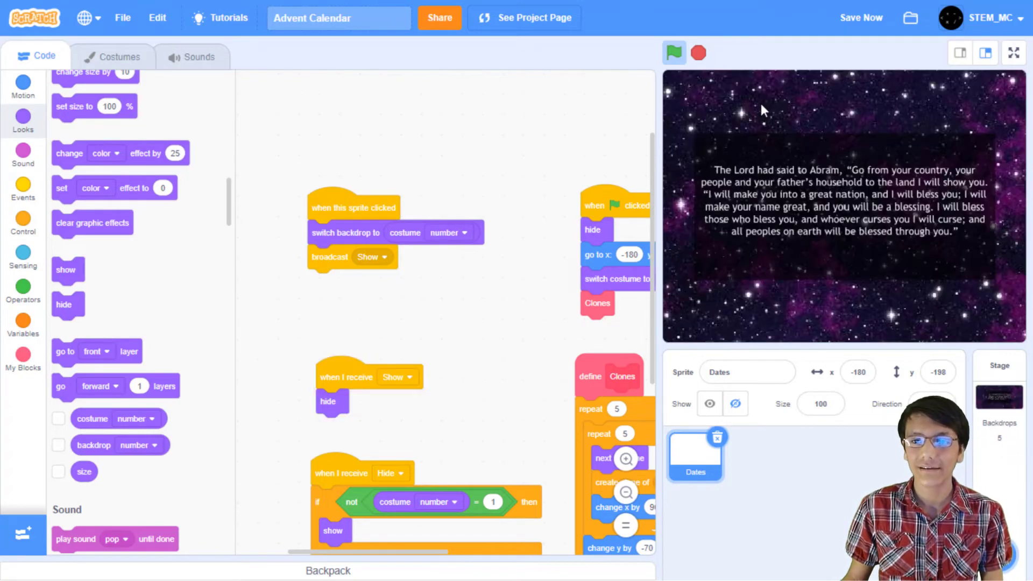
mouse_move(749, 143)
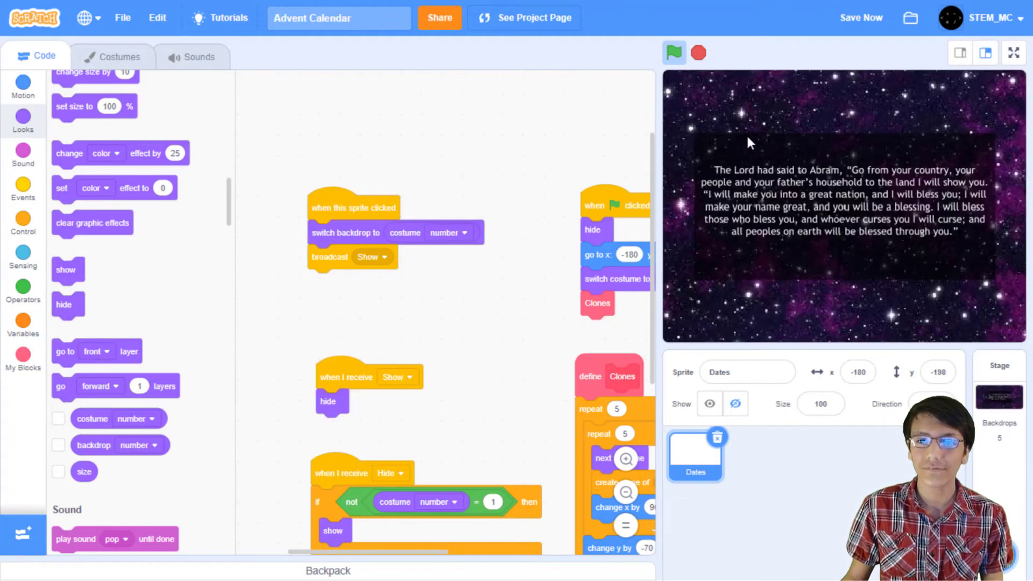
left_click(674, 52)
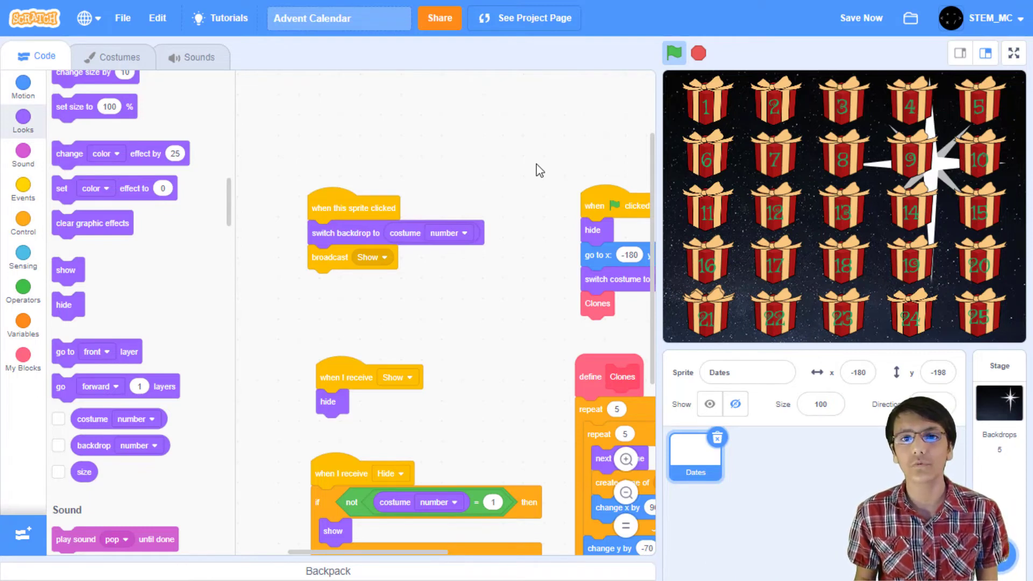
Wrap the hover if in an if-else checking not (current date + 1 < costume number)
left_click(862, 17)
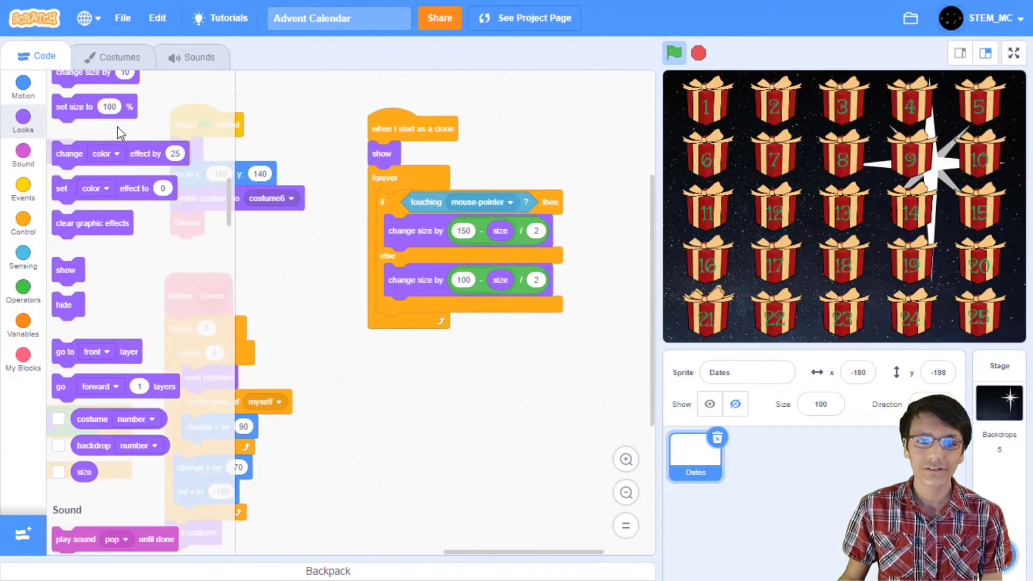
left_click(23, 224)
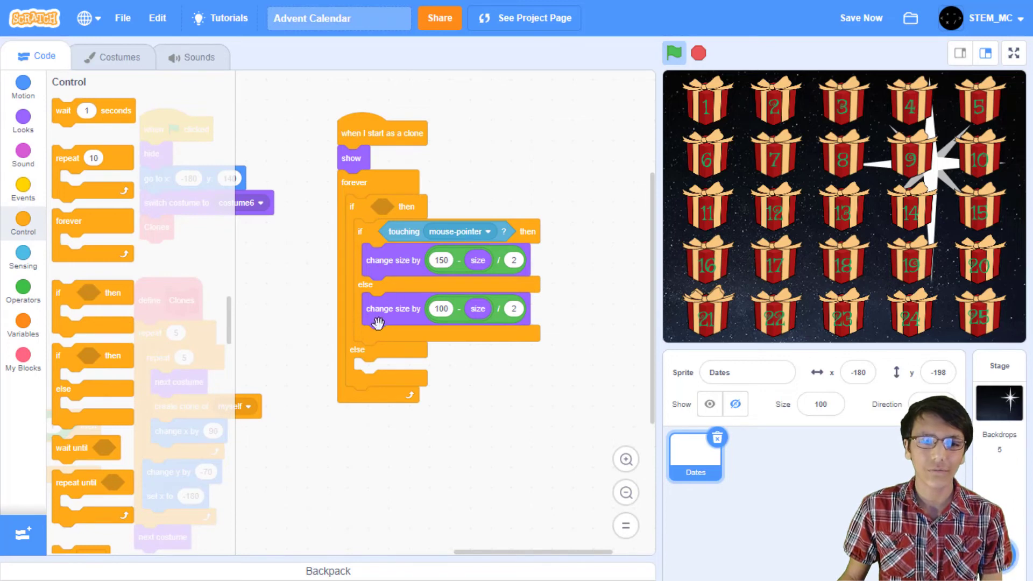
mouse_move(102, 319)
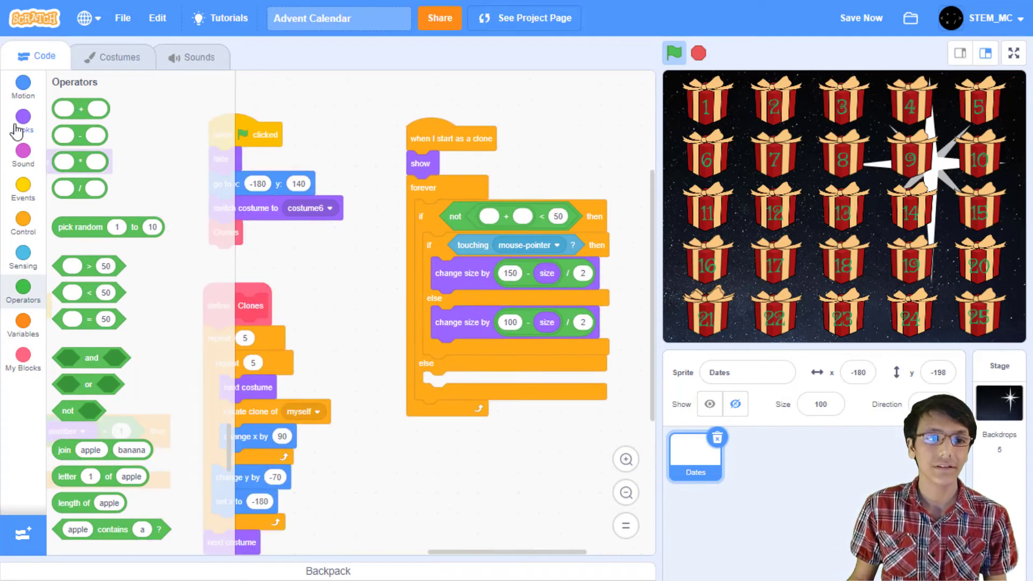
left_click(23, 118)
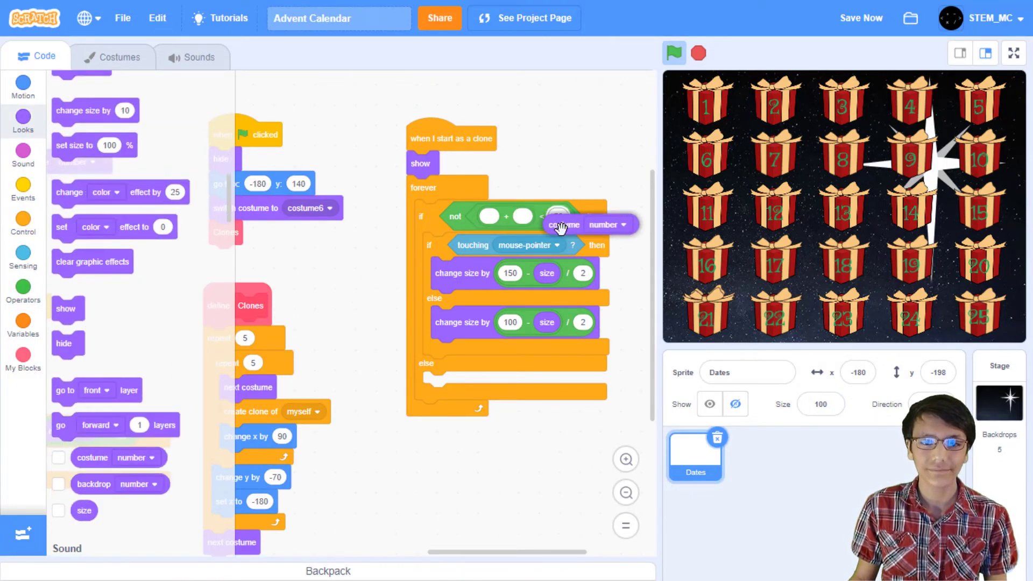
left_click(23, 257)
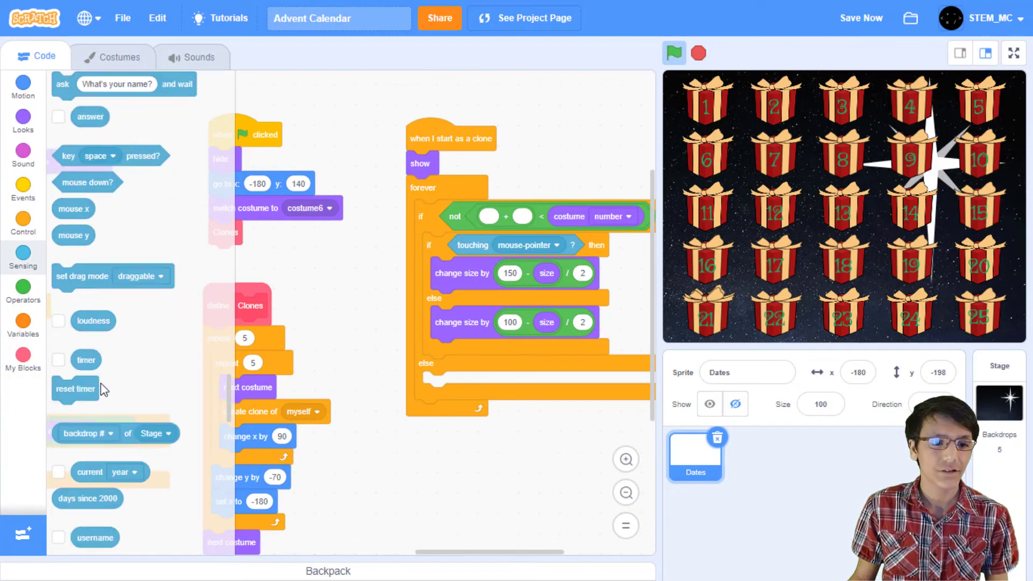
left_click_drag(89, 472, 491, 218)
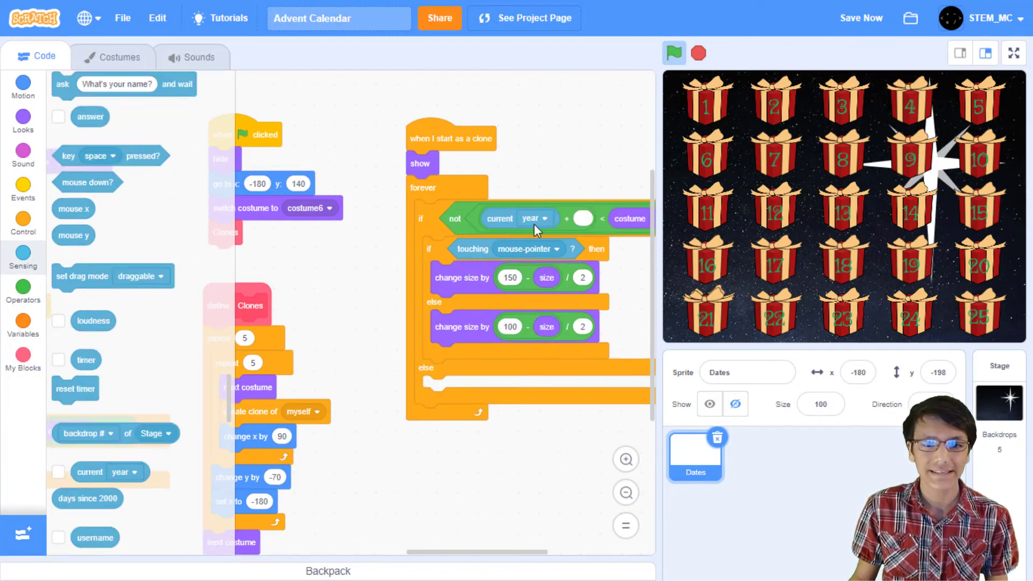
left_click(536, 219)
type("1")
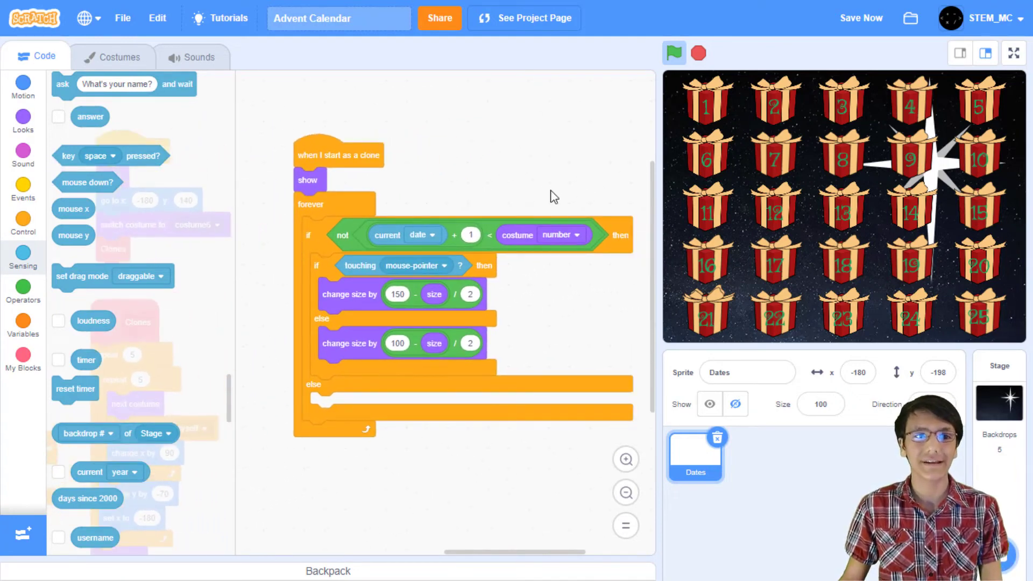
Add 'clear graphic effects' to the if branch and 'set color effect to 1/0' to else
left_click(22, 120)
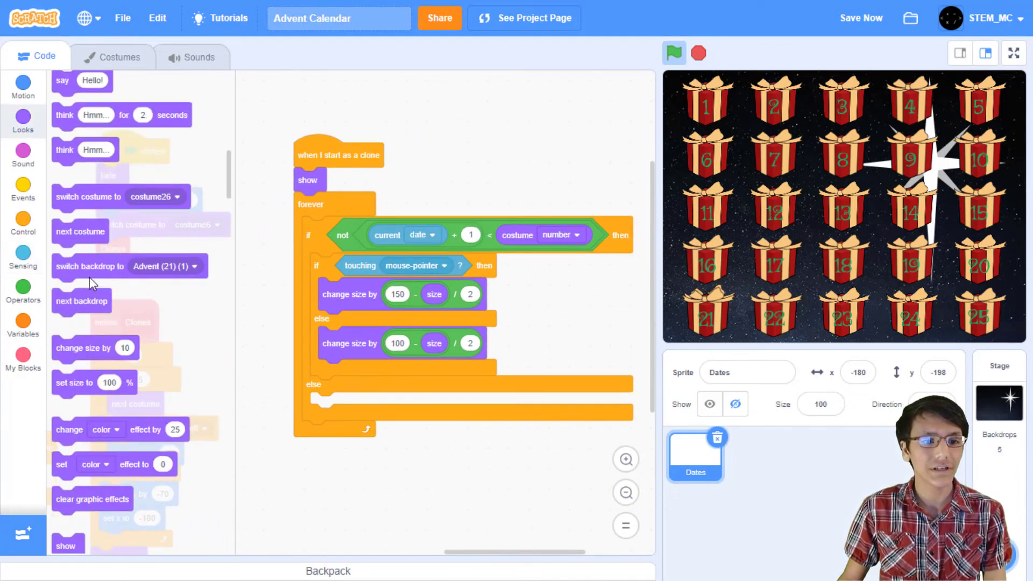
scroll("down", 3)
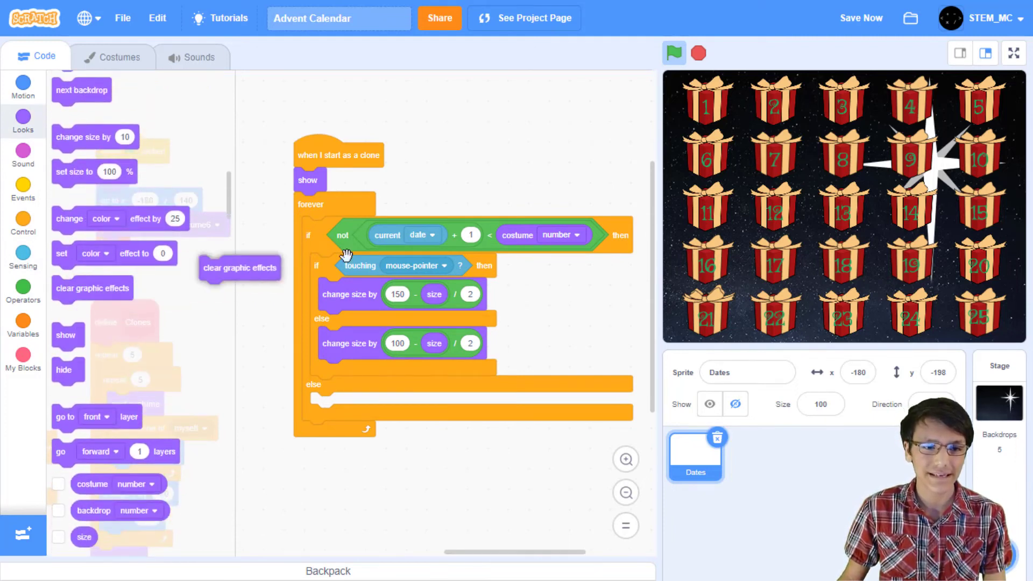
left_click_drag(239, 267, 350, 265)
type("1")
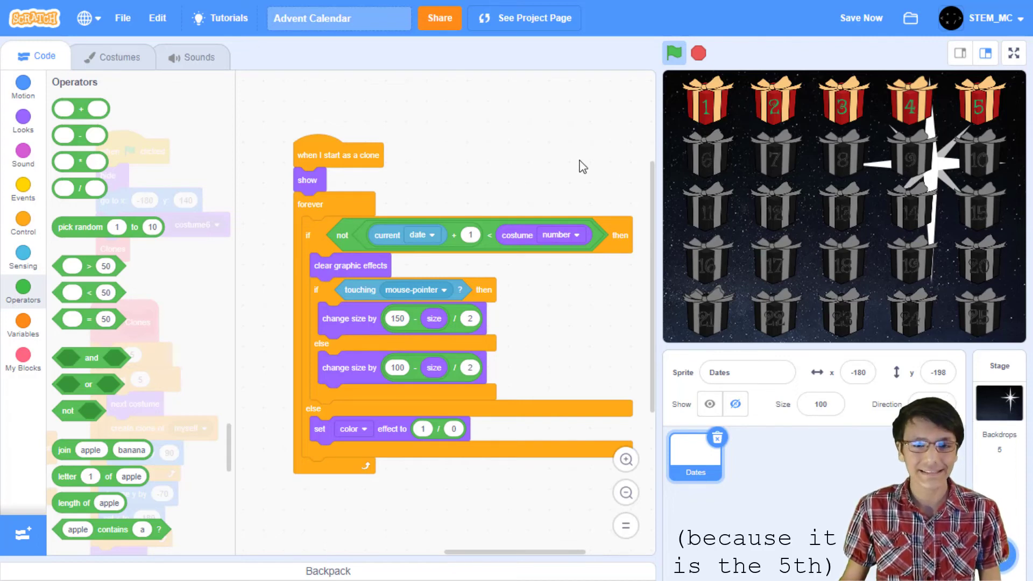
mouse_move(642, 182)
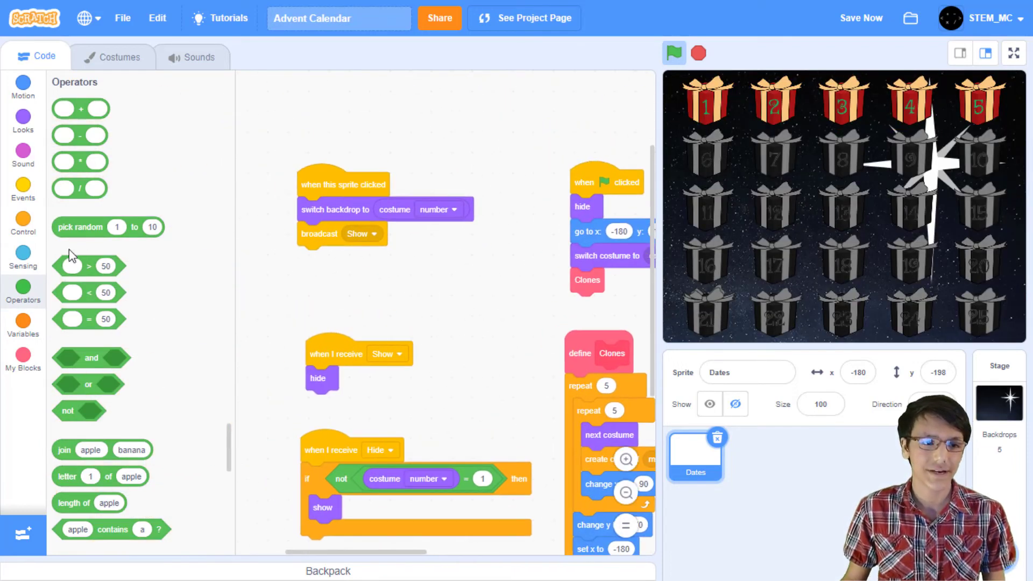
Wrap the gift-click blocks in an if using not (current date + 1 < costume number)
left_click(23, 221)
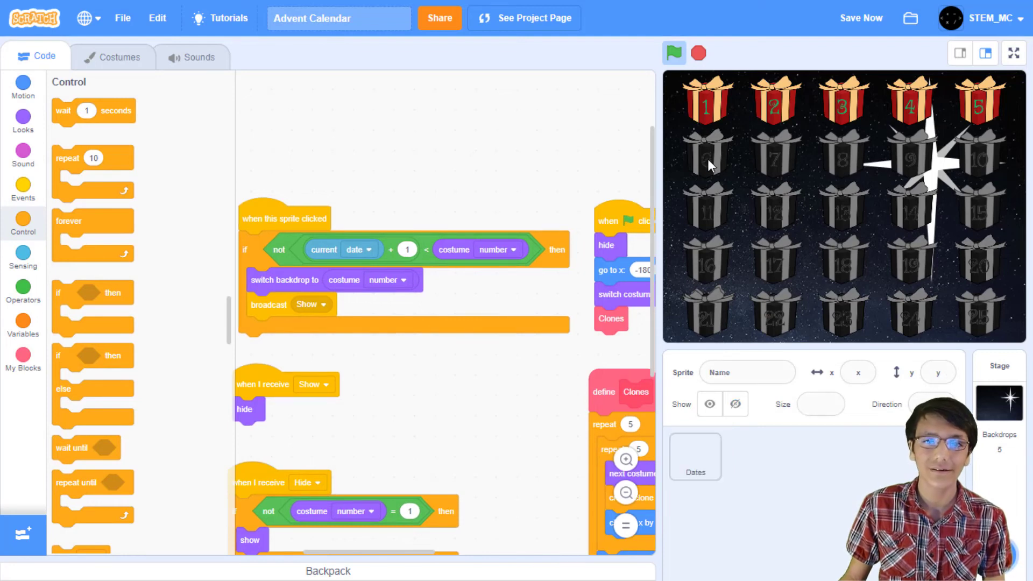
mouse_move(445, 167)
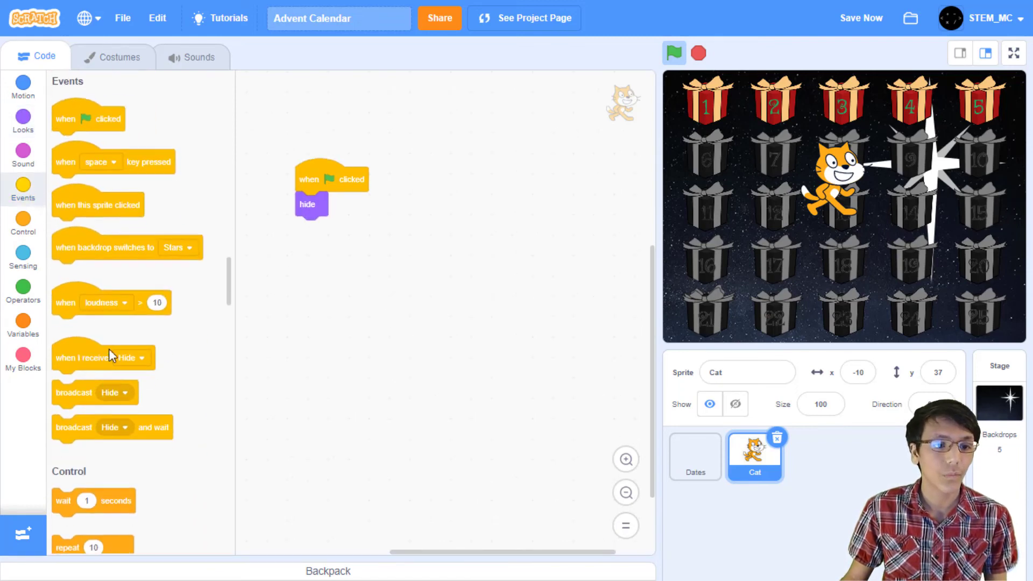
Give the Cat a 'when I receive Hide' script that shows it if backdrop number = 1 + 1
left_click_drag(102, 358, 525, 178)
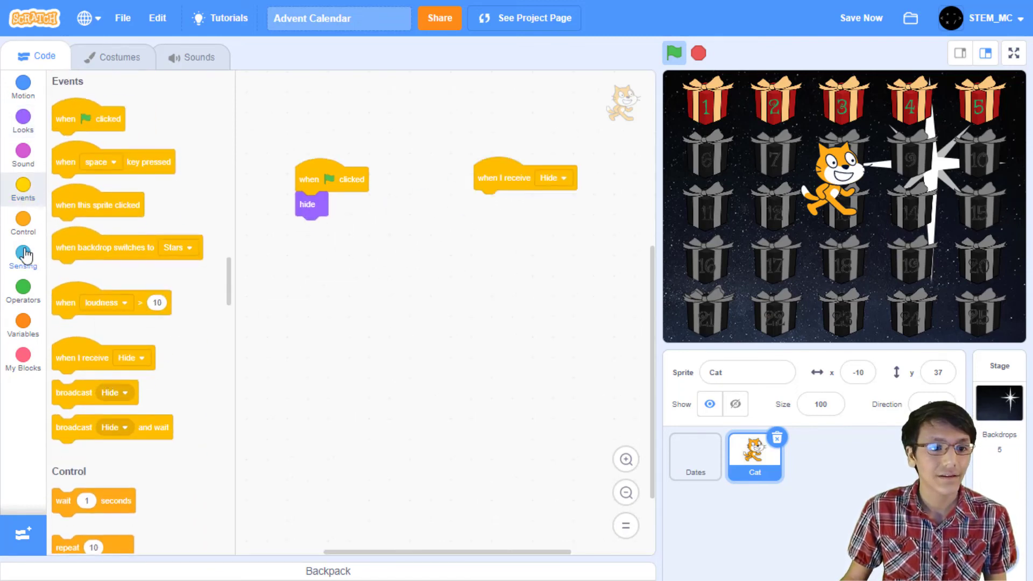
left_click(23, 221)
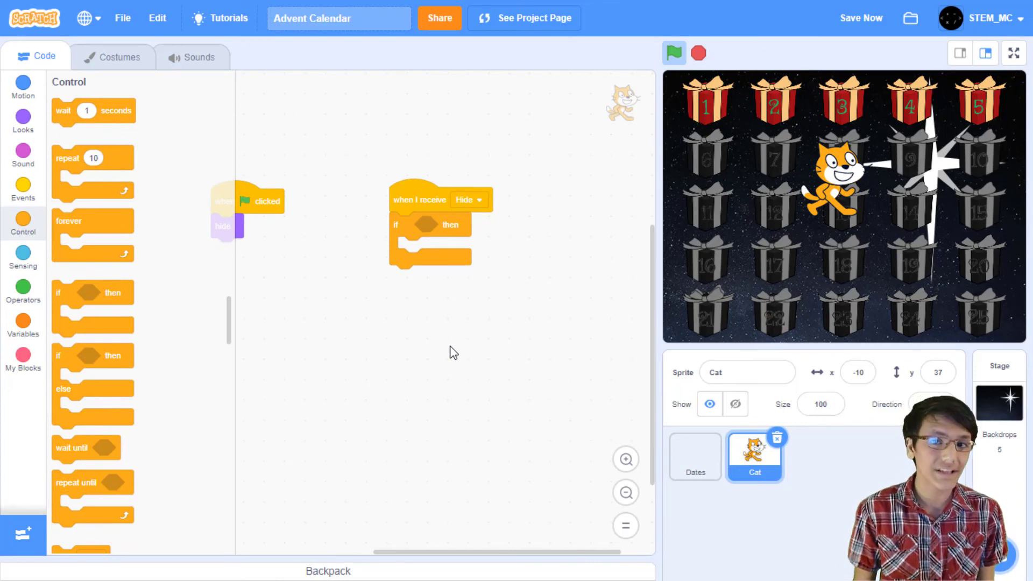
left_click(23, 288)
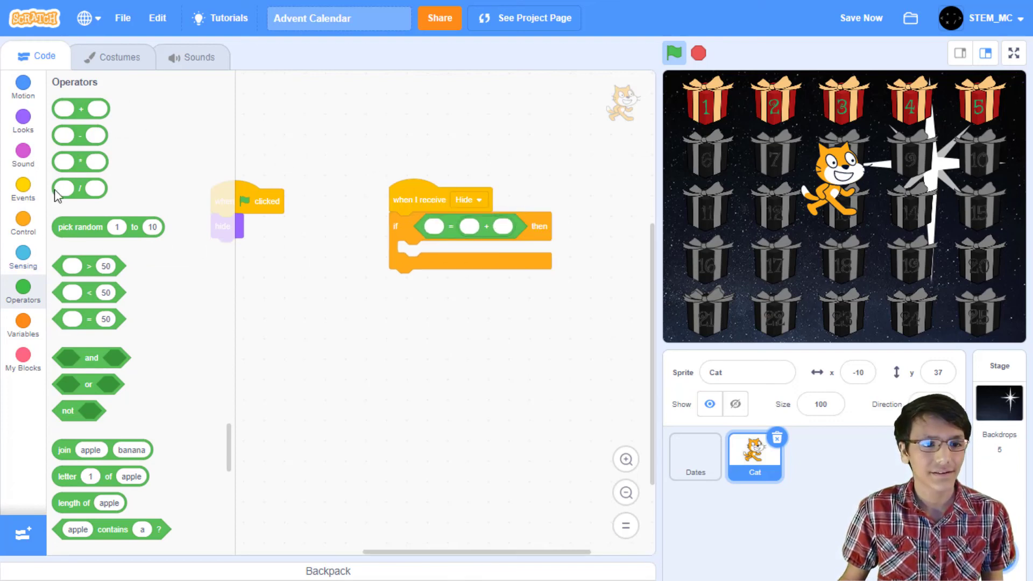
left_click(23, 122)
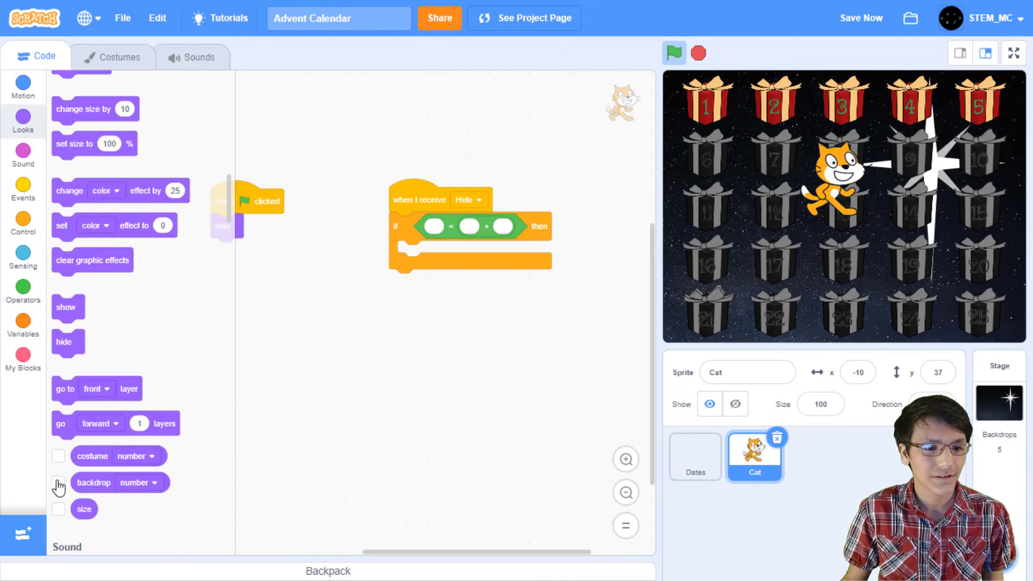
left_click_drag(118, 481, 449, 226)
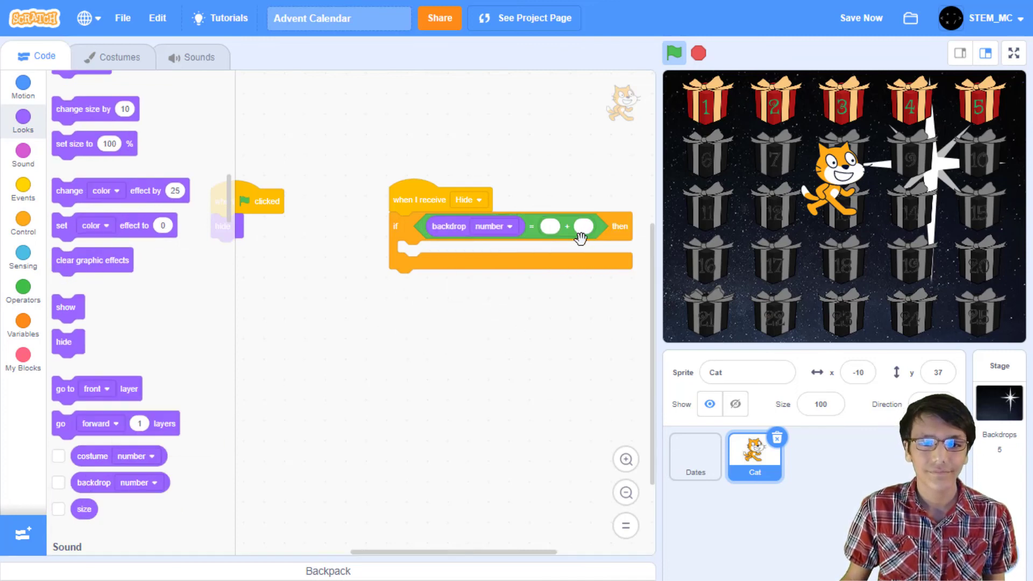
type("1")
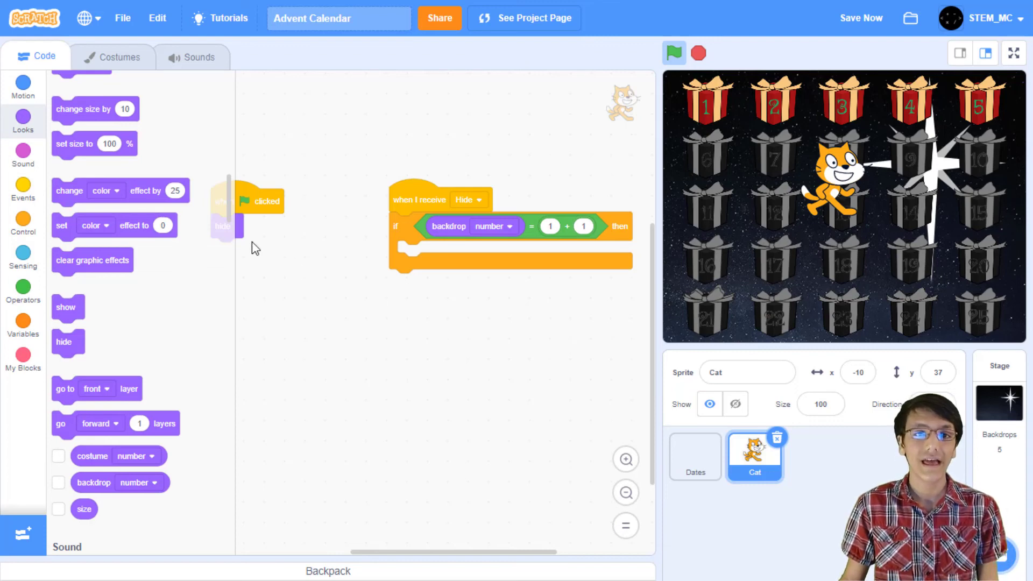
left_click_drag(68, 307, 411, 253)
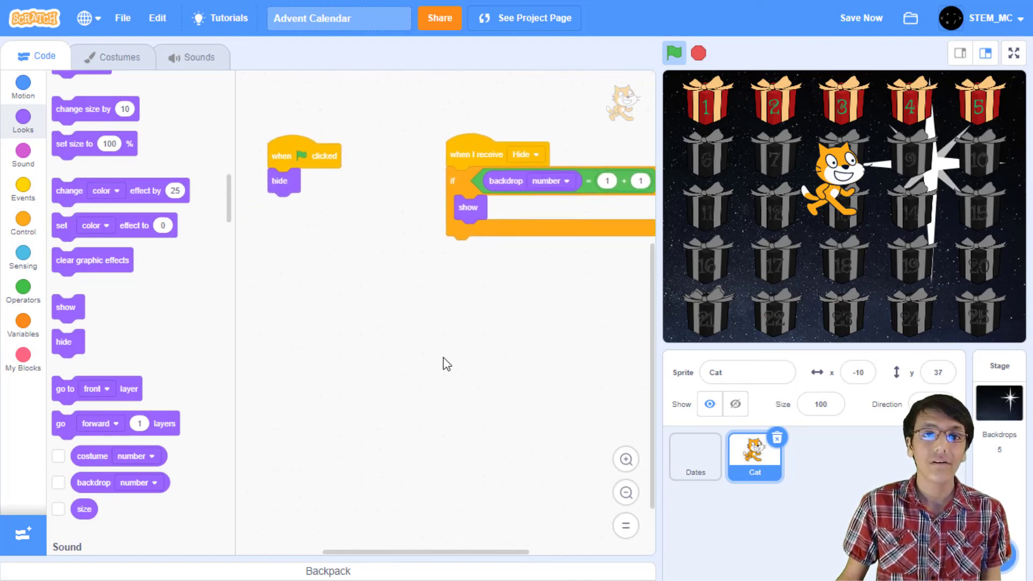
left_click(23, 189)
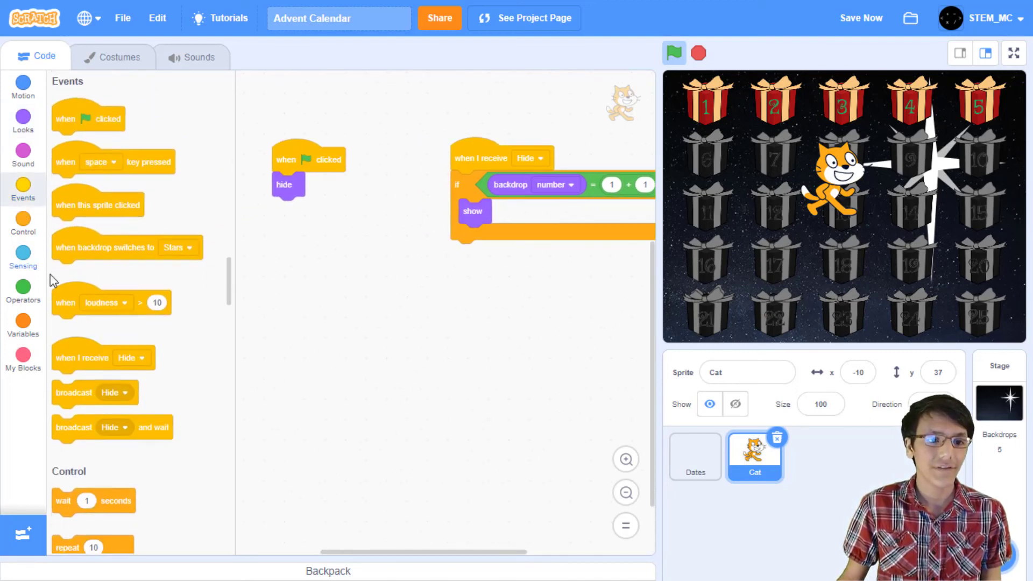
Add a Show handler to the Cat with 'hide' and 'stop other scripts in sprite'
left_click_drag(82, 358, 296, 258)
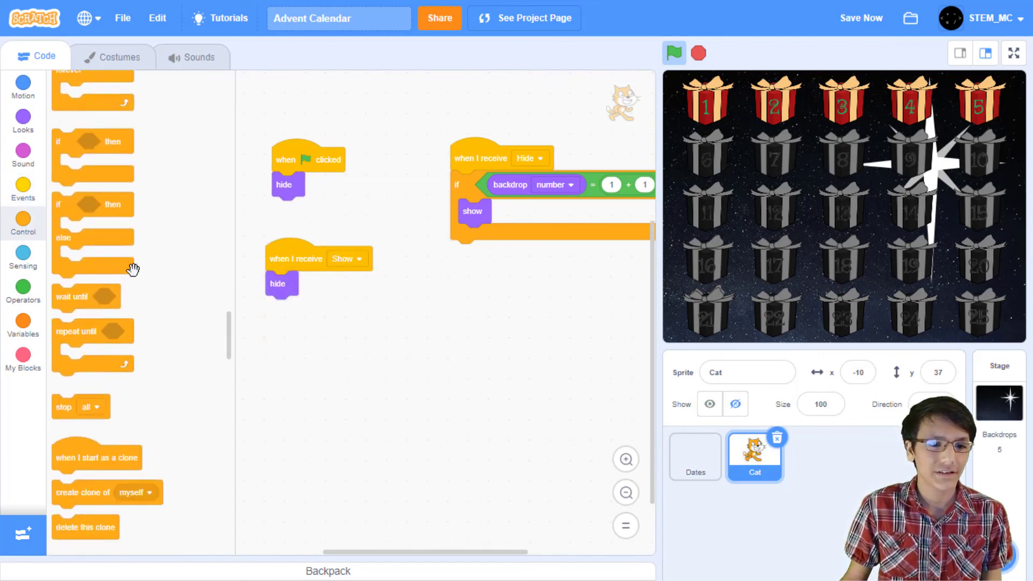
left_click_drag(80, 407, 285, 308)
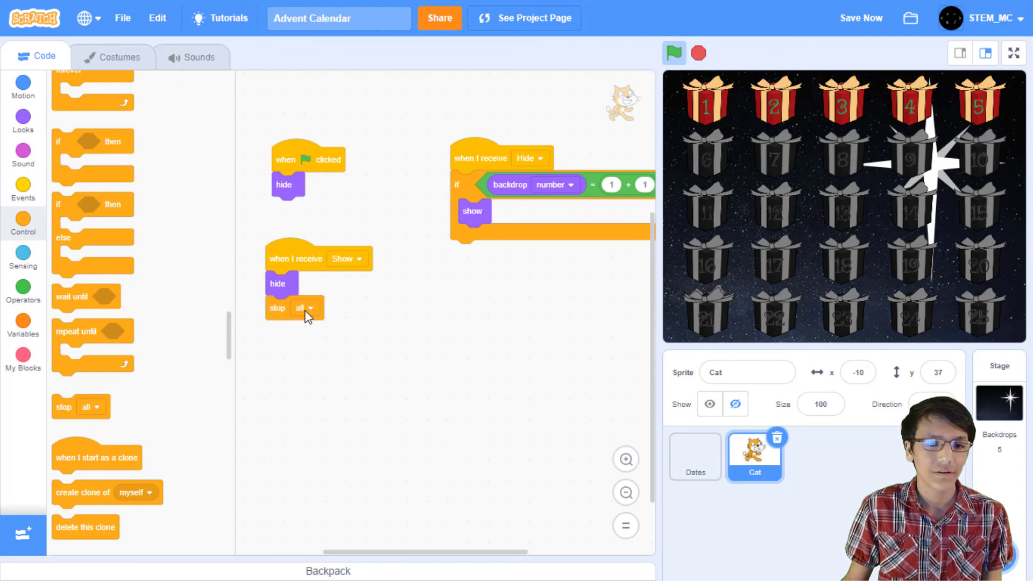
left_click(305, 308)
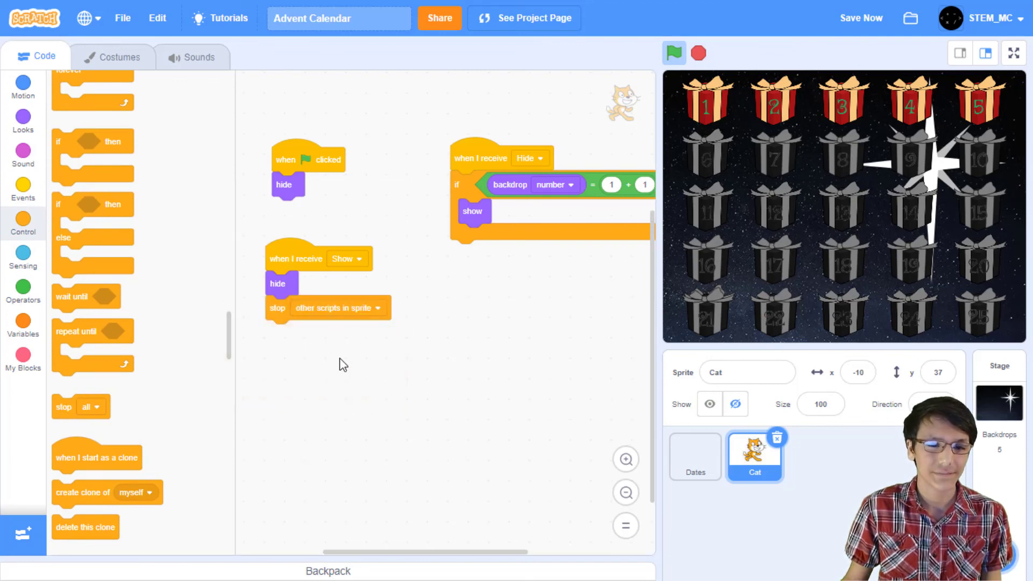